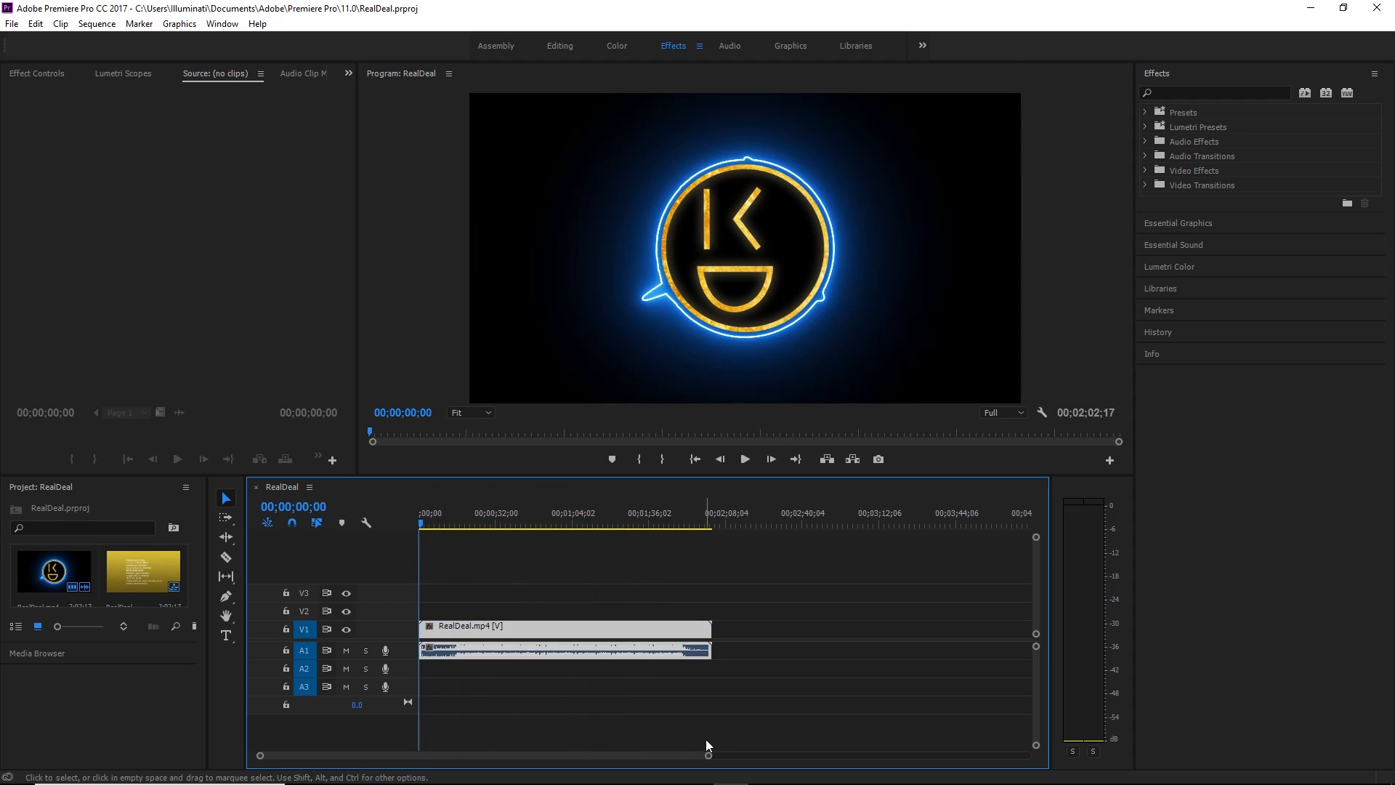
Step: Zoom the timeline to the RealDeal clip, preview it a few seconds in and select the clip
left_click_drag(707, 754, 494, 757)
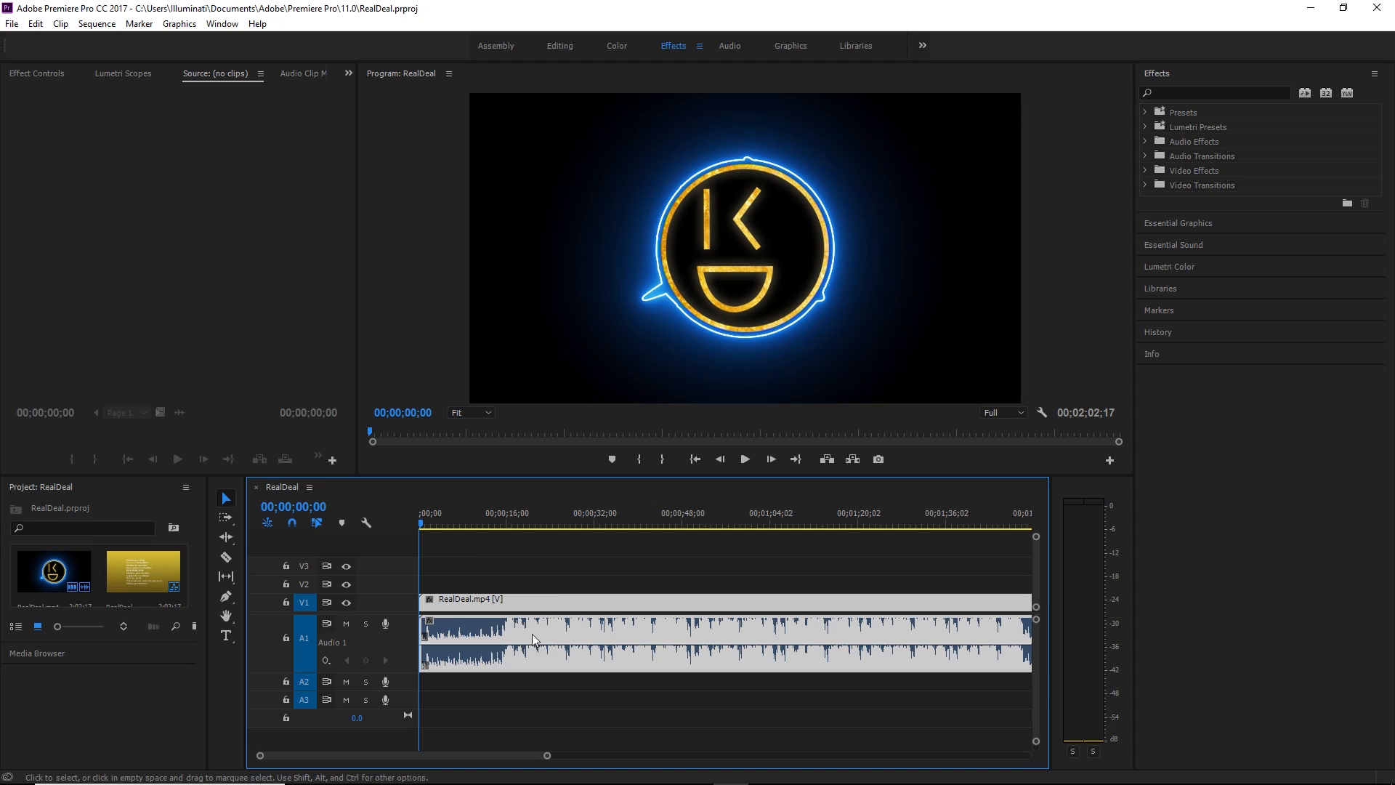
left_click(483, 513)
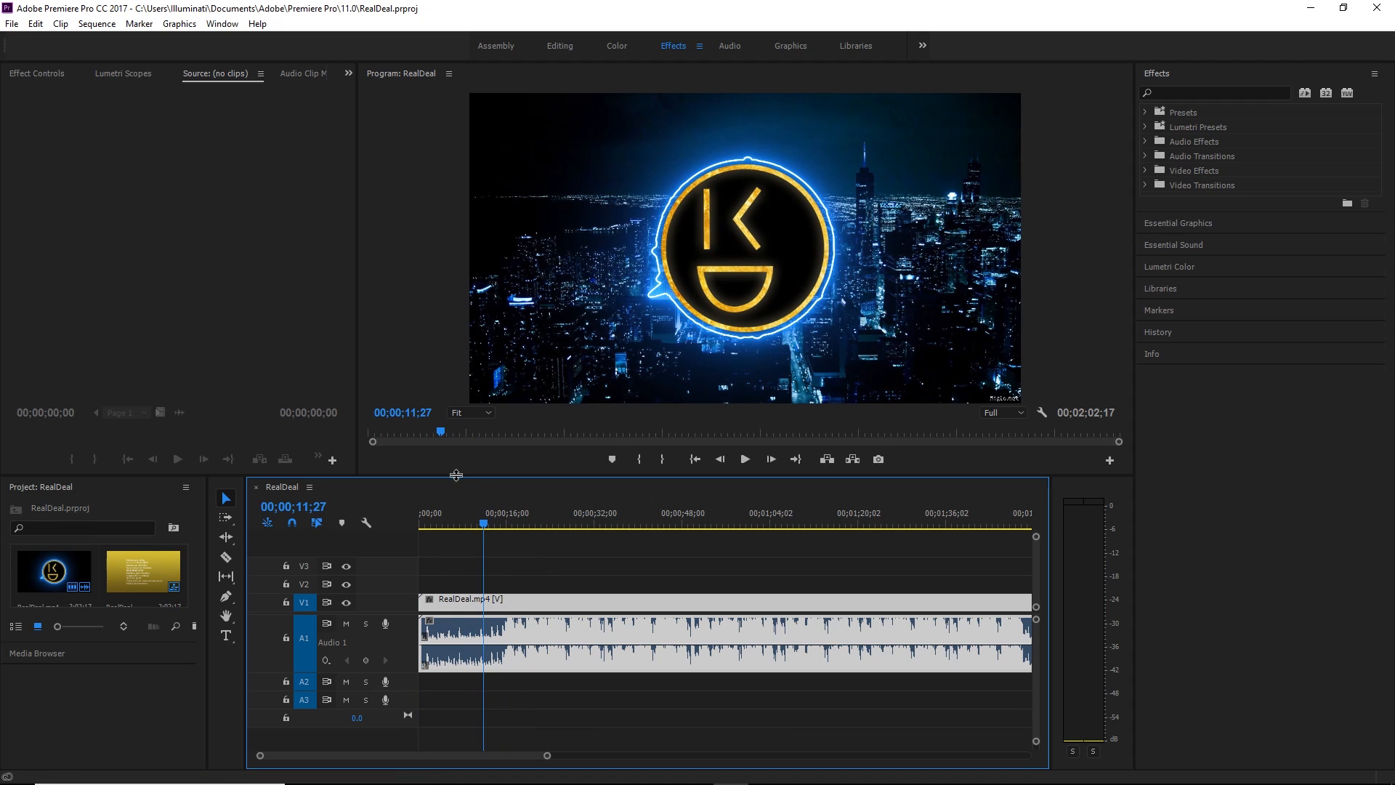
left_click(12, 23)
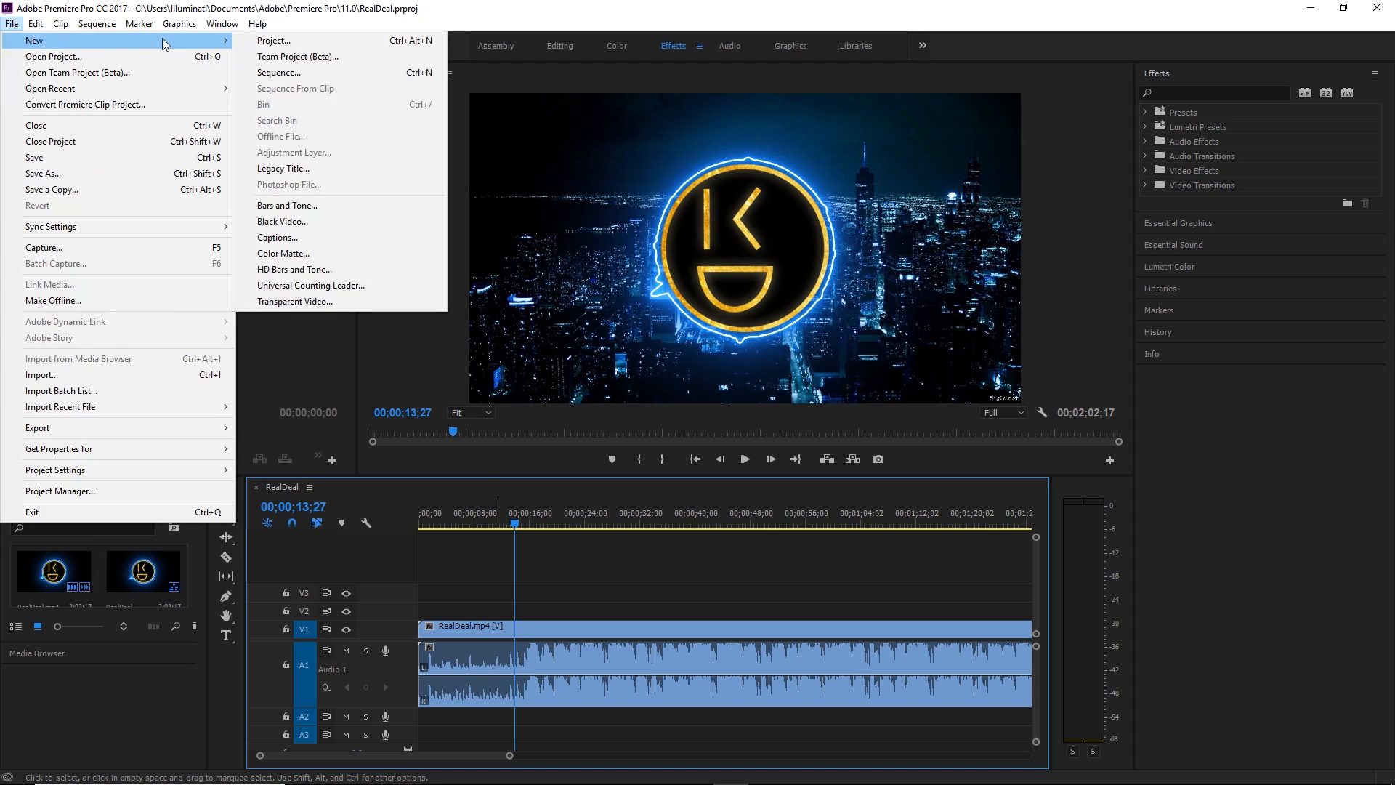
mouse_move(308, 237)
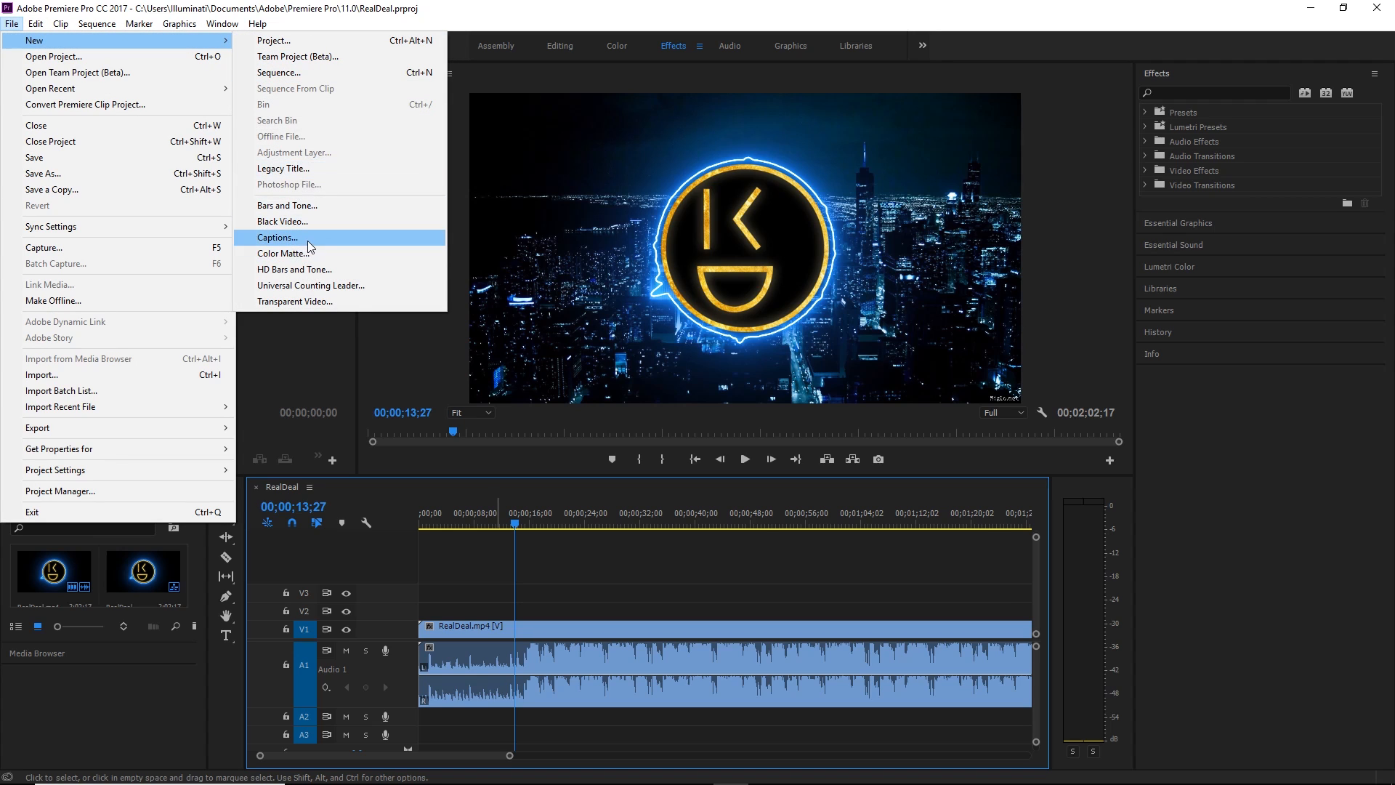
Step: Create a new Open Captions item at 60 fps, 1920×1080 via File > New > Captions
left_click(278, 237)
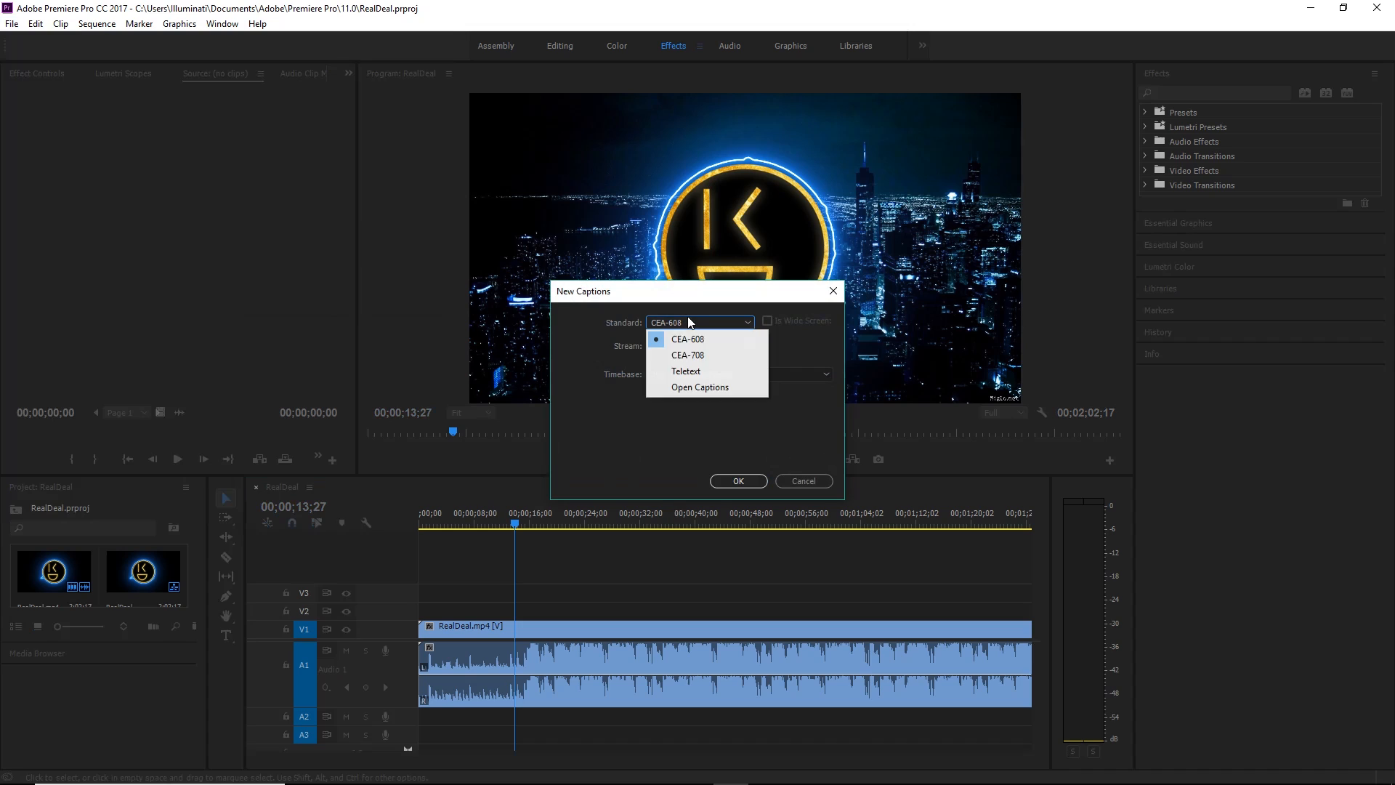
left_click(699, 387)
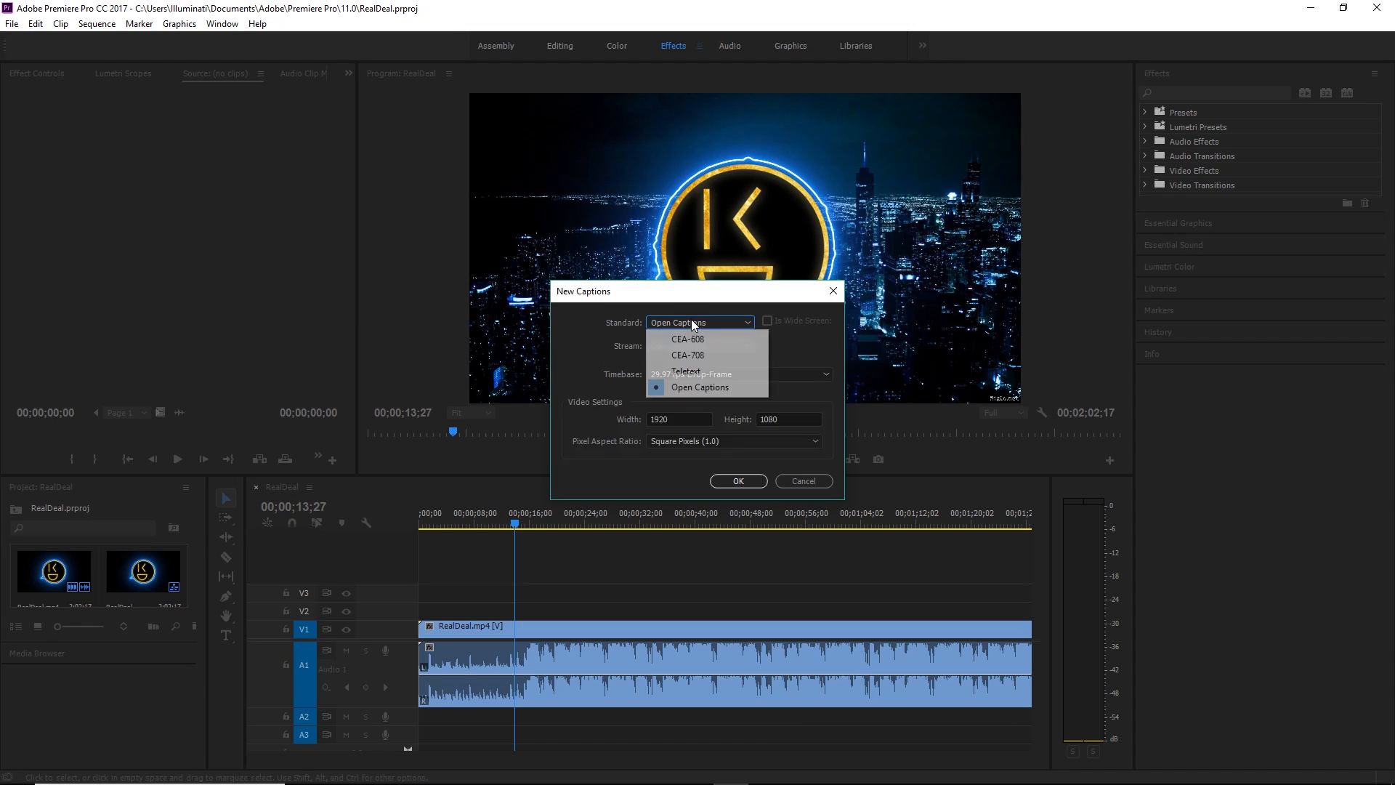
left_click(688, 355)
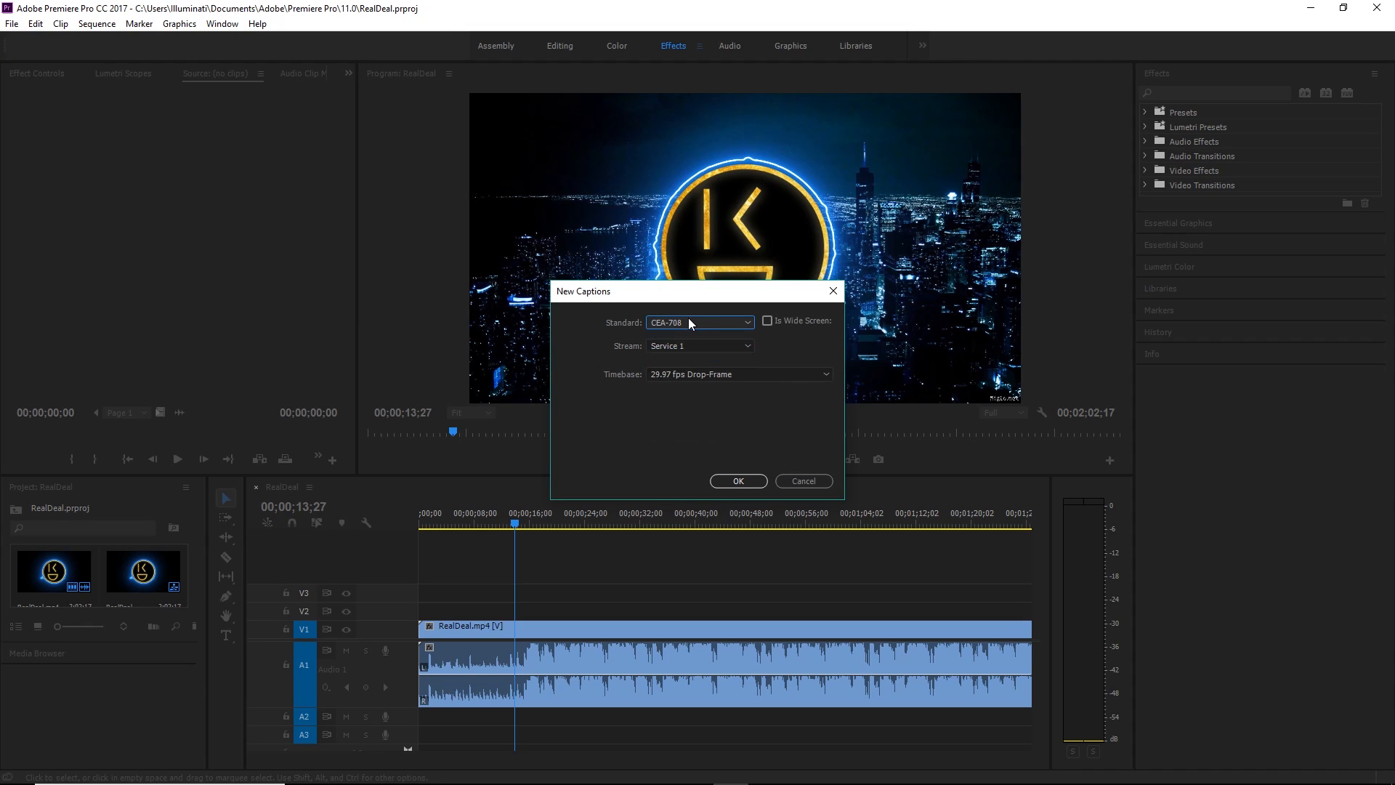
mouse_move(707, 305)
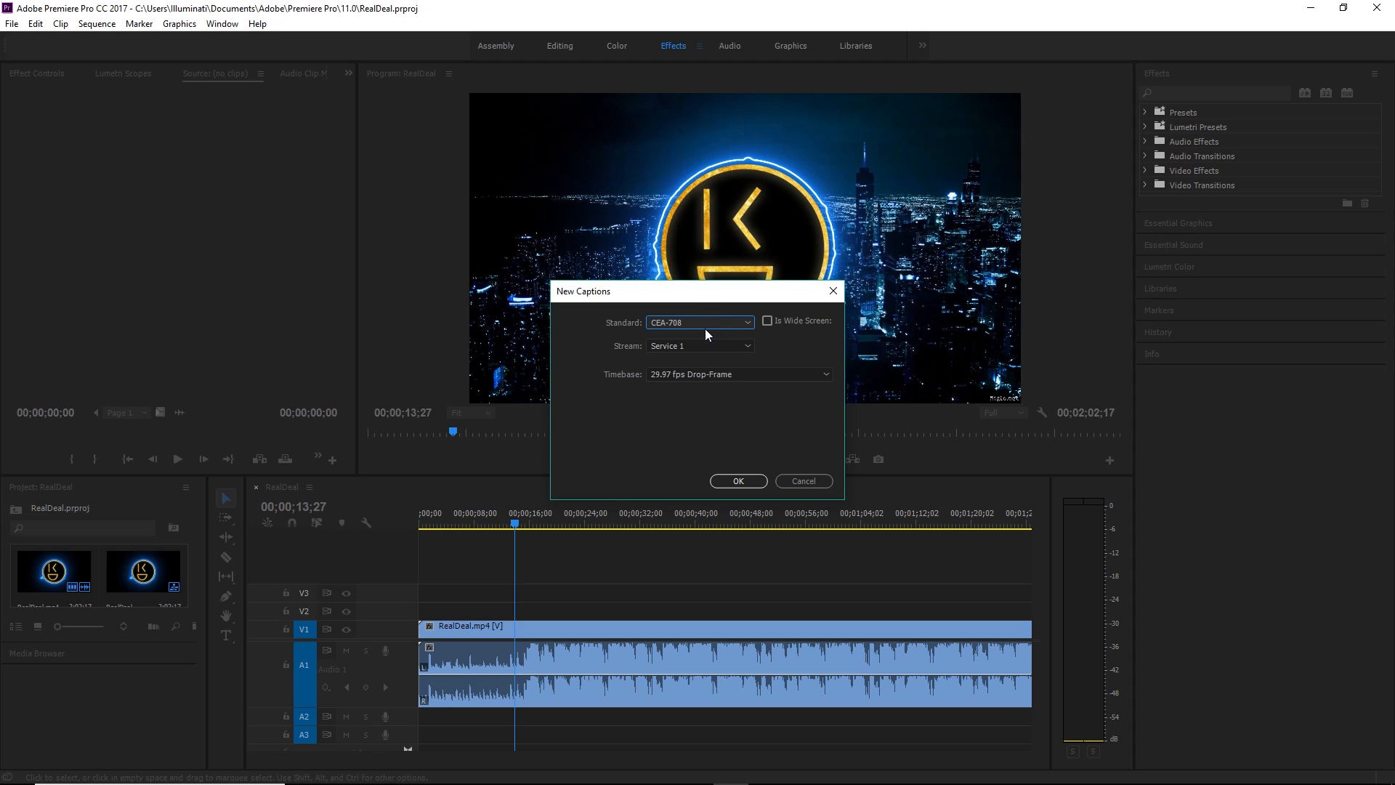
left_click(698, 323)
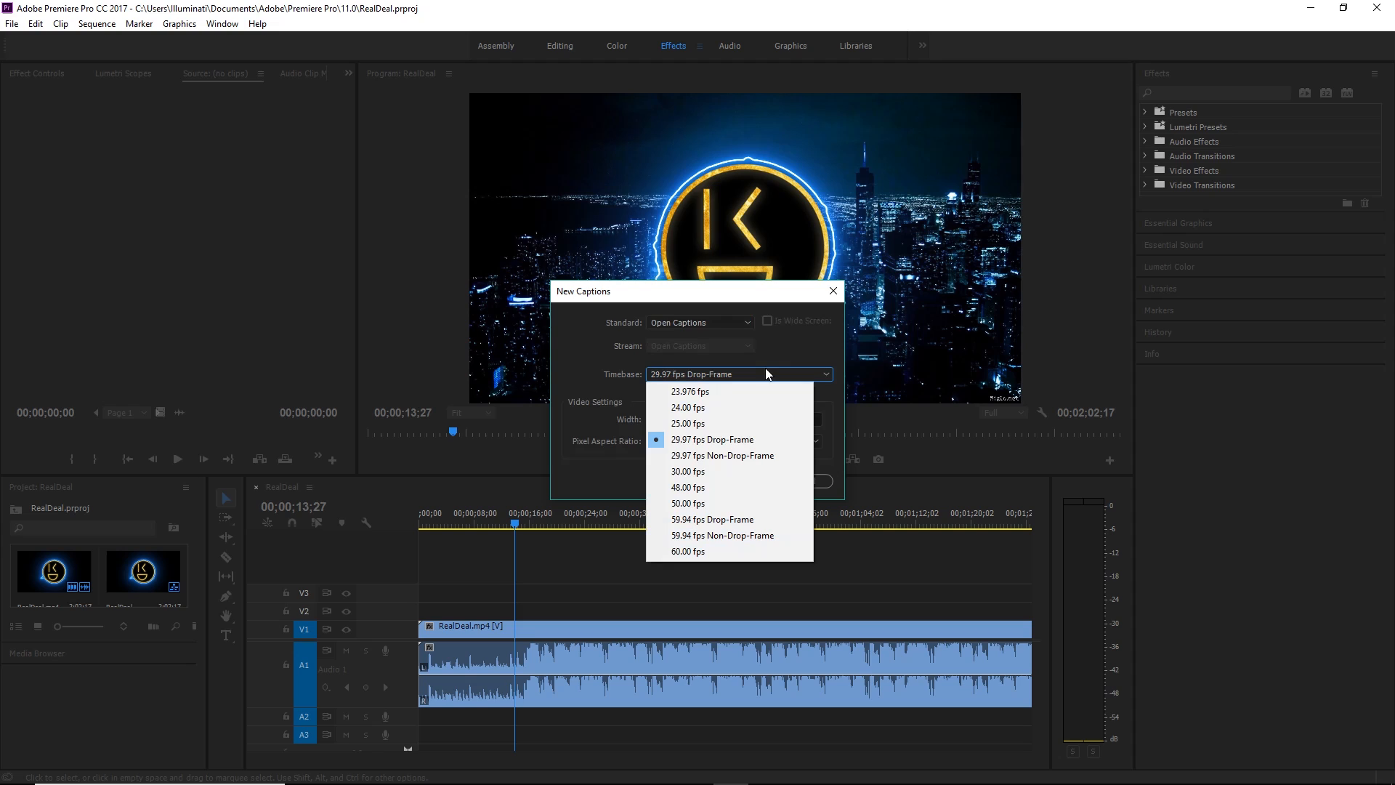
left_click(688, 550)
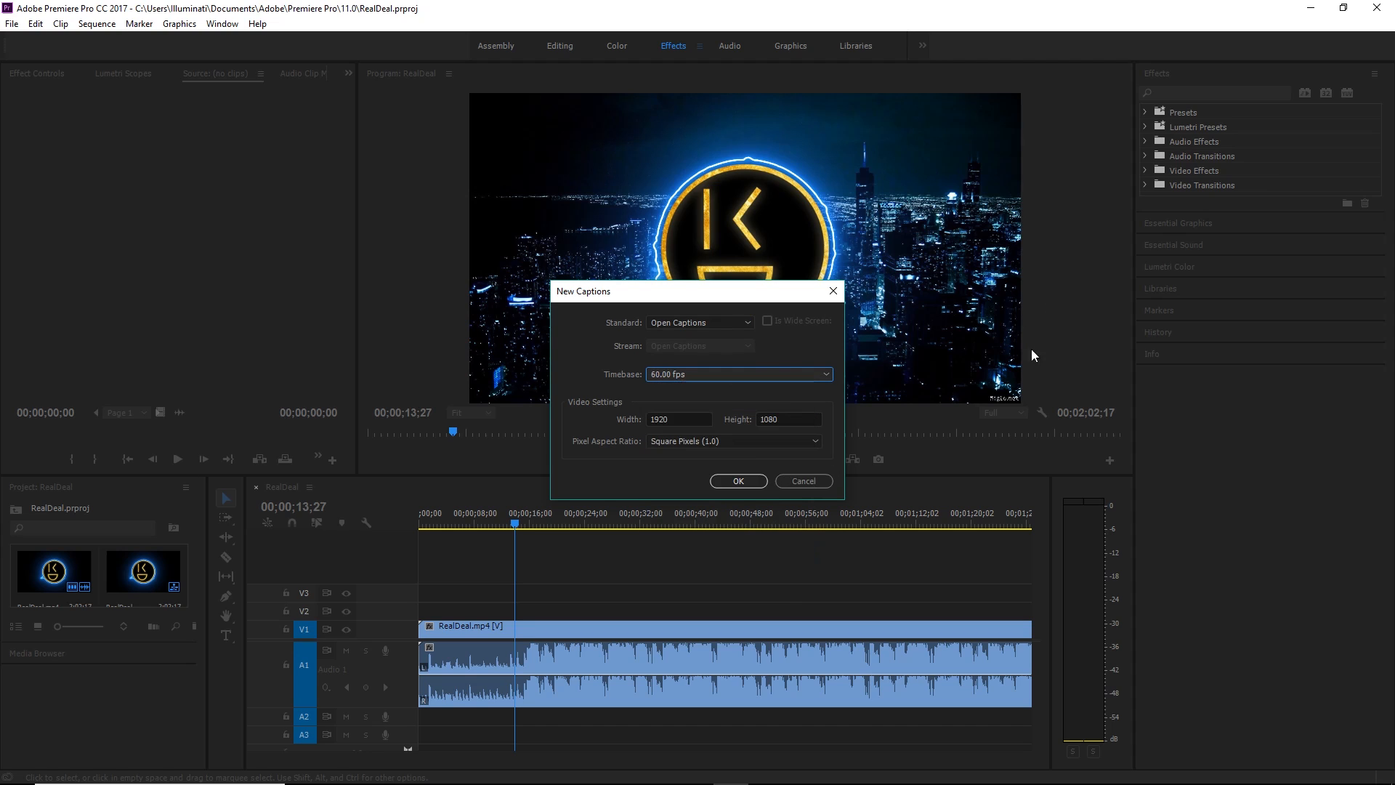
mouse_move(672, 606)
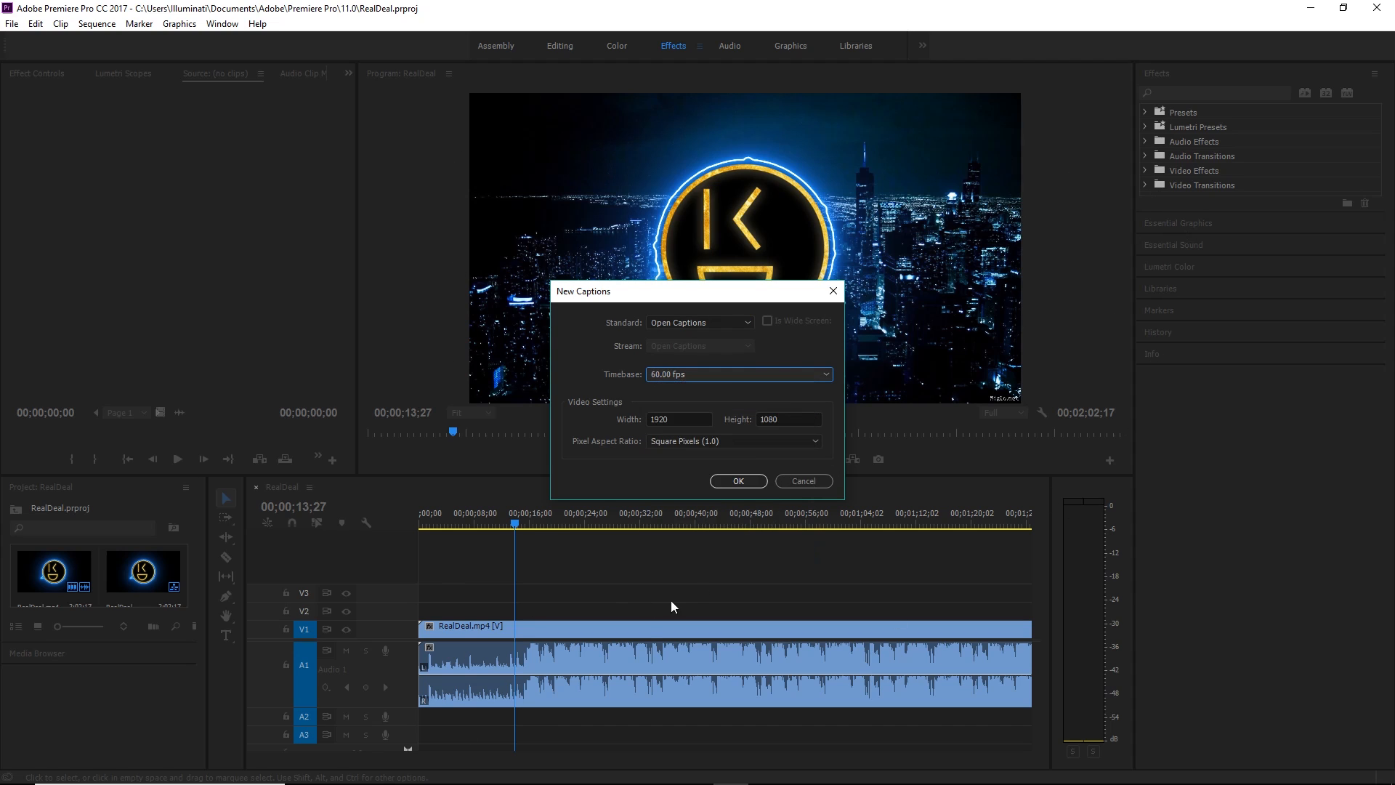
left_click(738, 481)
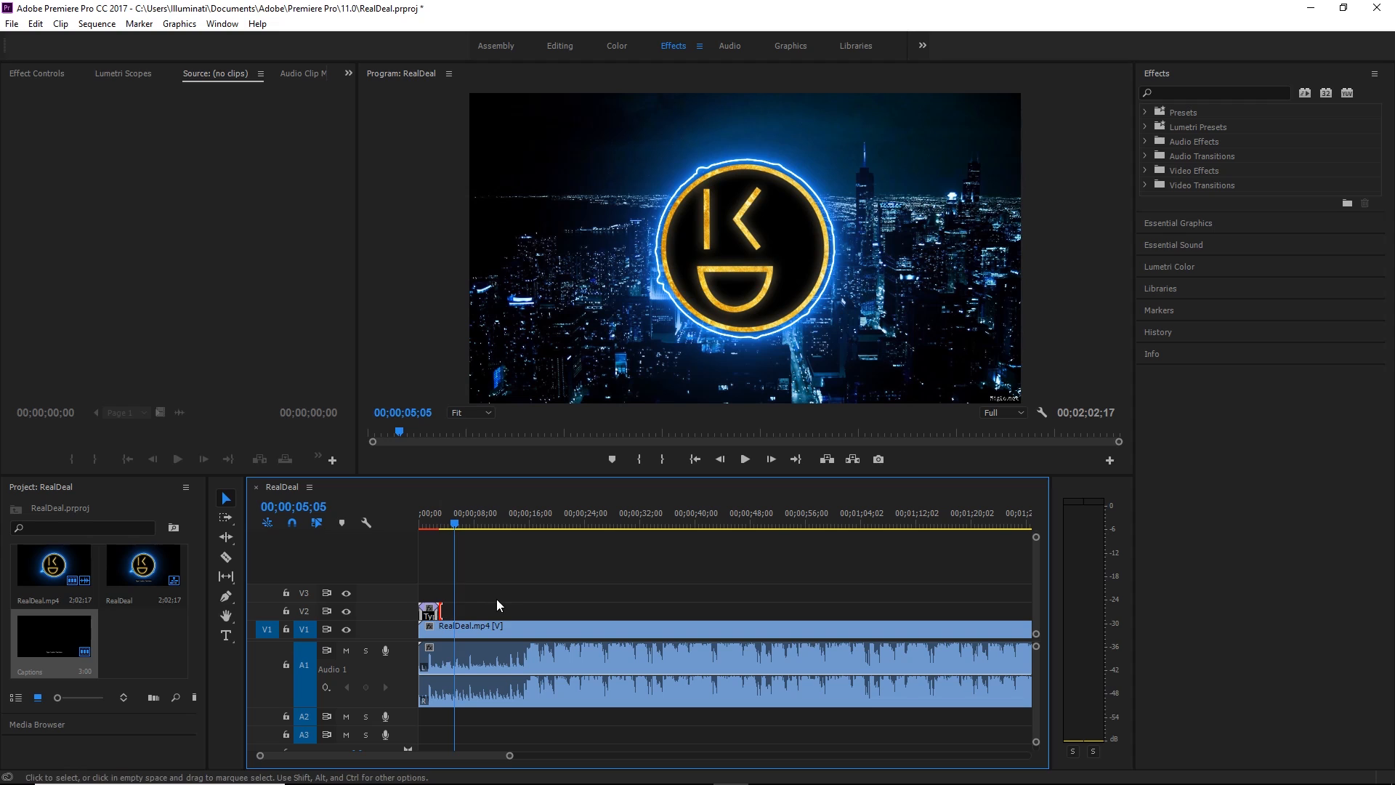
mouse_move(441, 609)
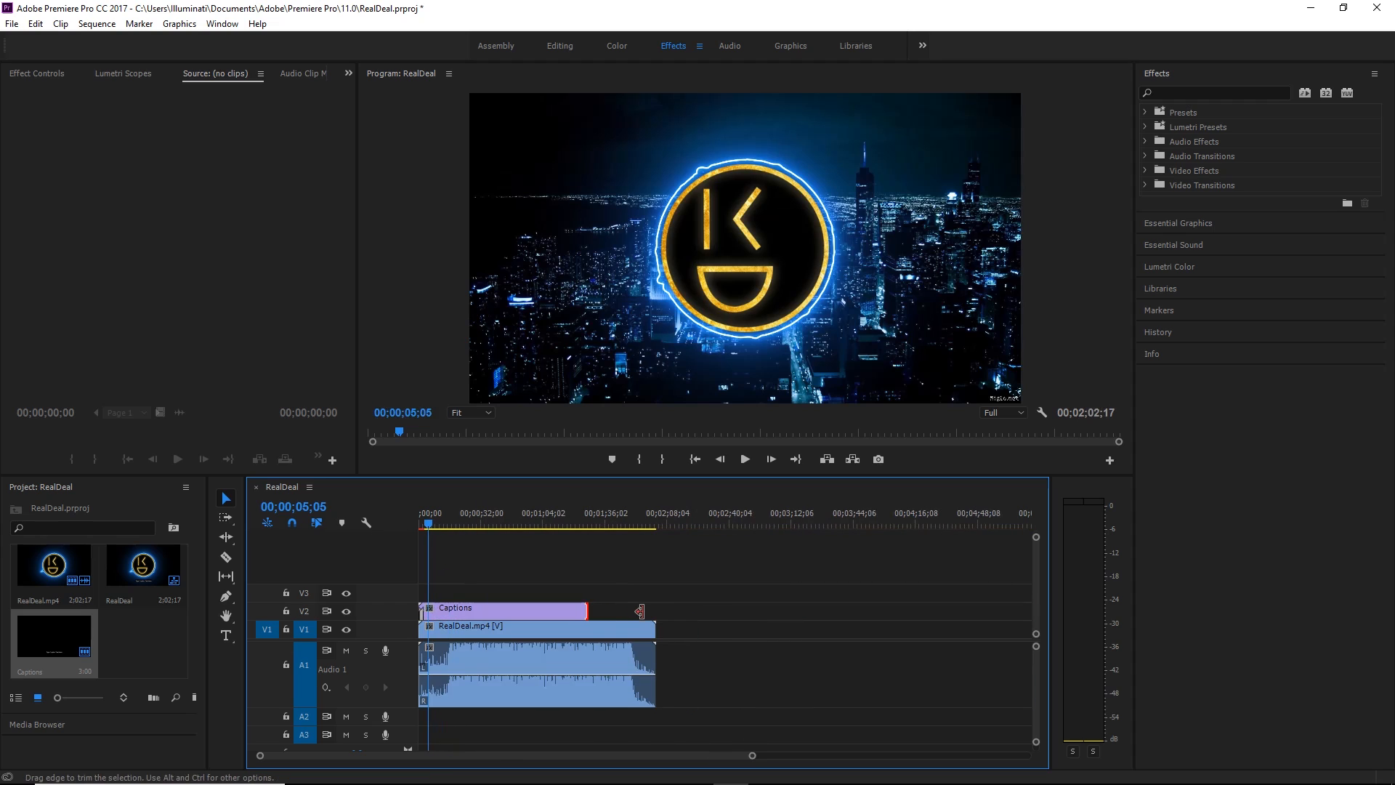
Step: Stretch the Captions clip on V2 to run the length of the RealDeal video
left_click_drag(587, 610, 670, 611)
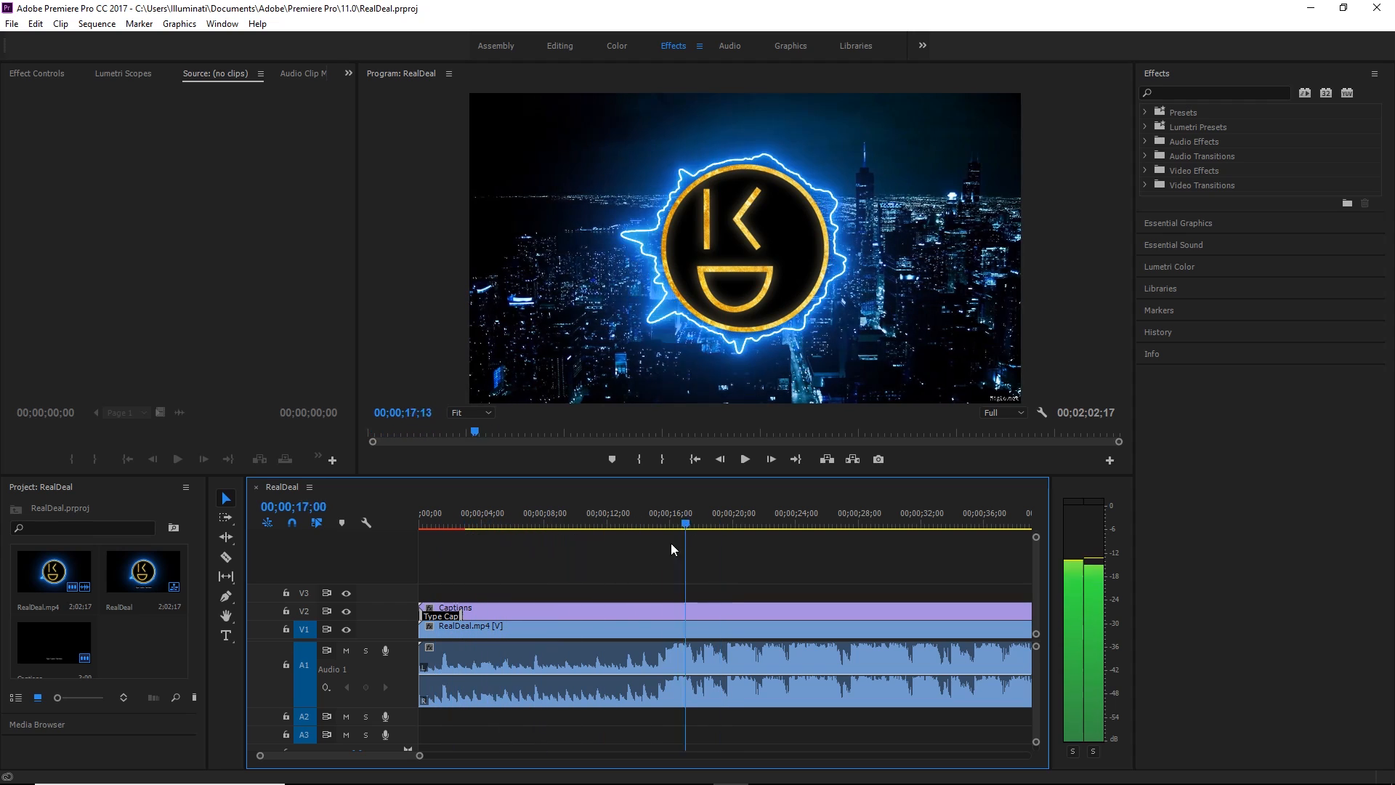
Step: Open the Captions clip in its floating editor and reposition and enlarge the panel
double_click(471, 611)
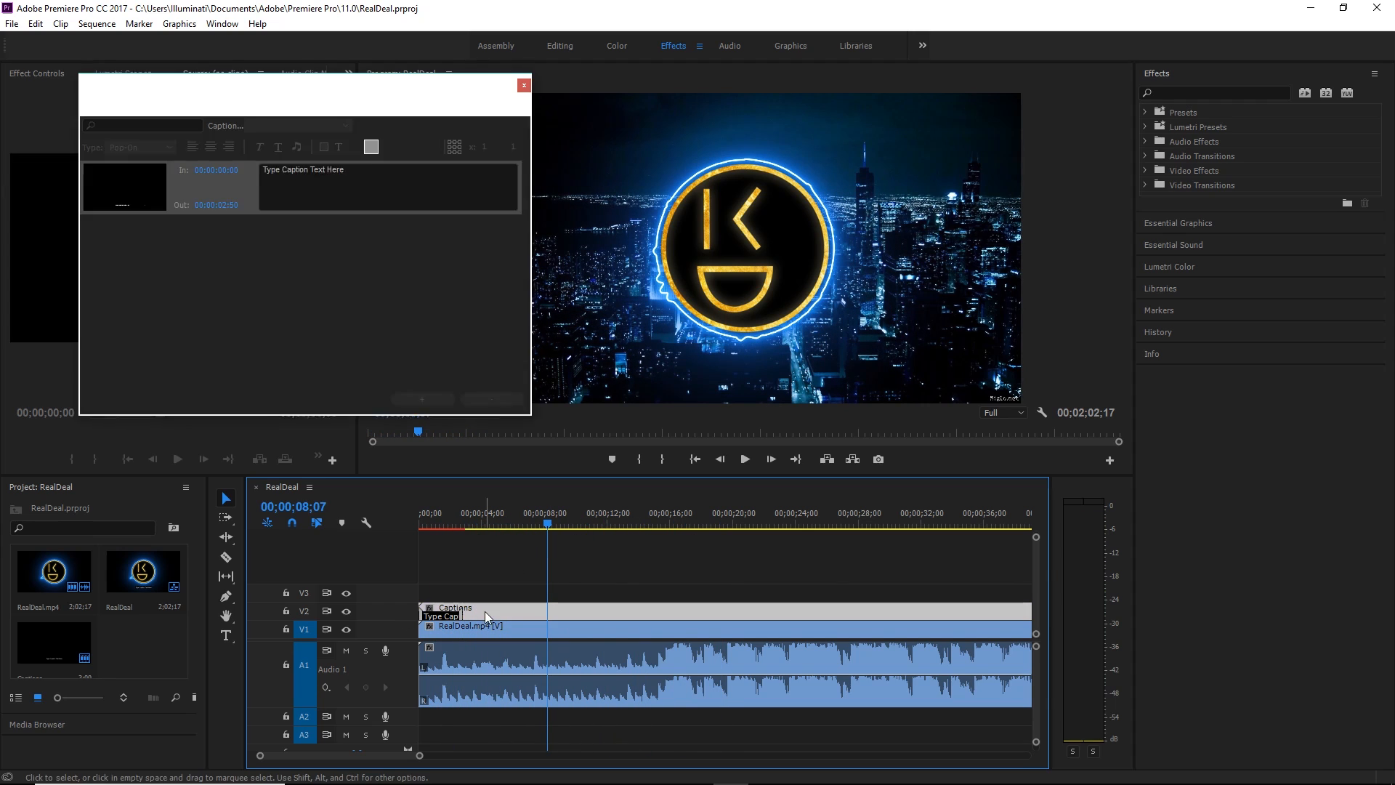
left_click_drag(303, 91, 298, 70)
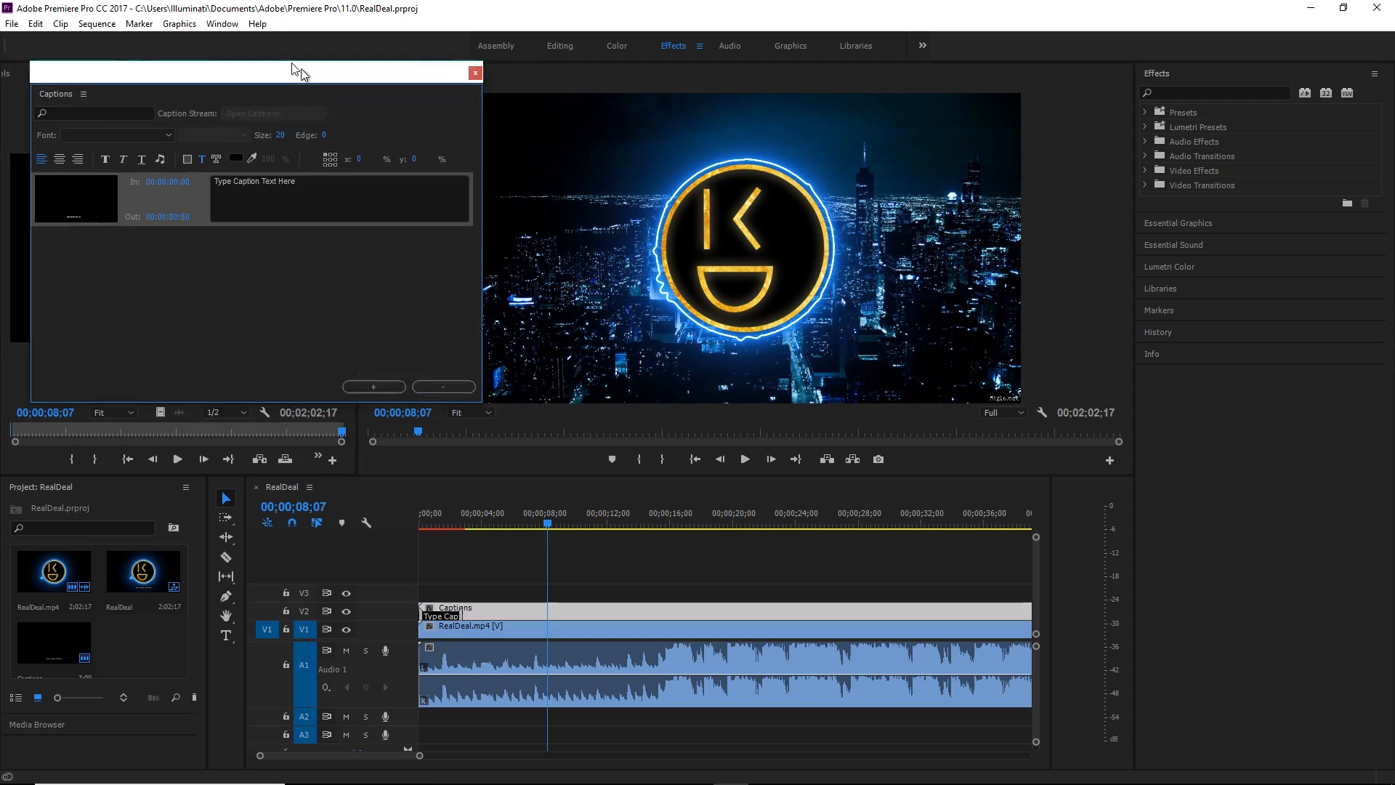
left_click_drag(294, 71, 231, 51)
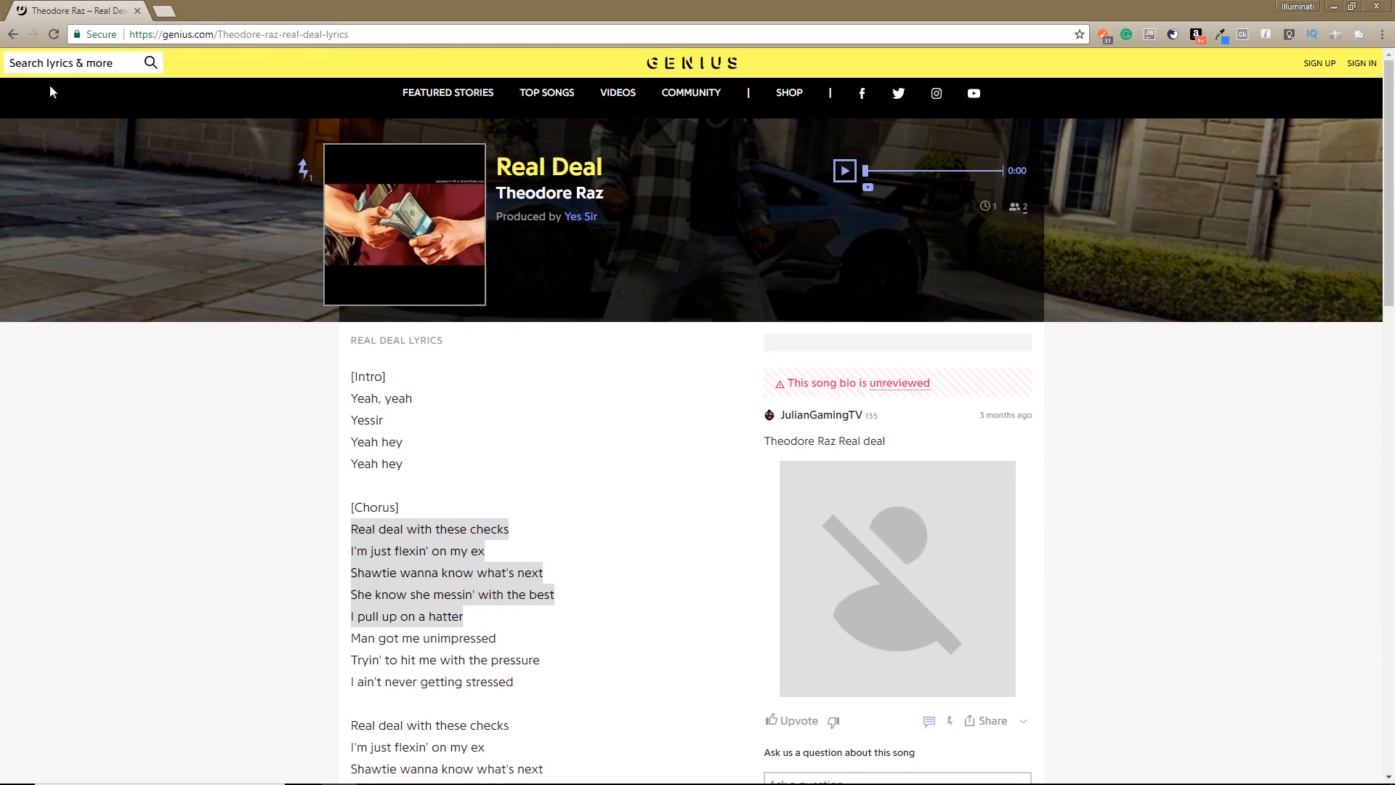
mouse_move(221, 346)
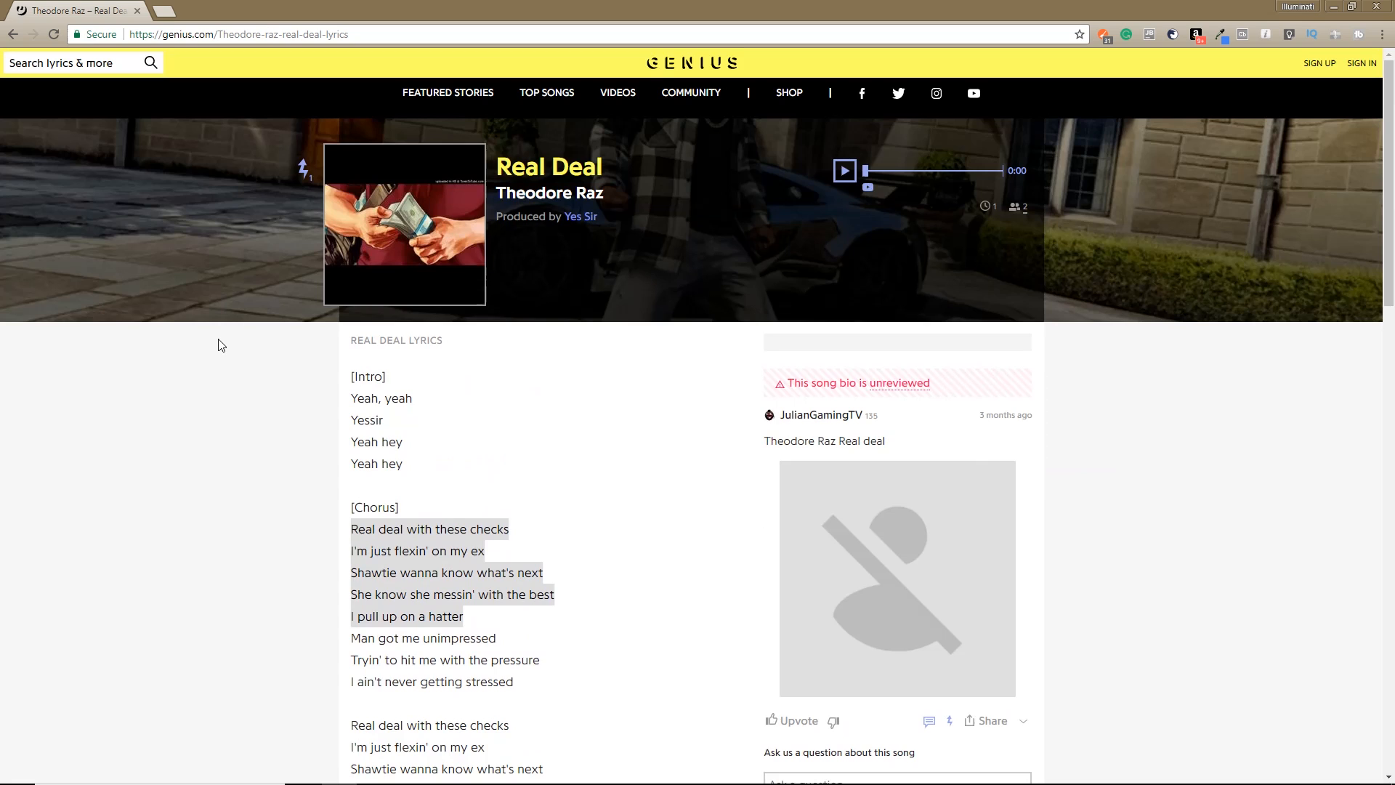
Step: Scroll down the Genius Real Deal lyrics page through the intro and chorus
scroll("down", 3)
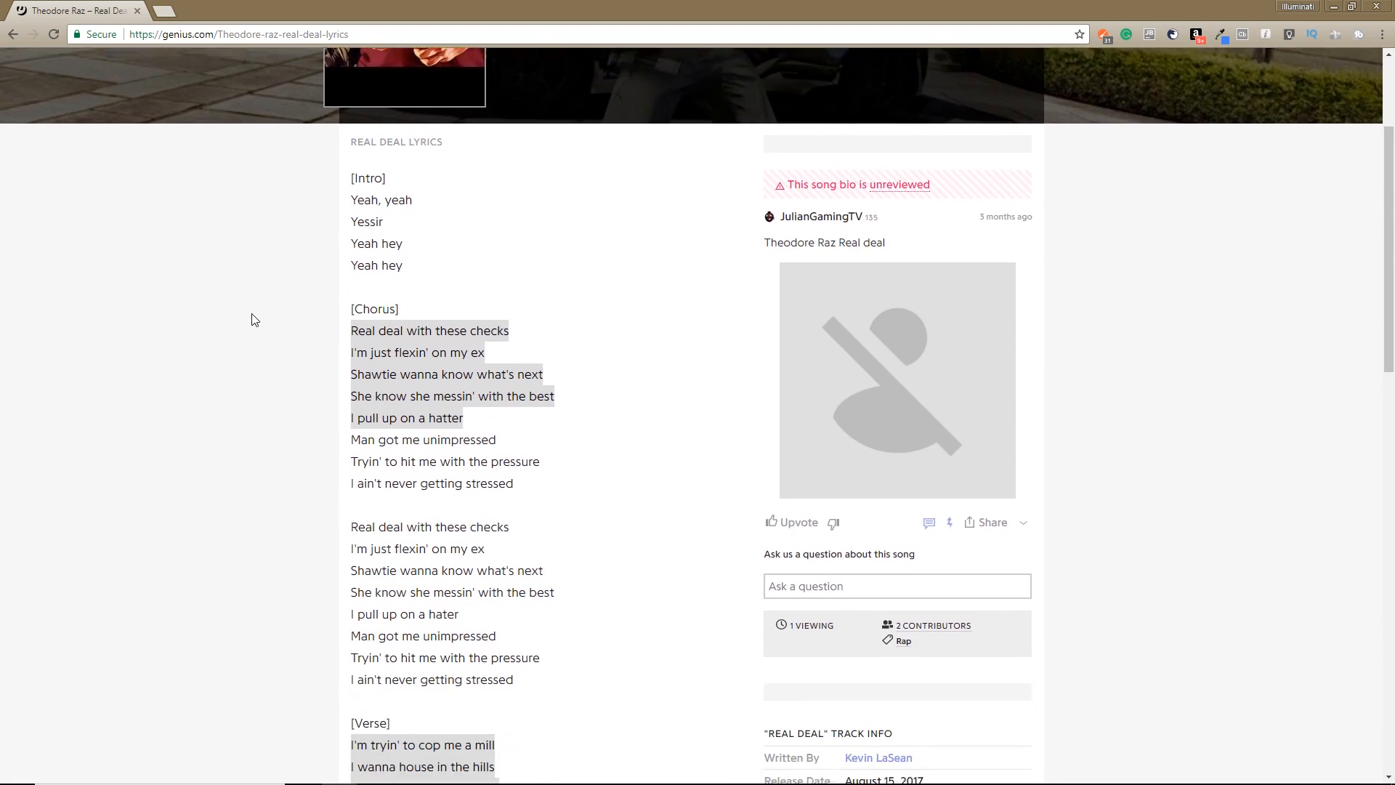
scroll("down", 3)
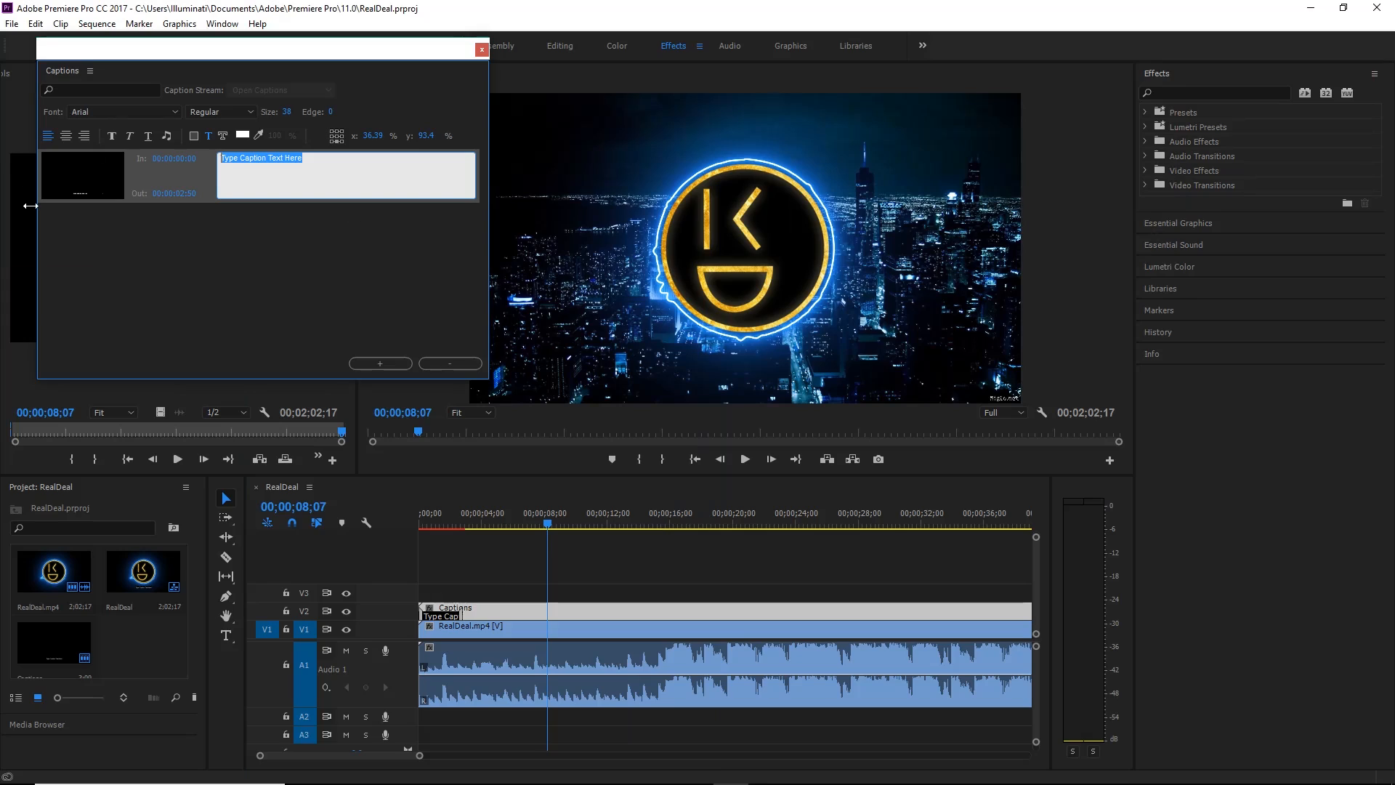
Step: Enter the intro captions 'Yeah, yeah', 'Yessir', 'Yeah hey' and another 'Yeah hey' as successive entries
type("Yeah,")
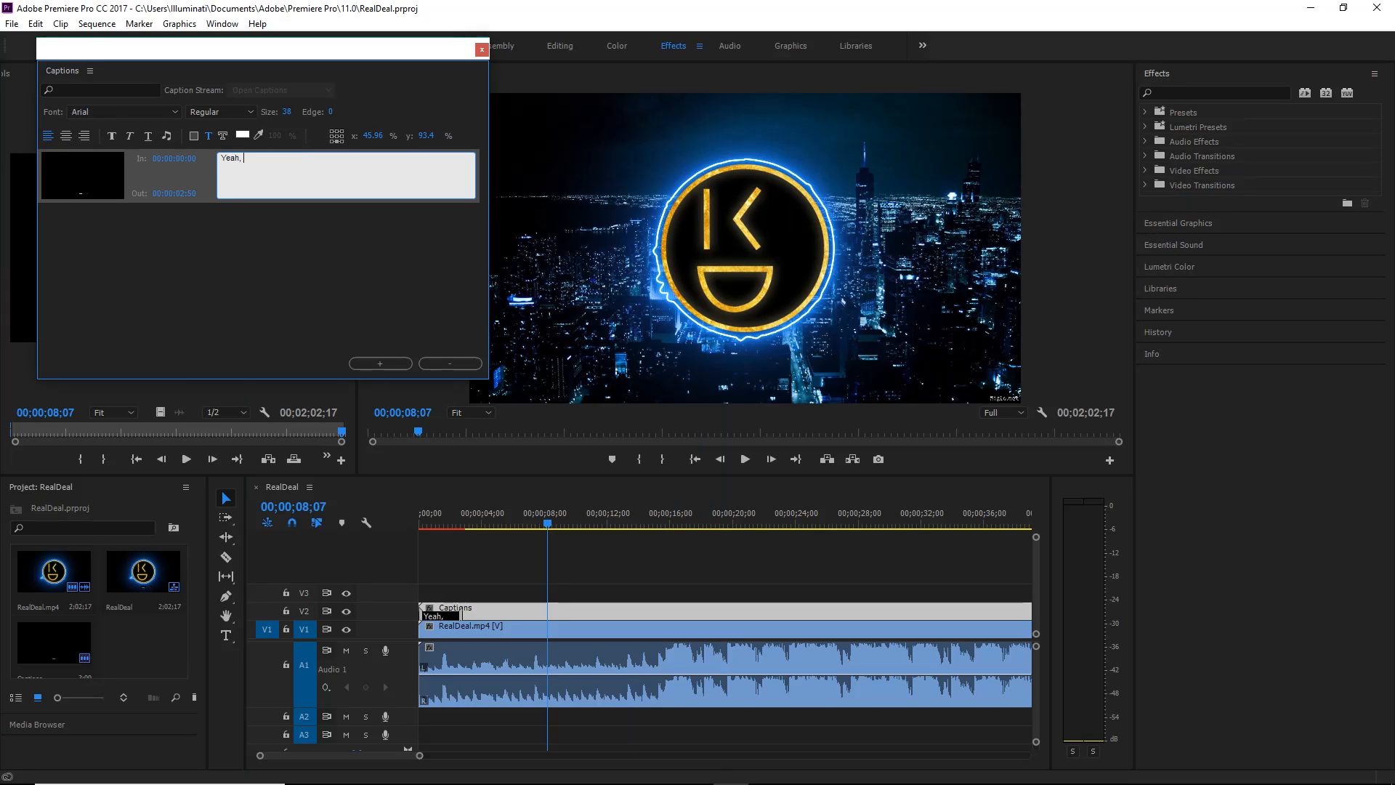
type("yeah")
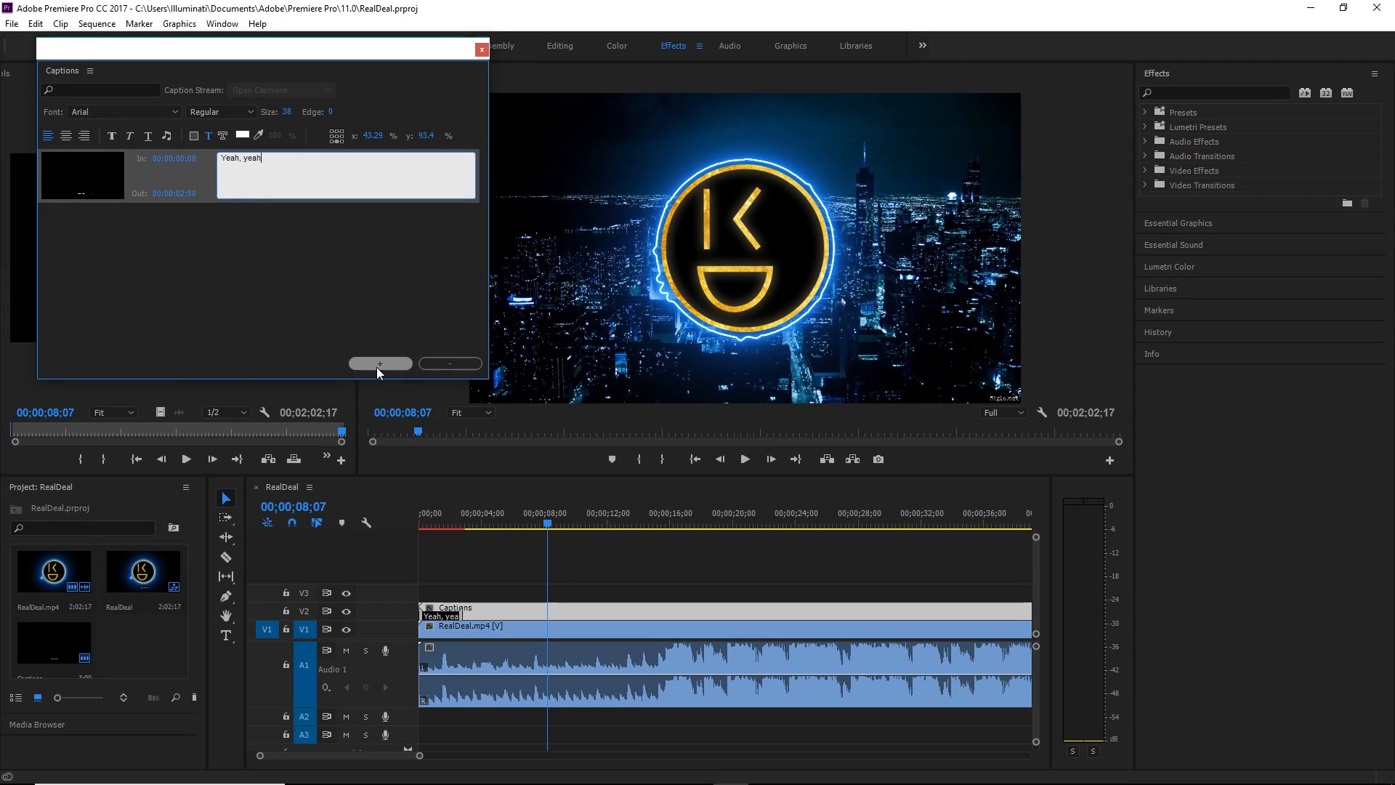
left_click(379, 363)
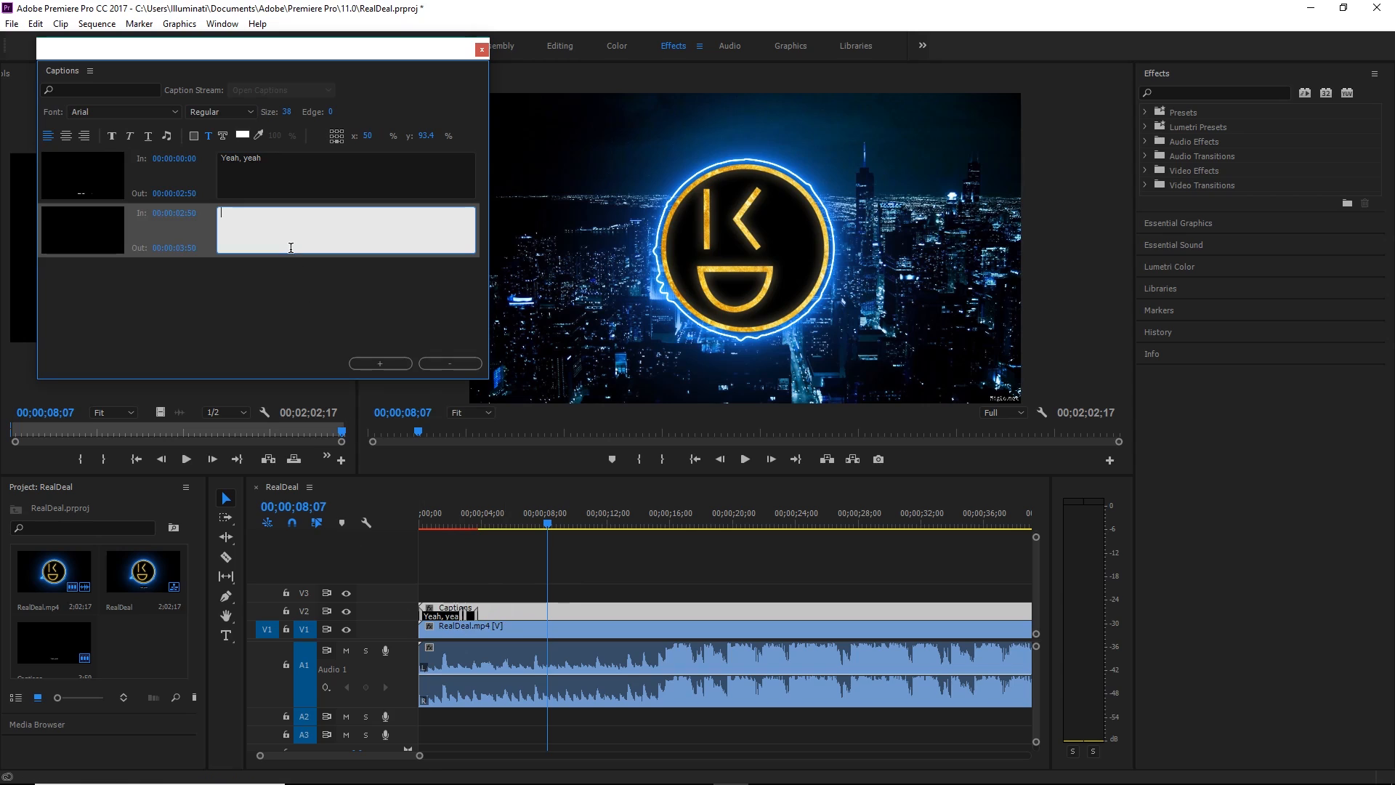
type("Yessir")
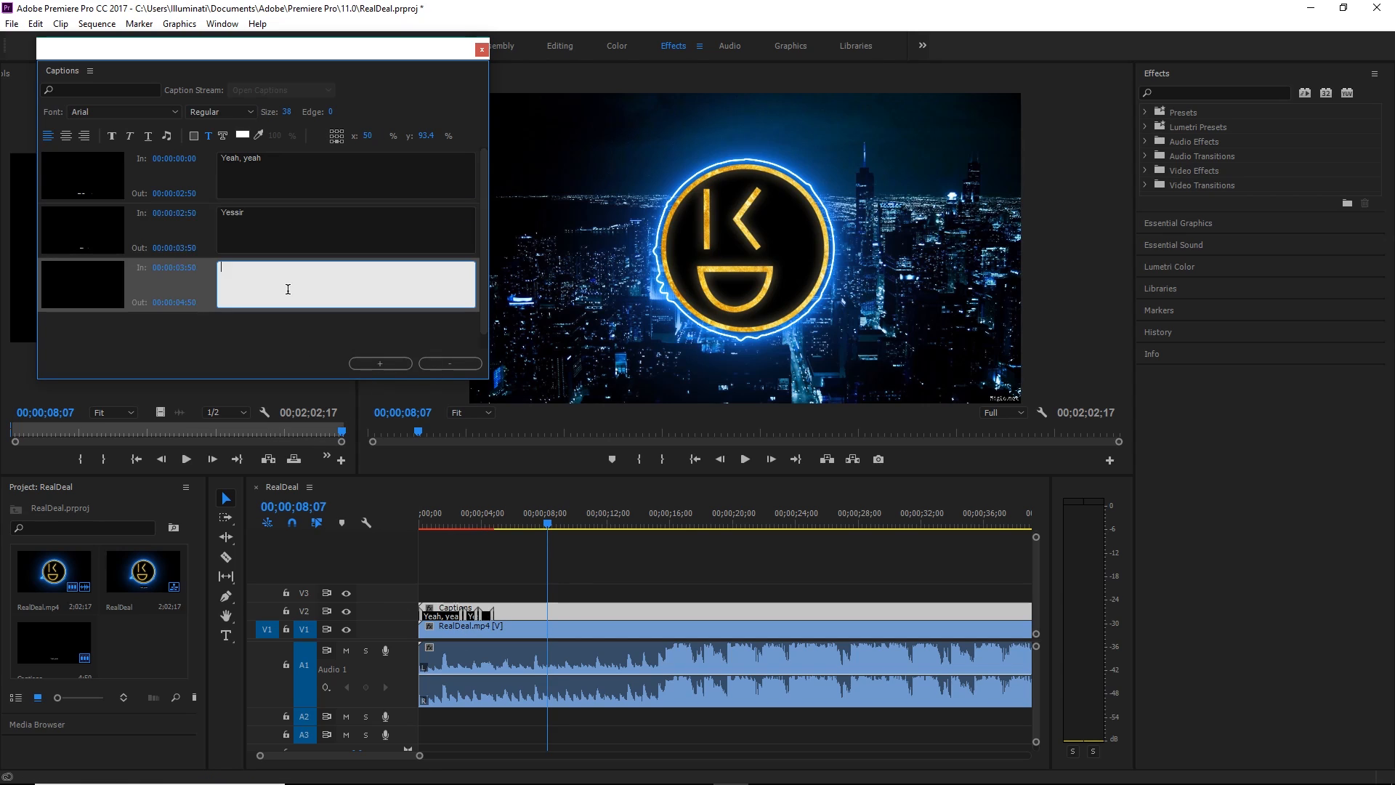
type("Yeah hey")
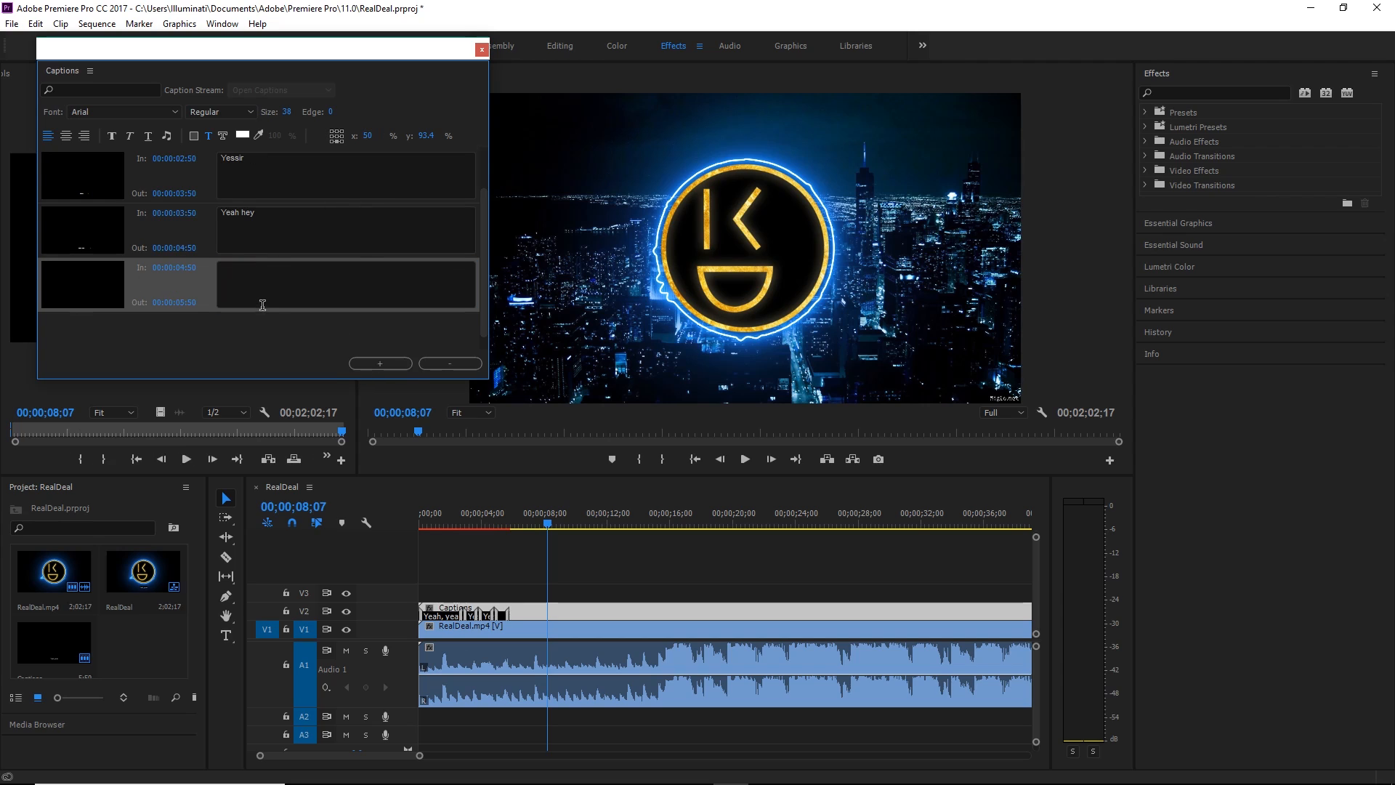
left_click(346, 284)
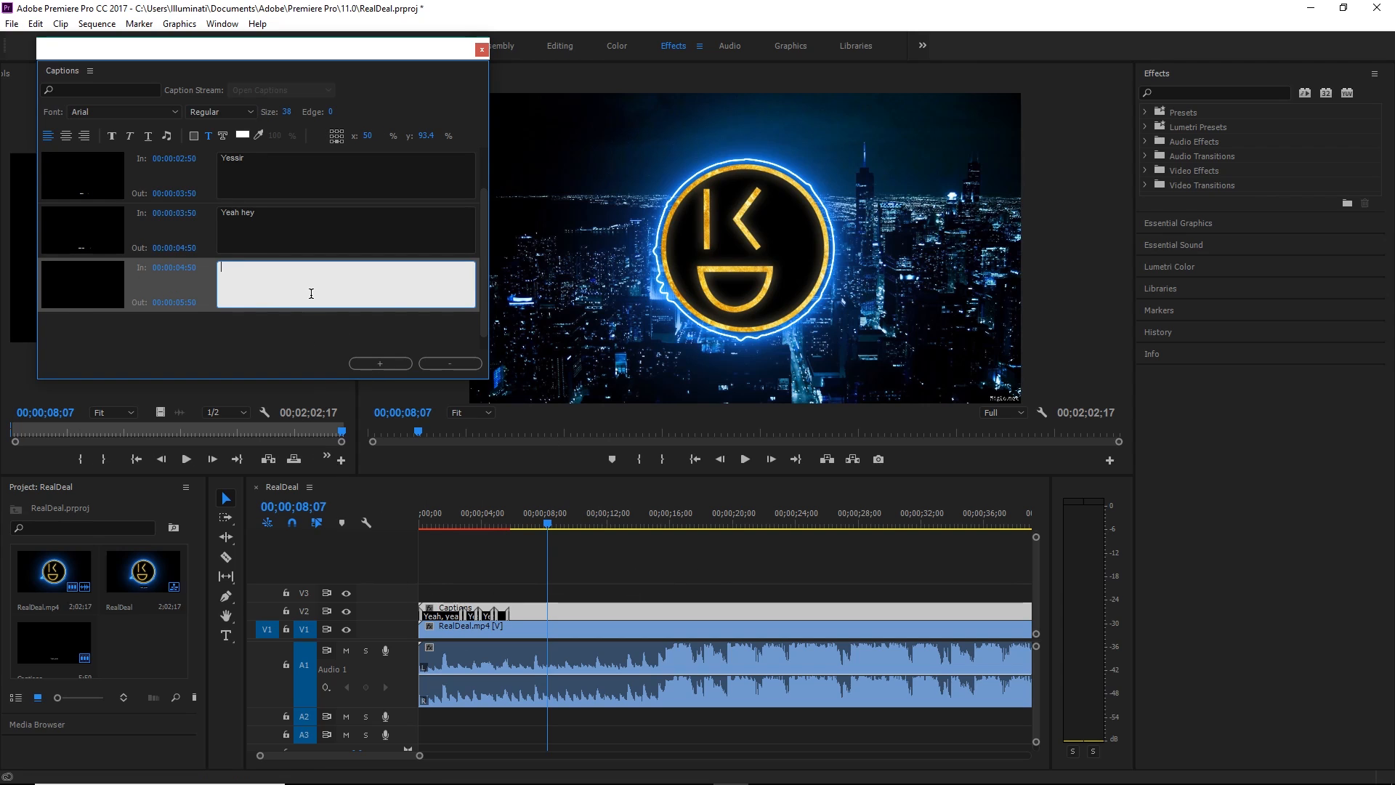
type("Yeah hey")
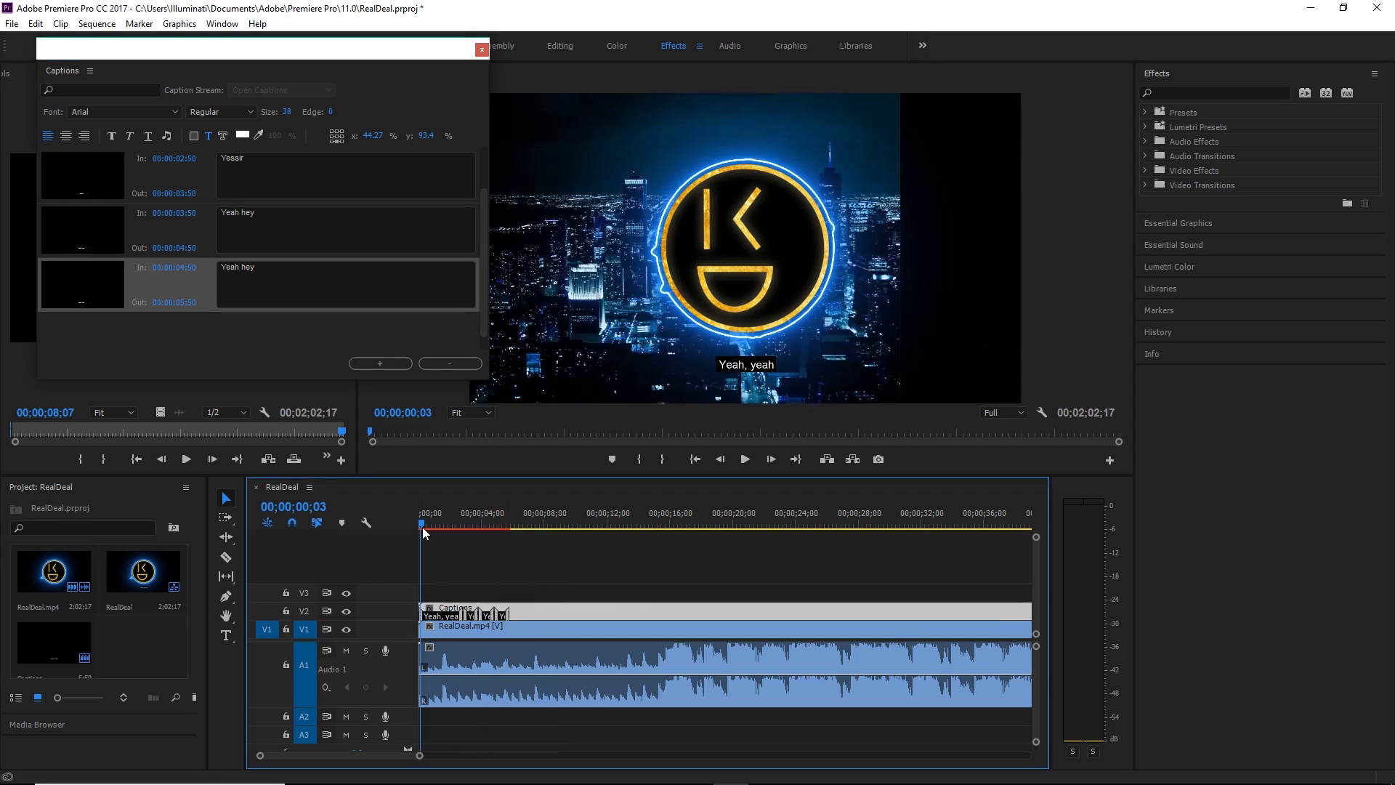
left_click(744, 458)
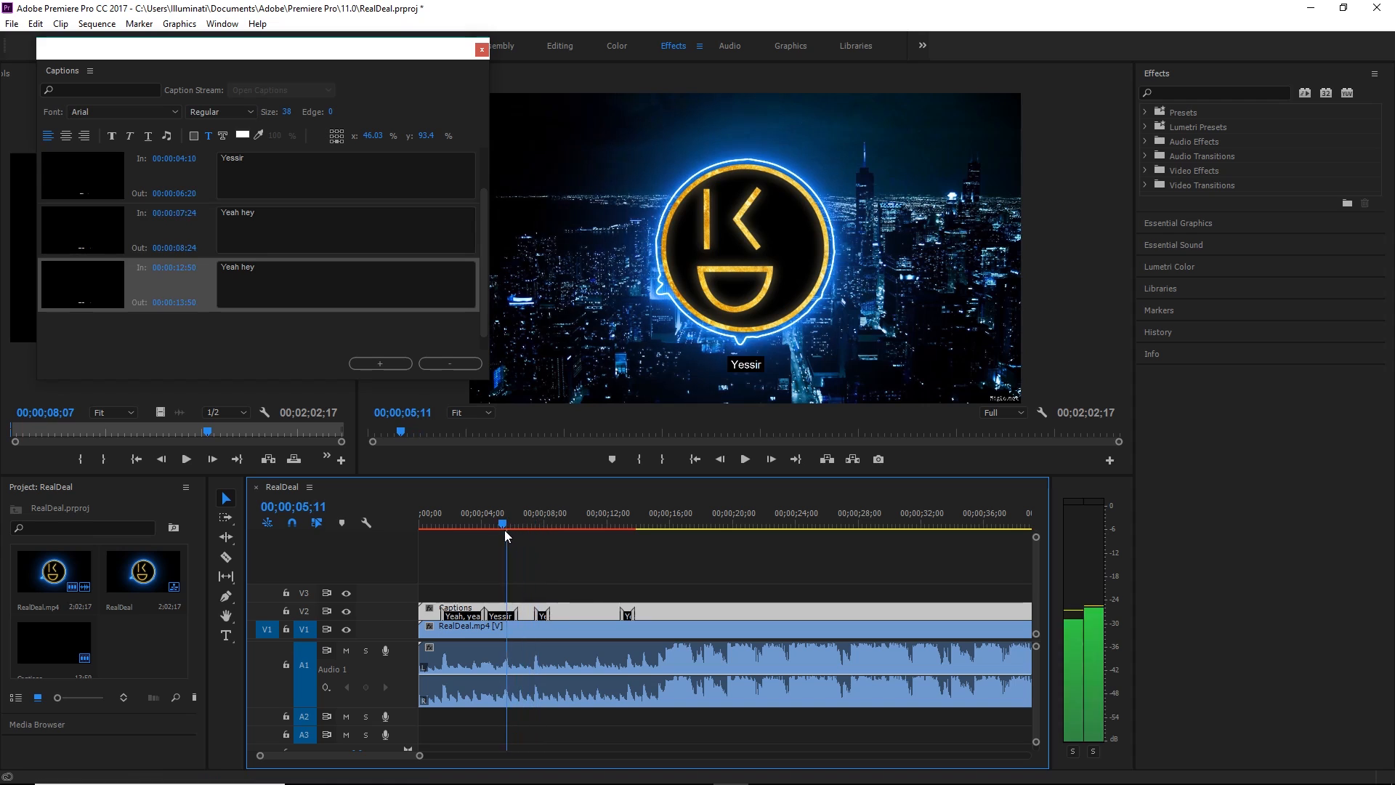
left_click(744, 457)
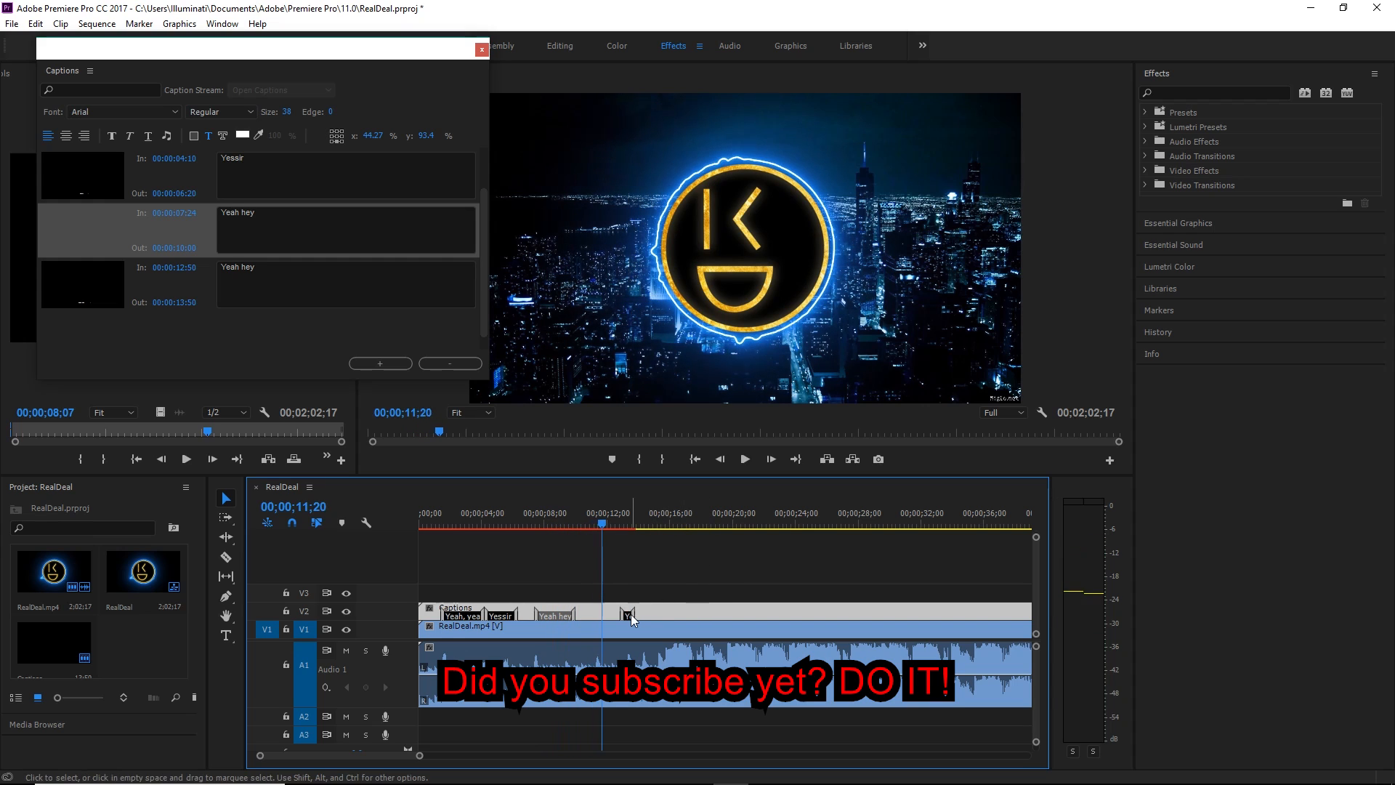
left_click(566, 525)
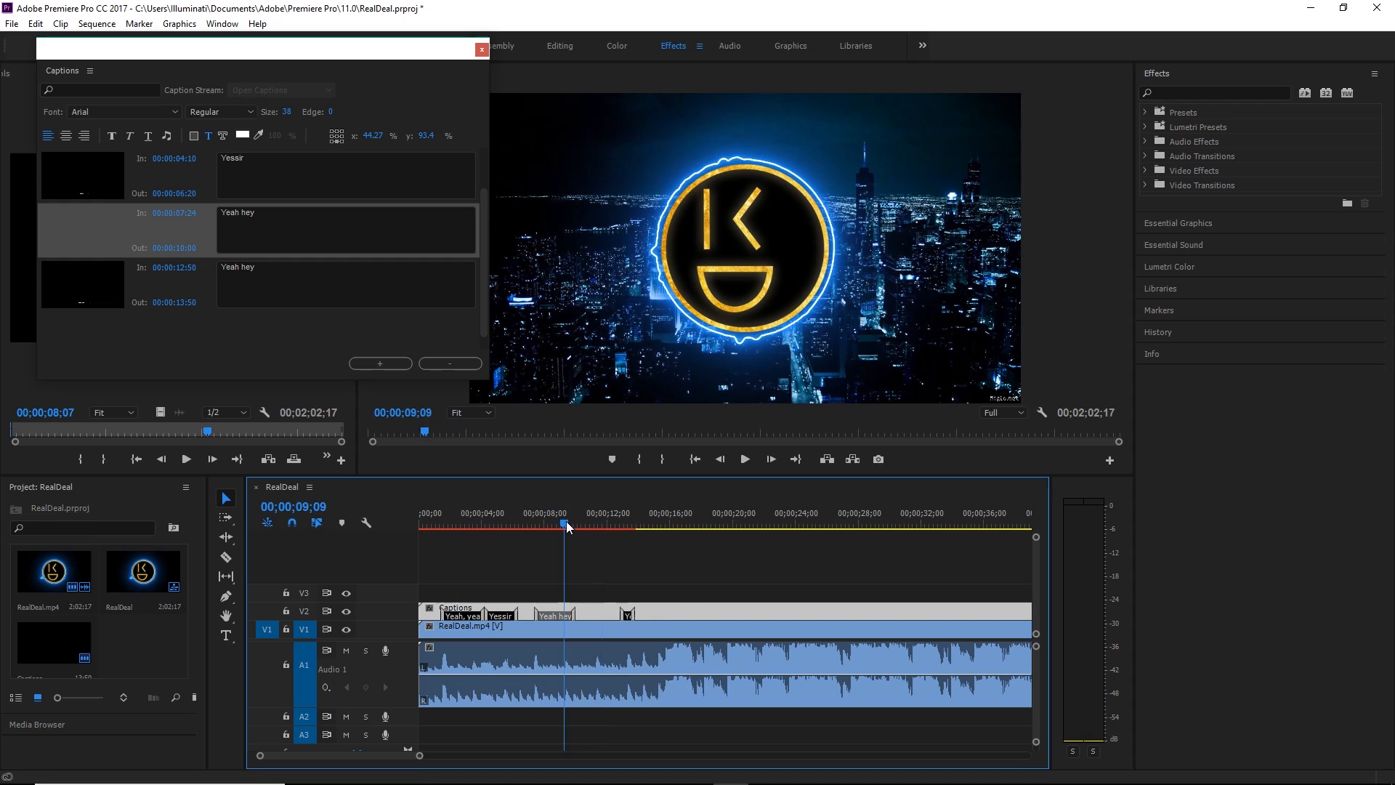
left_click(743, 458)
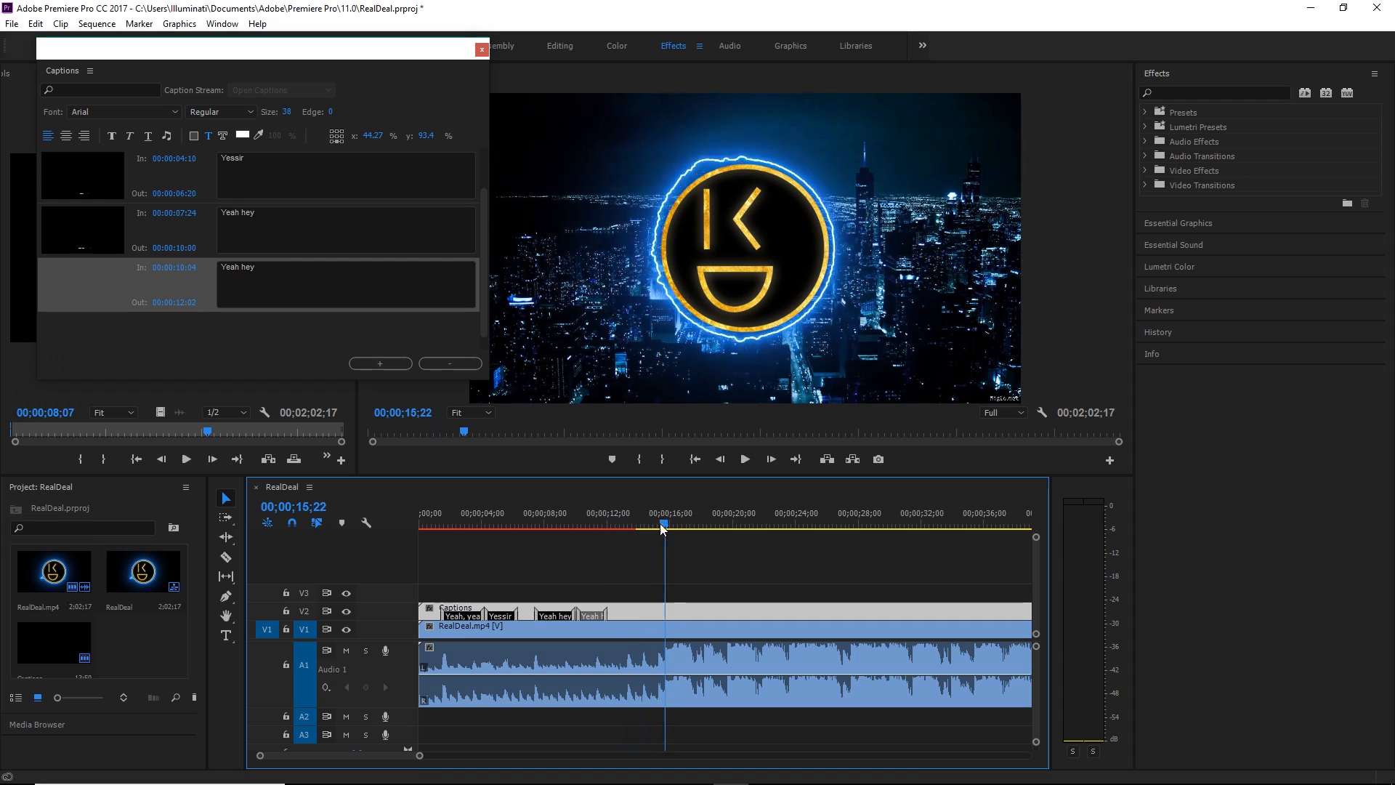
left_click(557, 521)
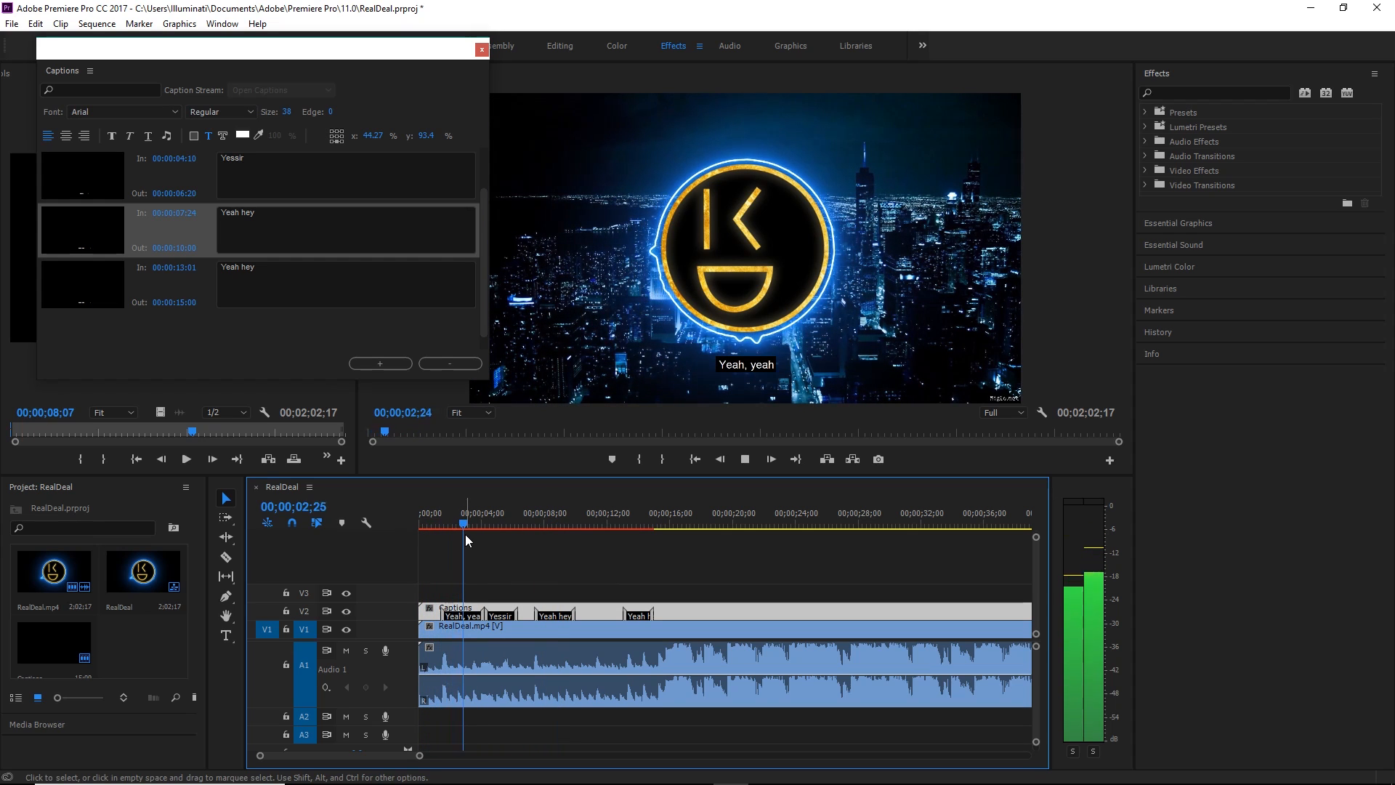
left_click(493, 528)
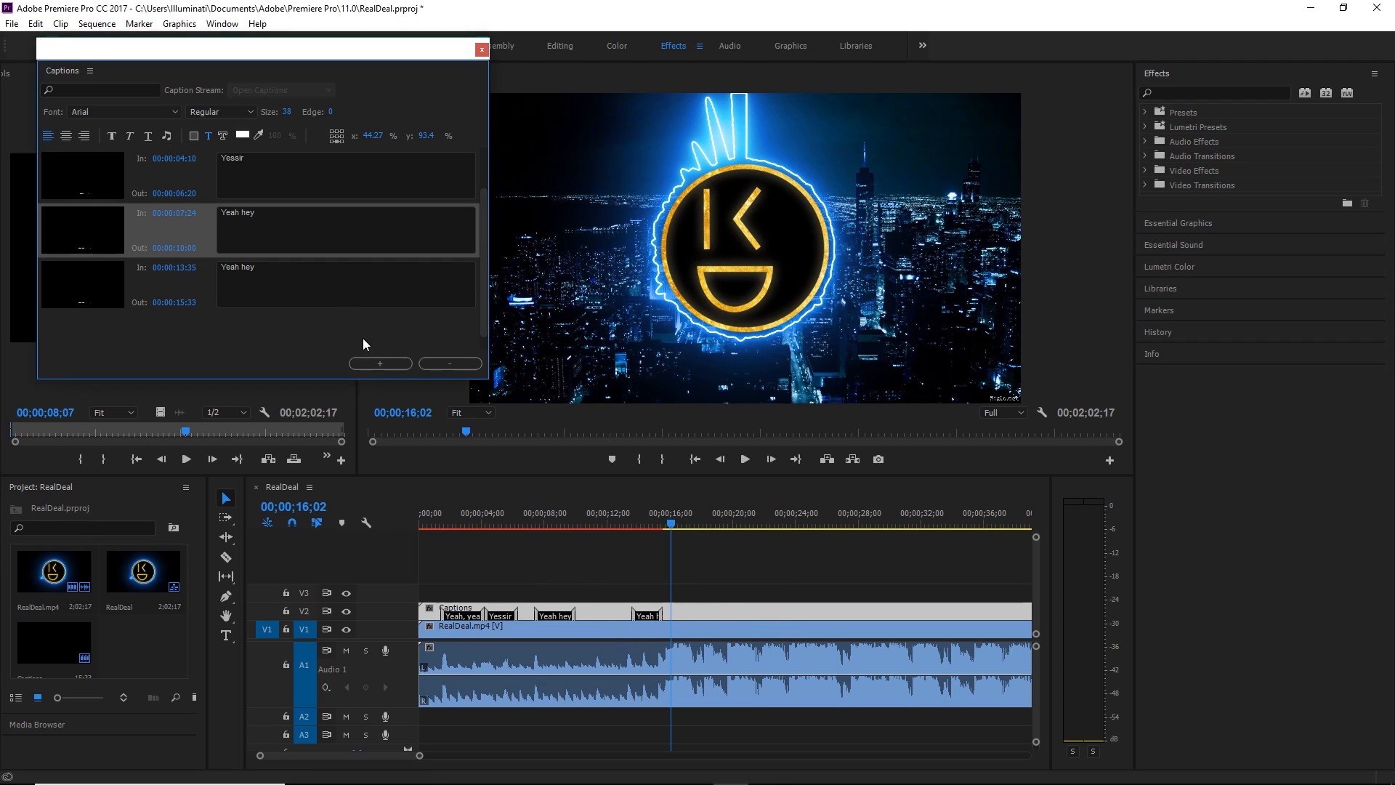
left_click(379, 363)
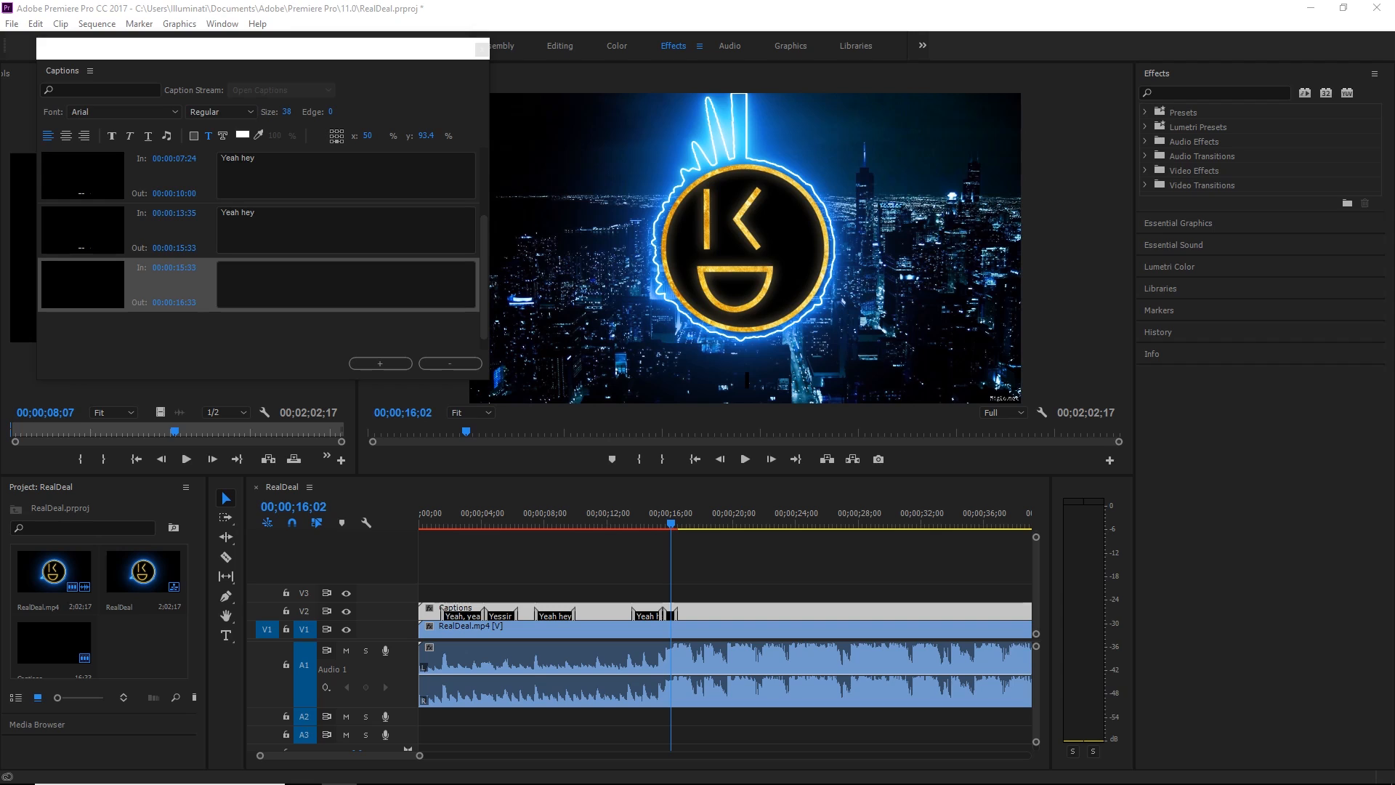
type("Real deal with these checks")
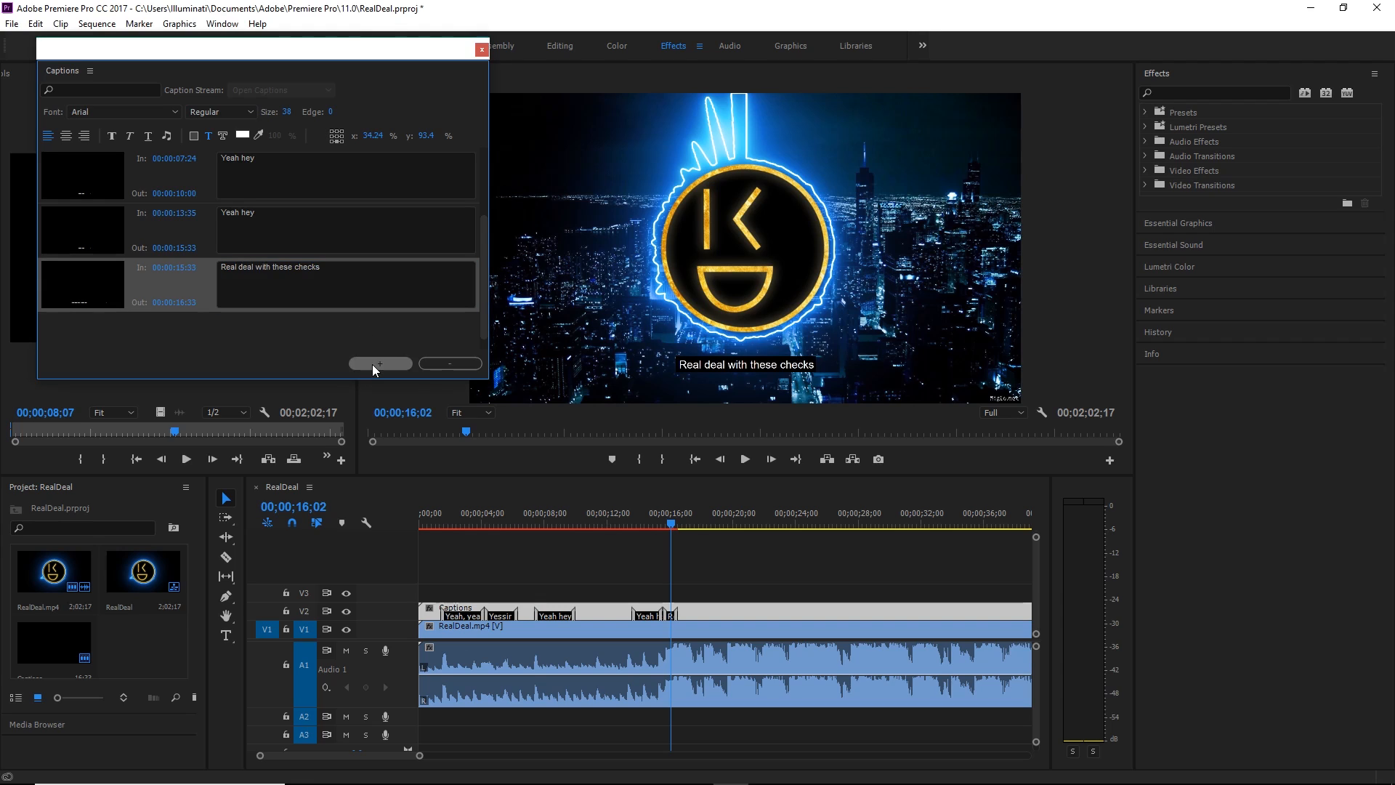
left_click(380, 364)
type("I'm just flexin' on my ex")
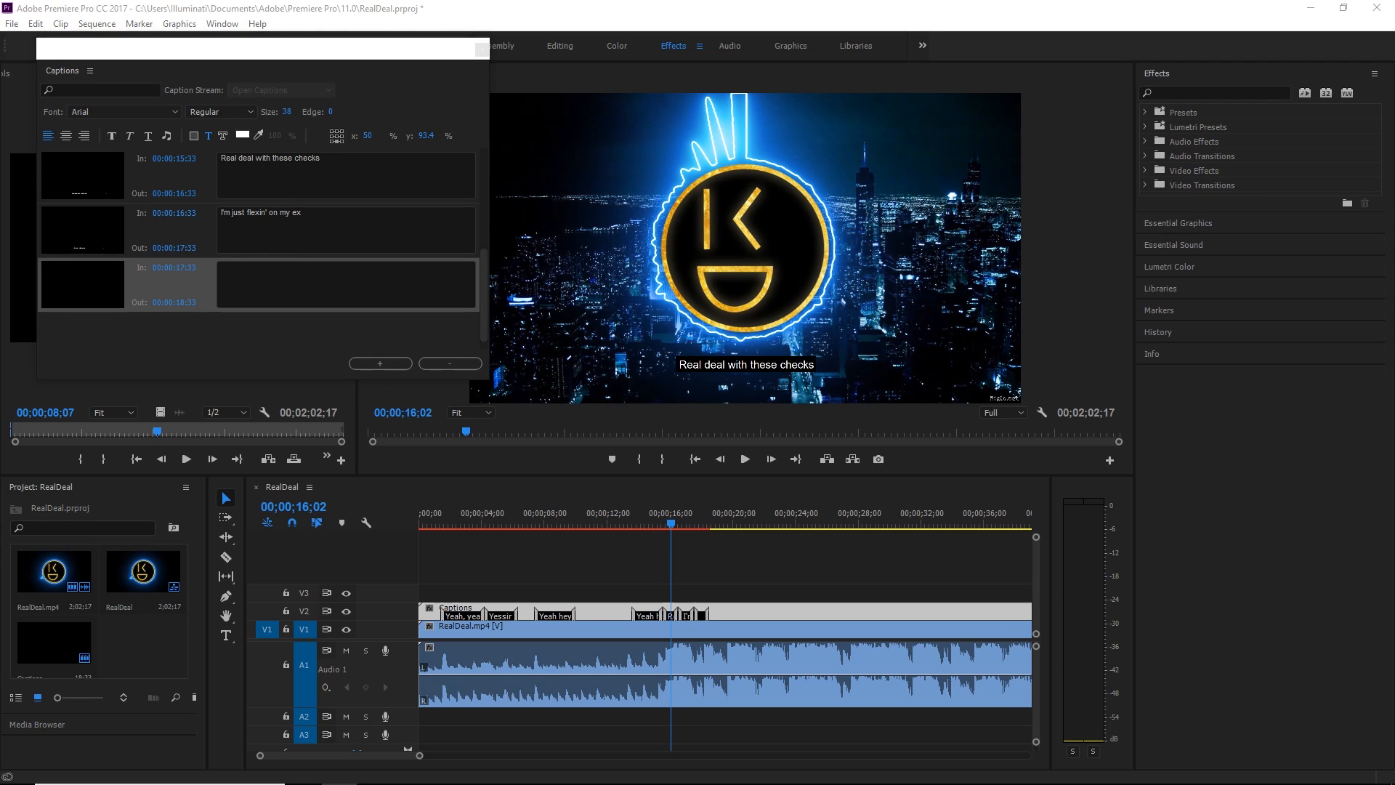
type("She know she messin' with the best")
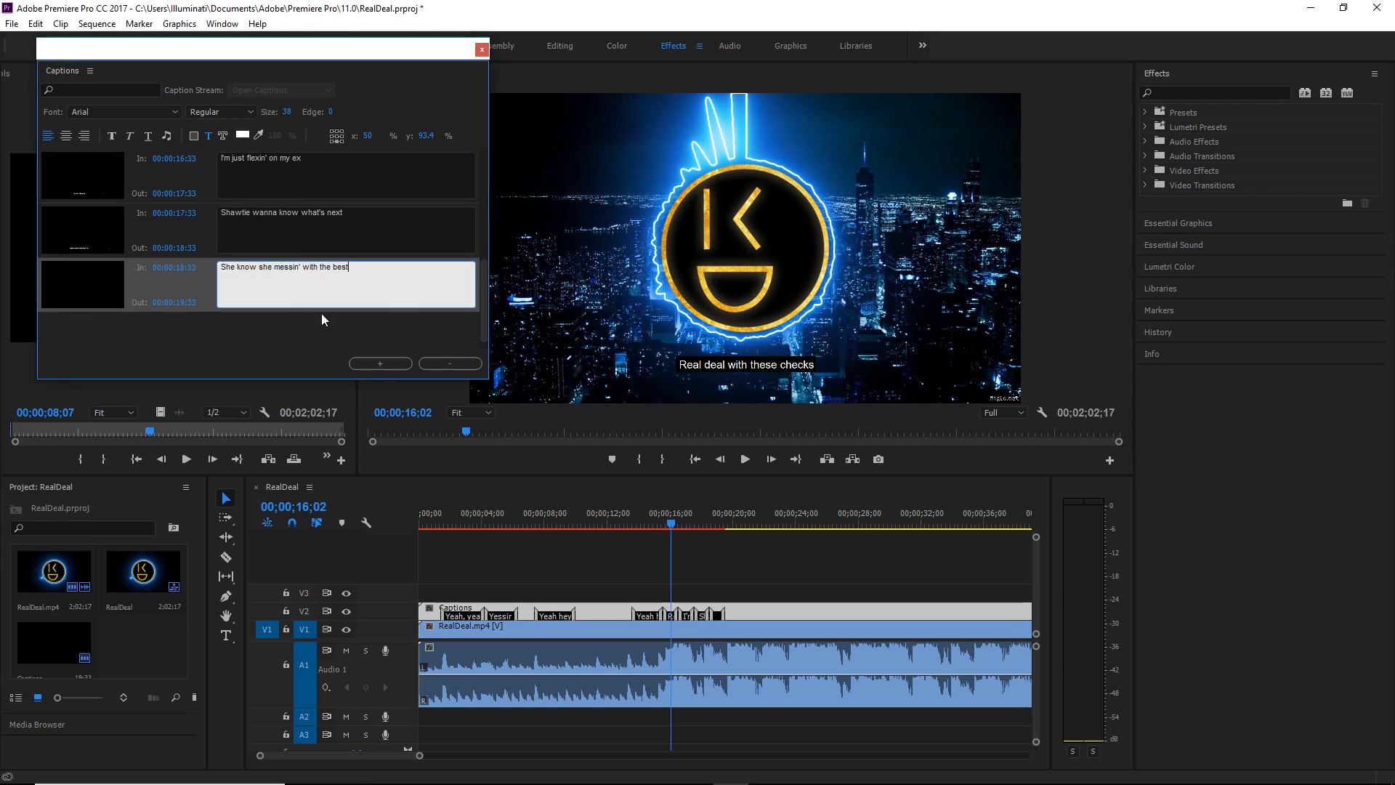
left_click(379, 363)
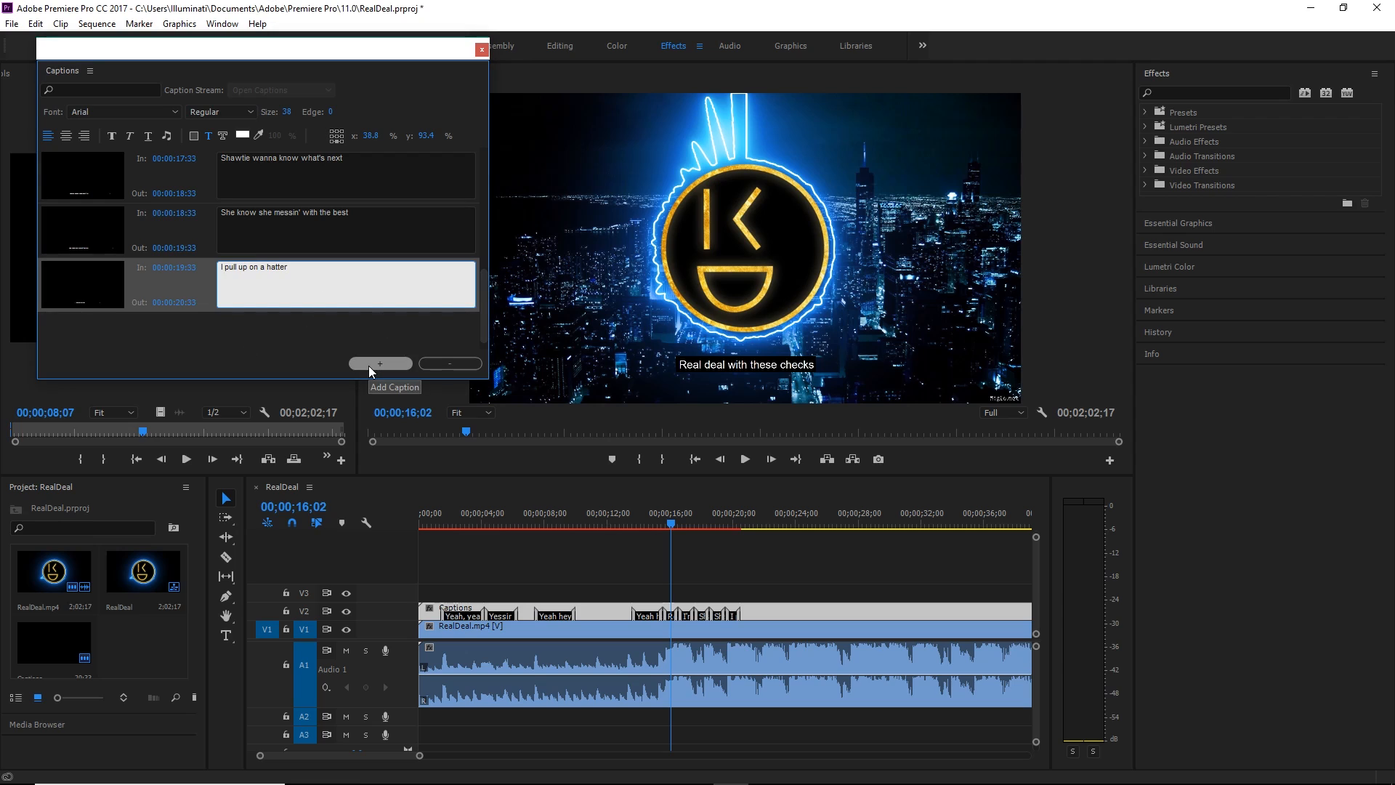
left_click(380, 363)
type("Tryin' to hit me with the pressure")
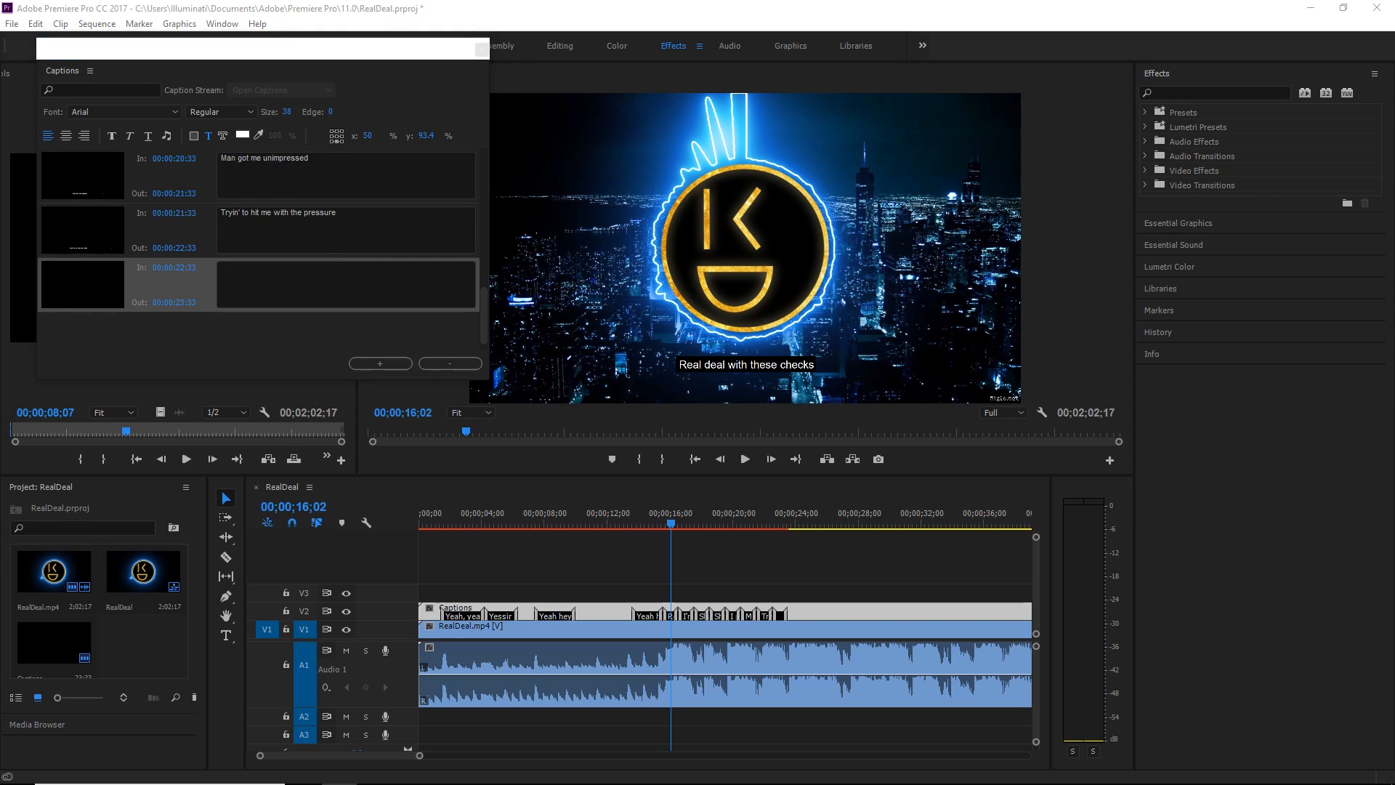
left_click(346, 283)
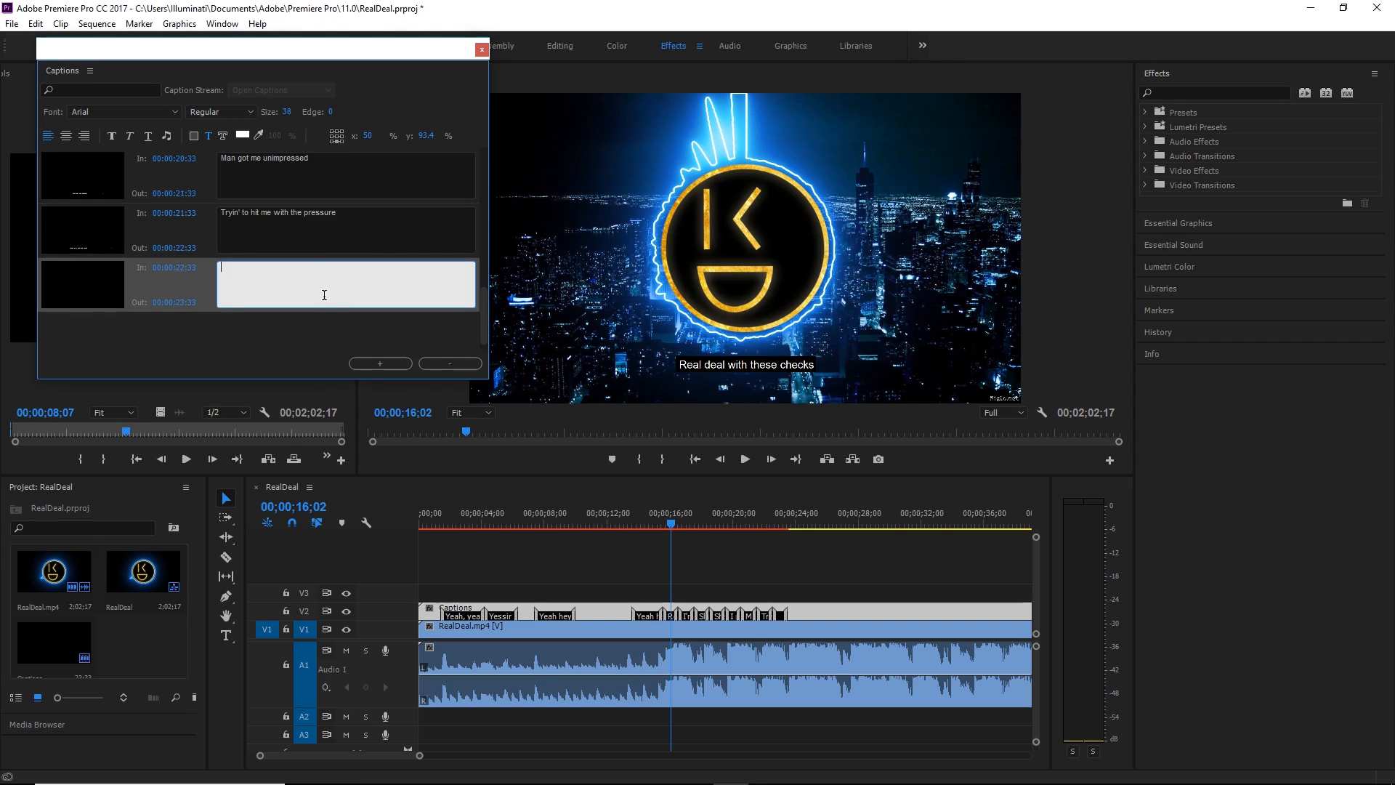
type("I ain't never getting stressed")
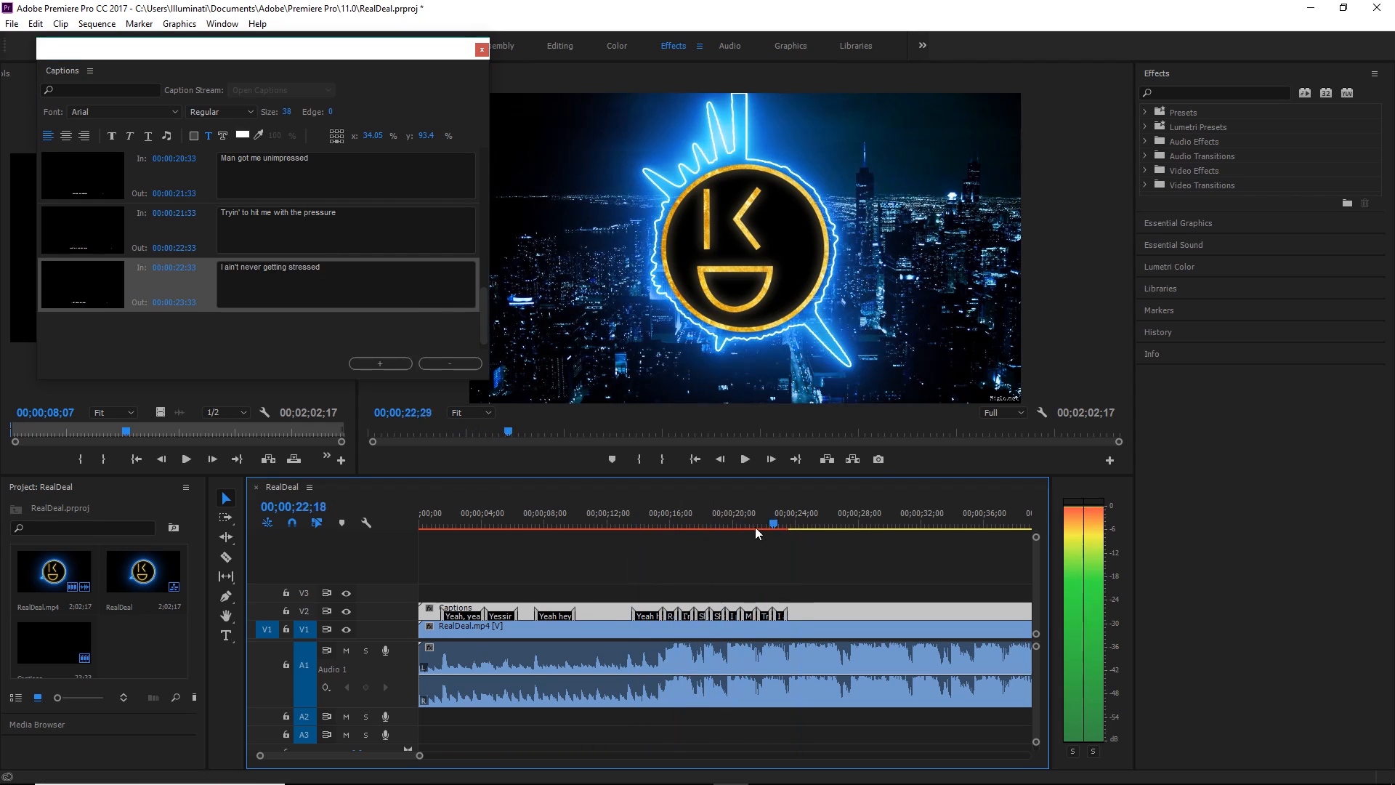
left_click(629, 525)
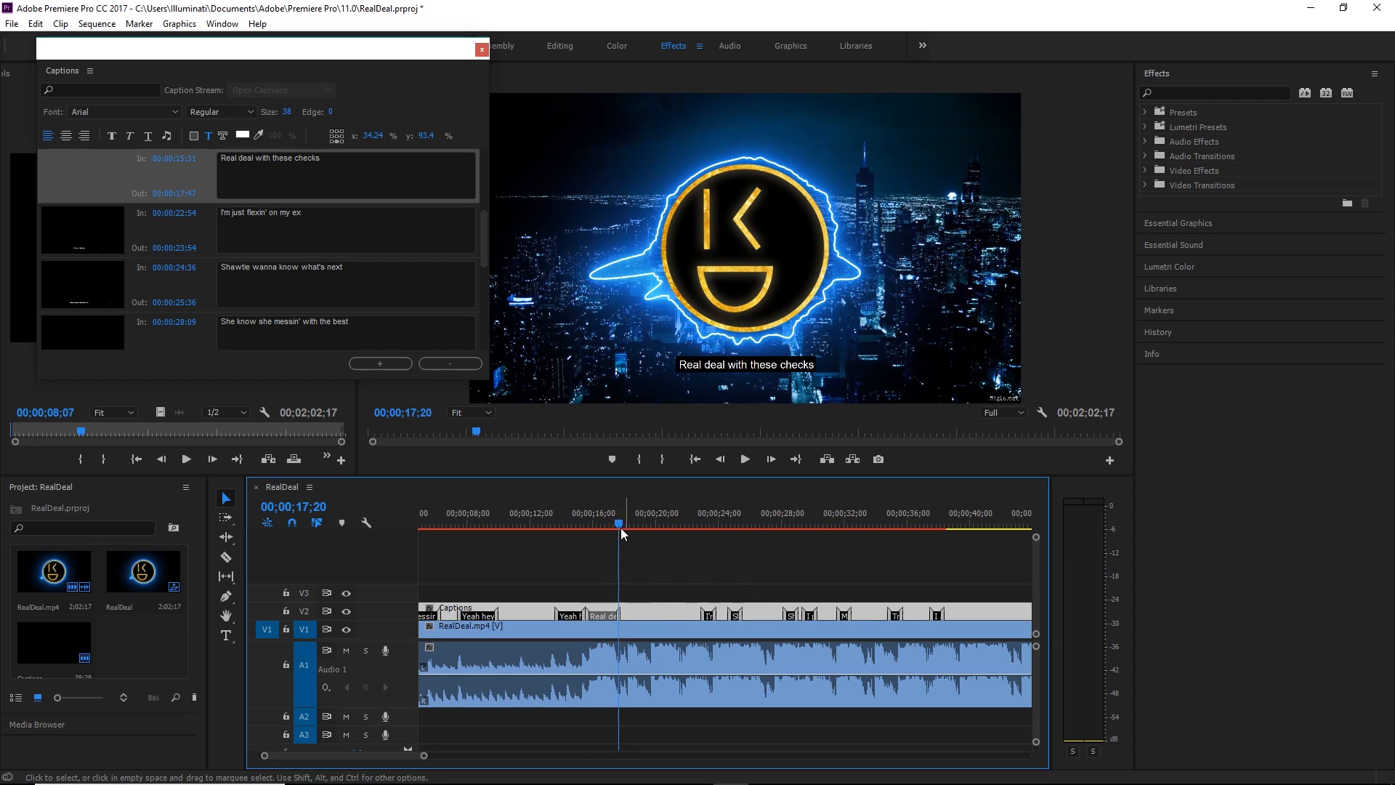
left_click(744, 459)
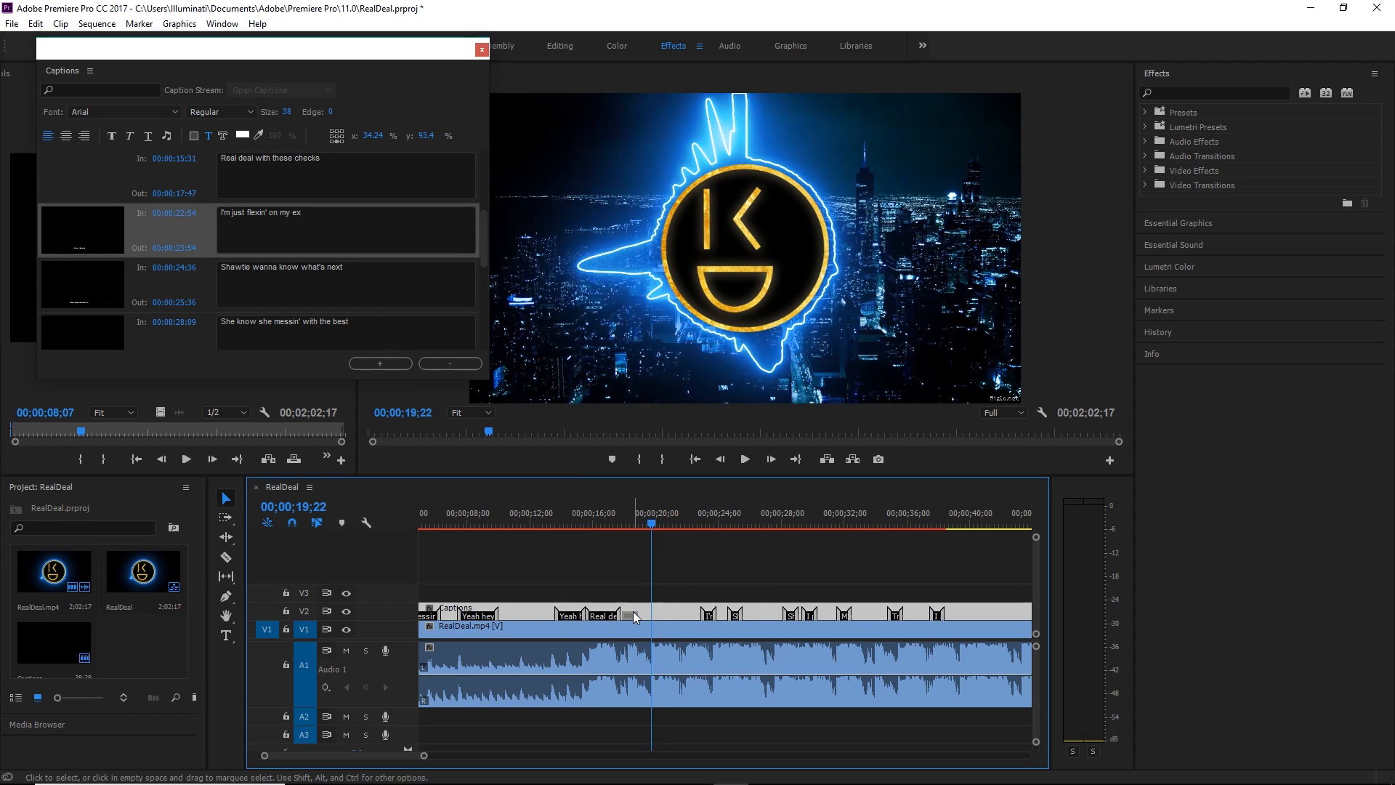
left_click(596, 521)
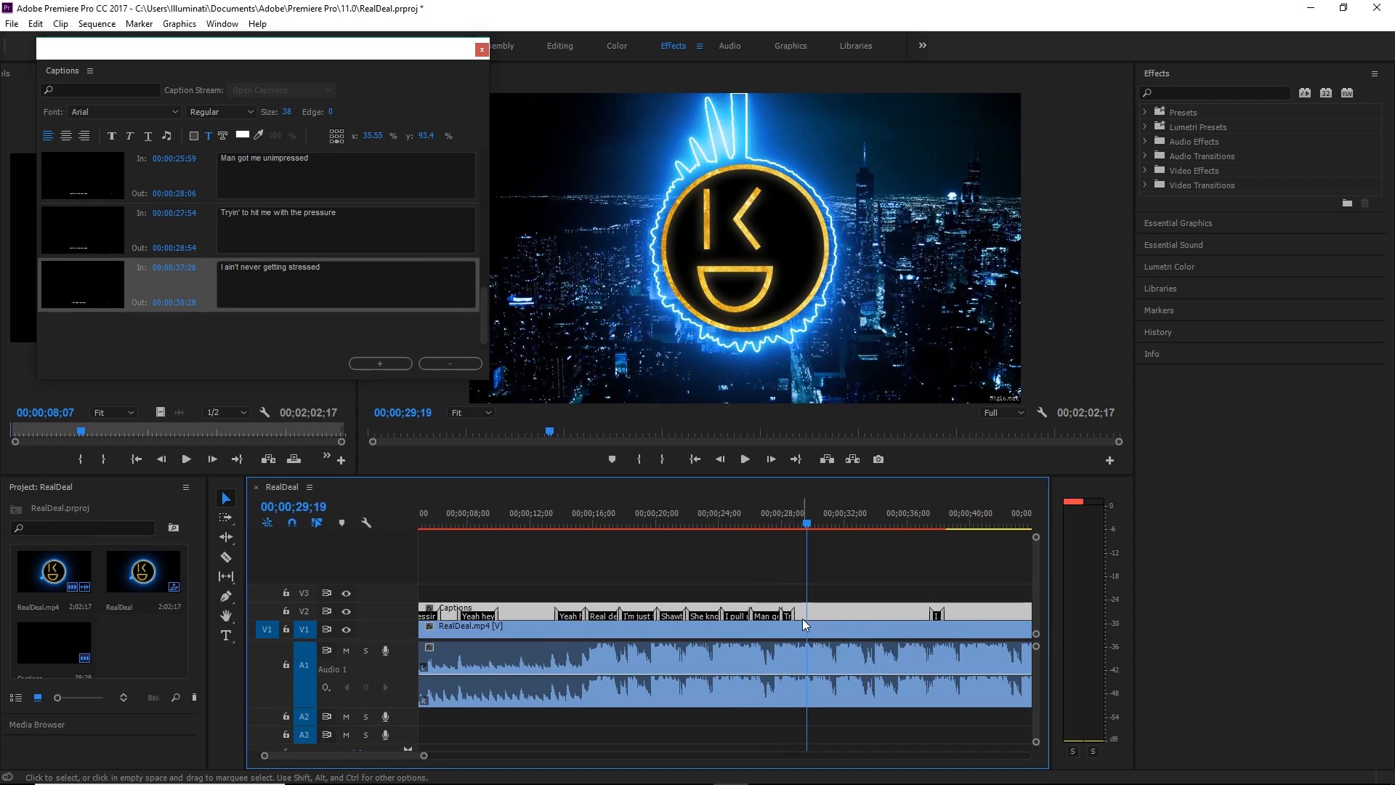
left_click(744, 458)
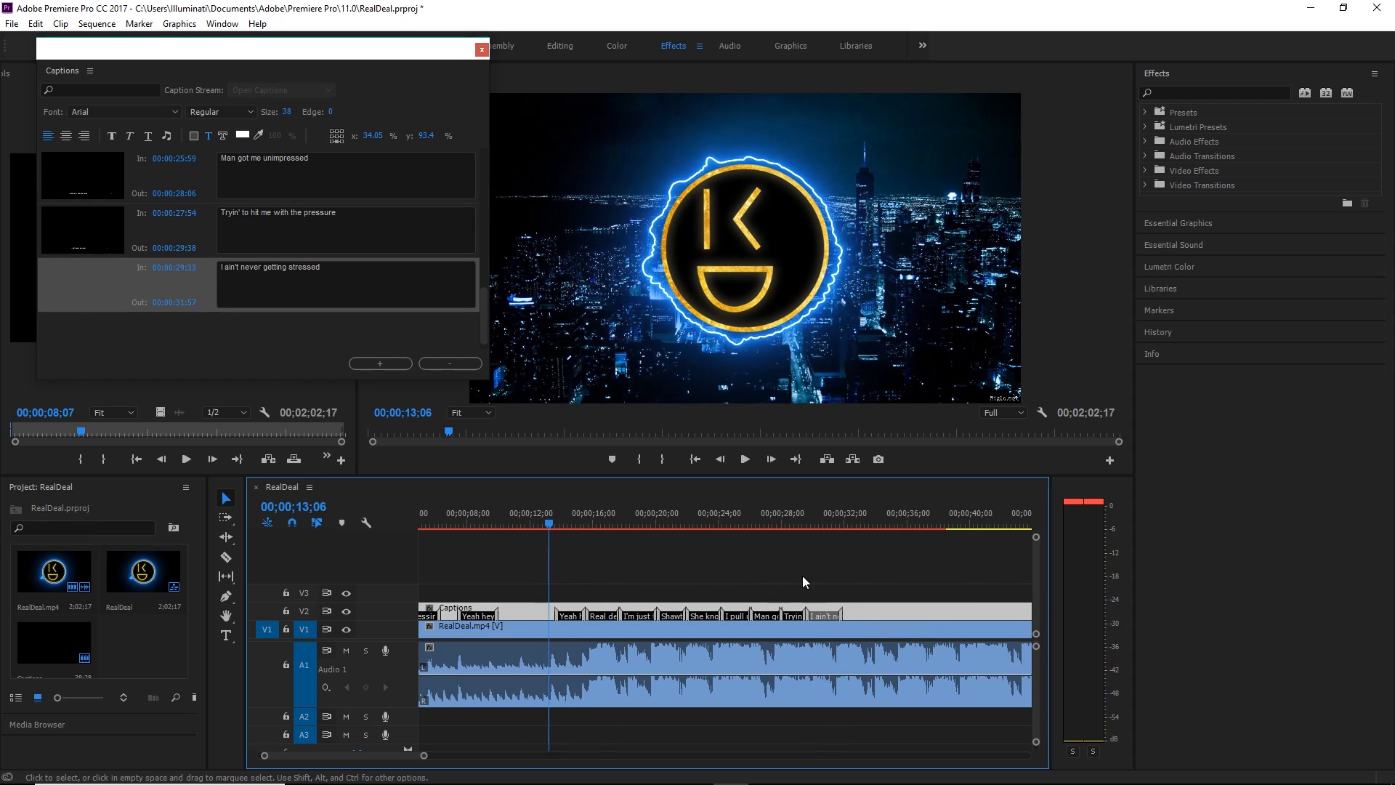
left_click(744, 457)
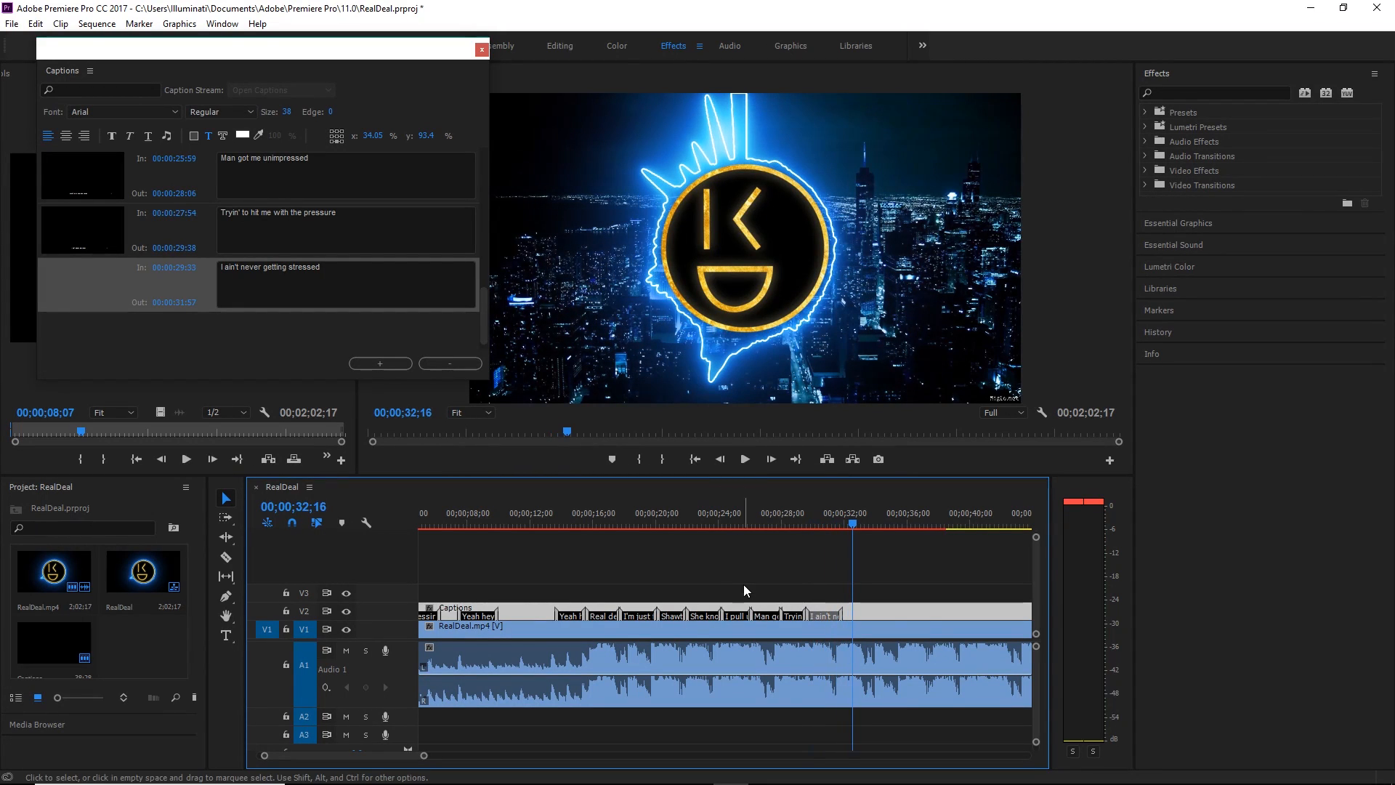
left_click(635, 524)
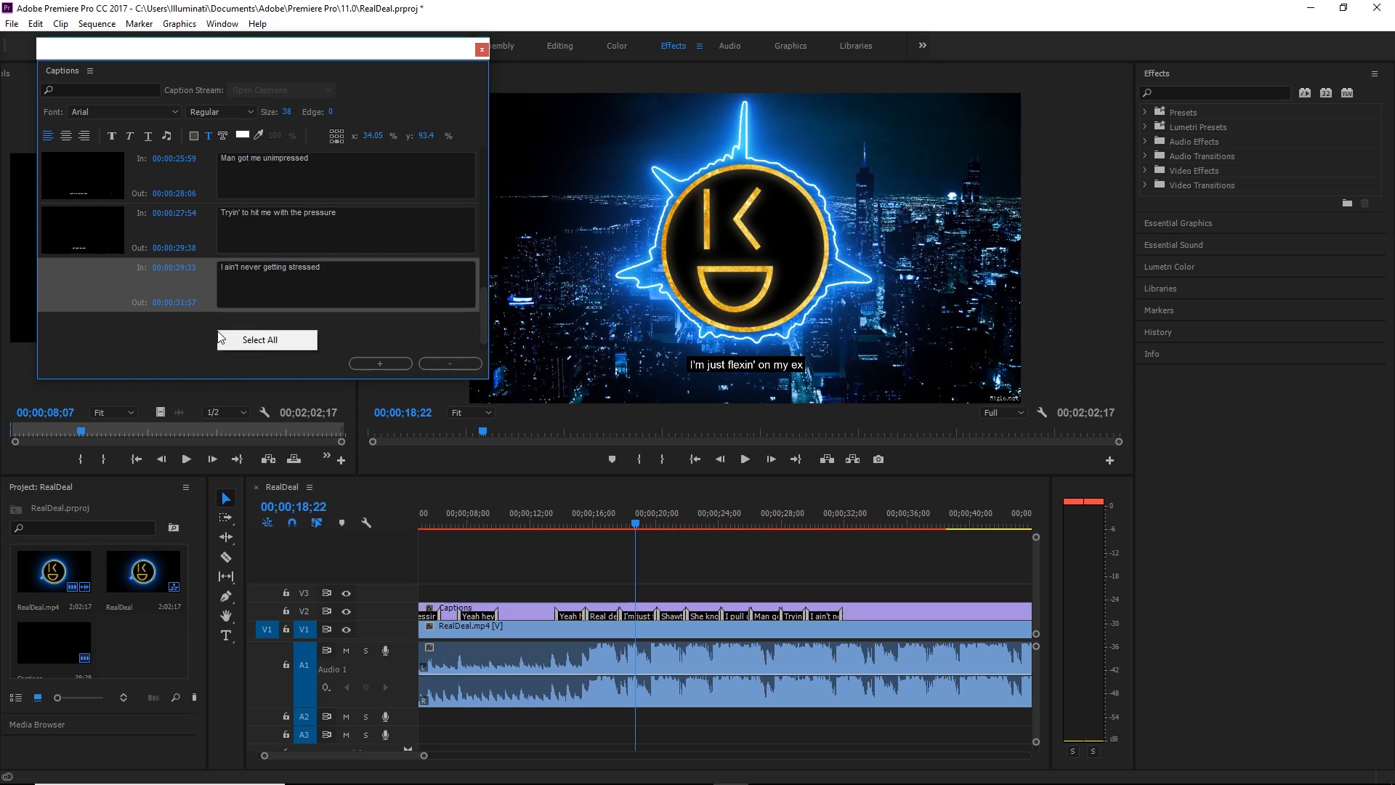
left_click(258, 340)
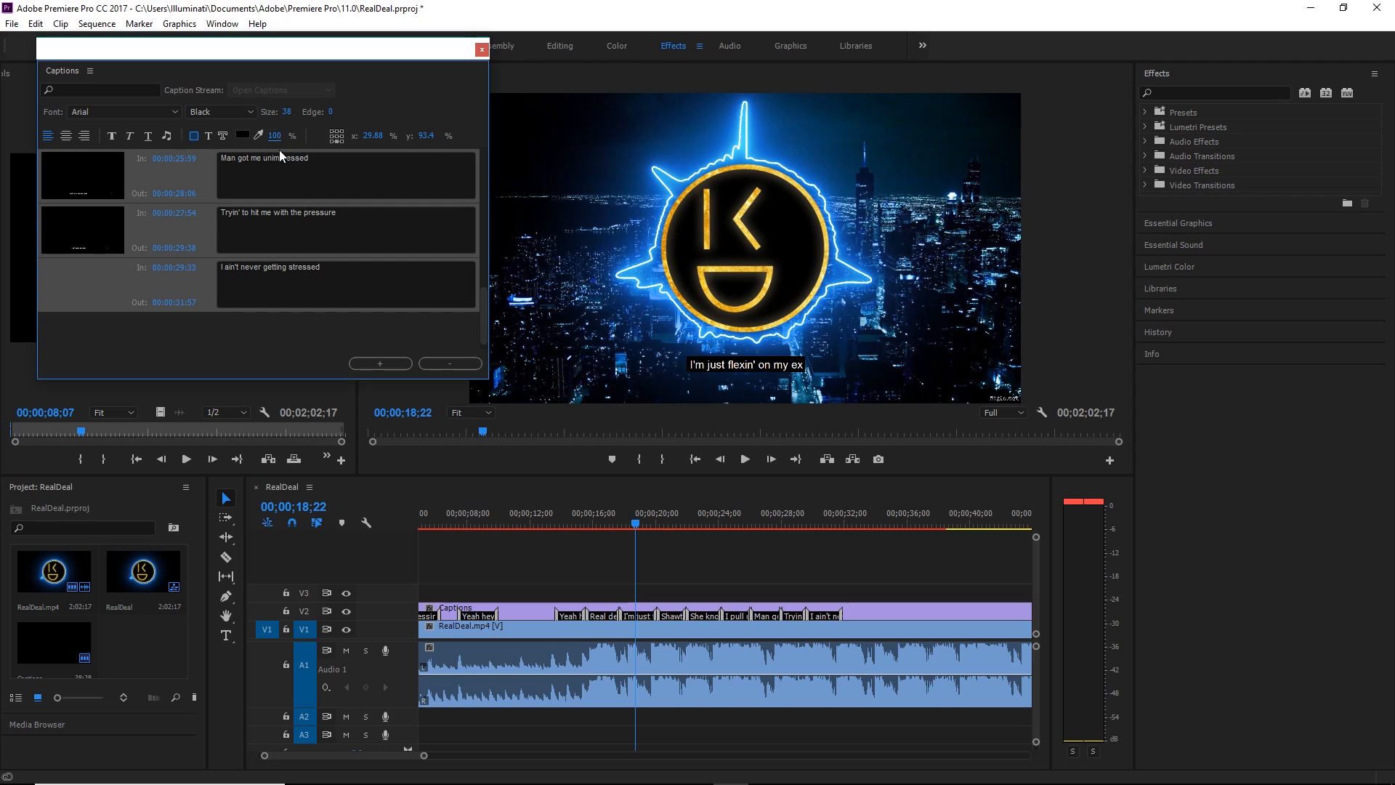
left_click(221, 135)
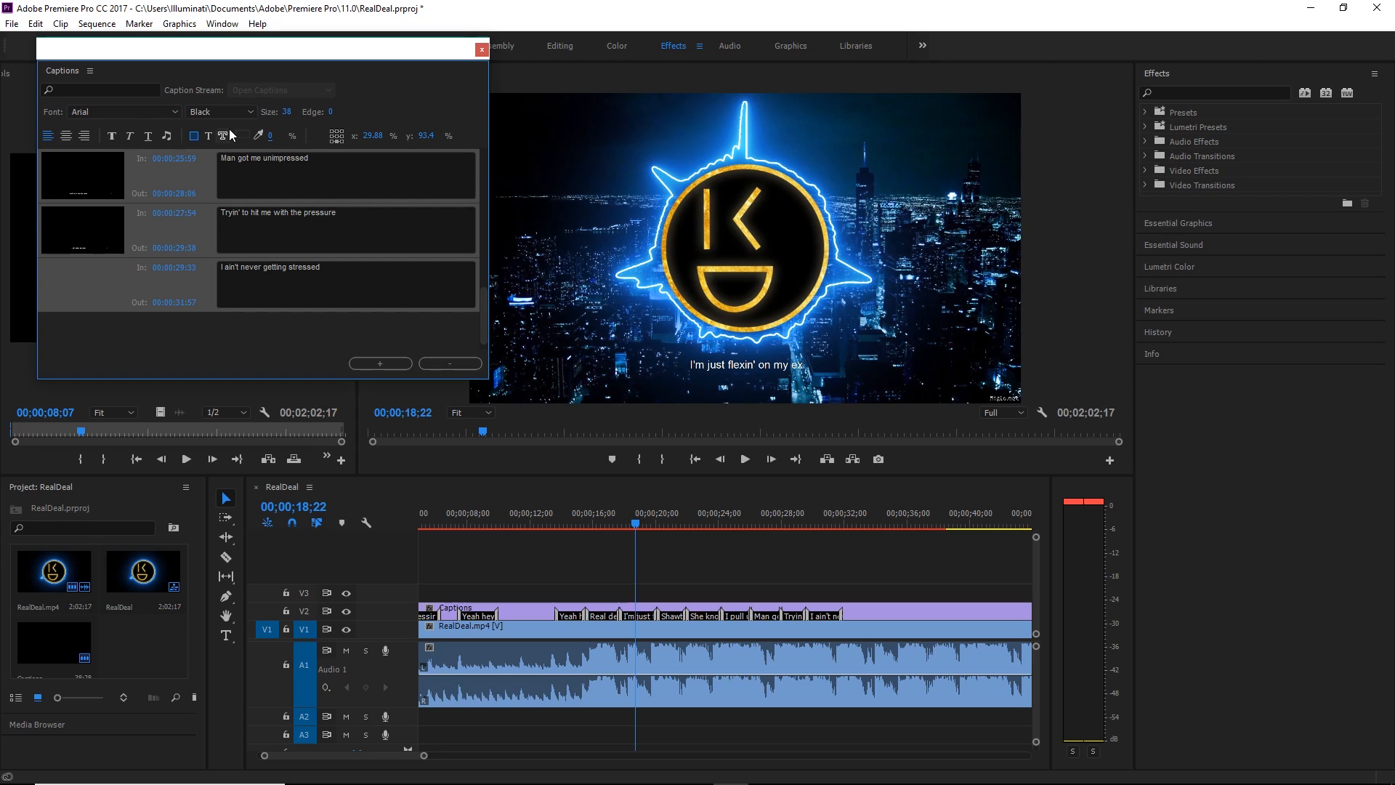
mouse_move(224, 147)
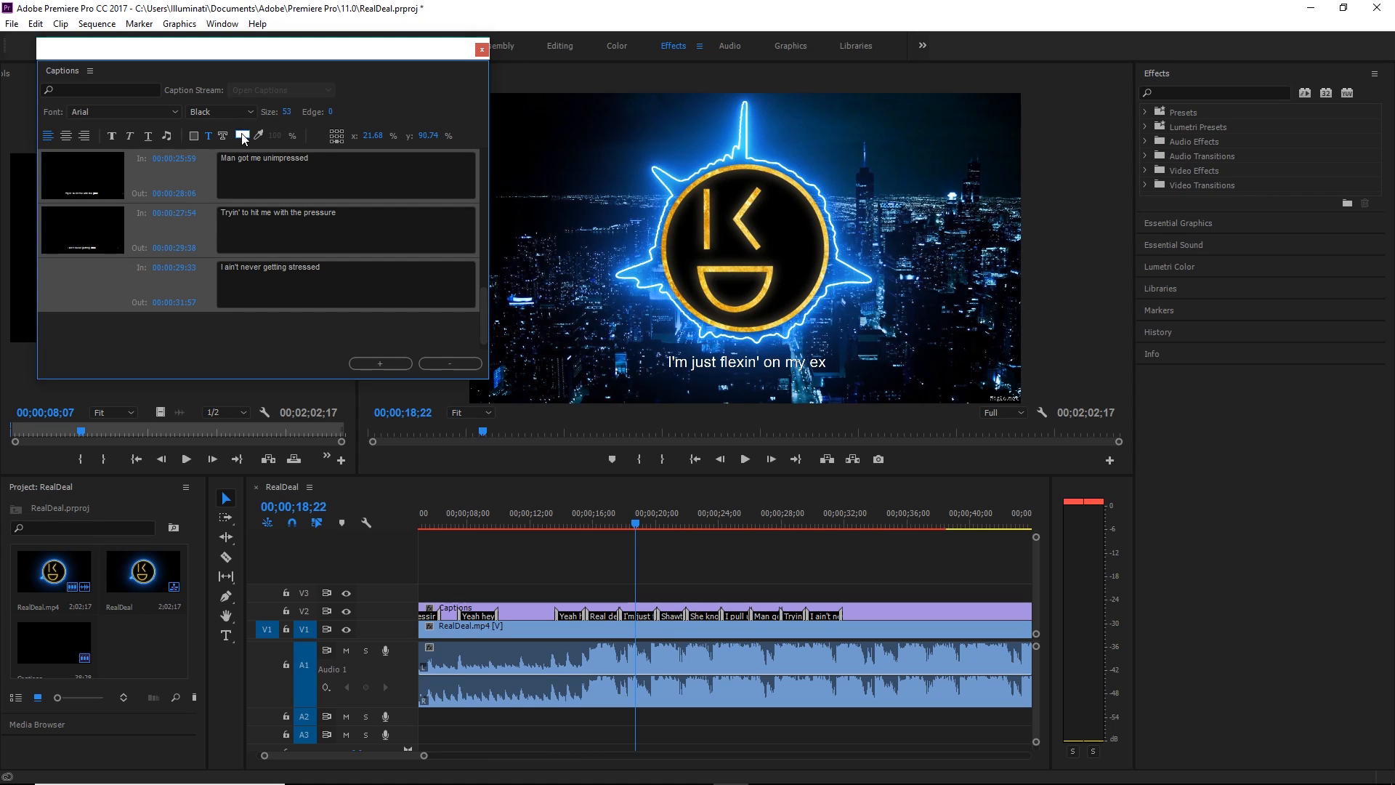
left_click(241, 133)
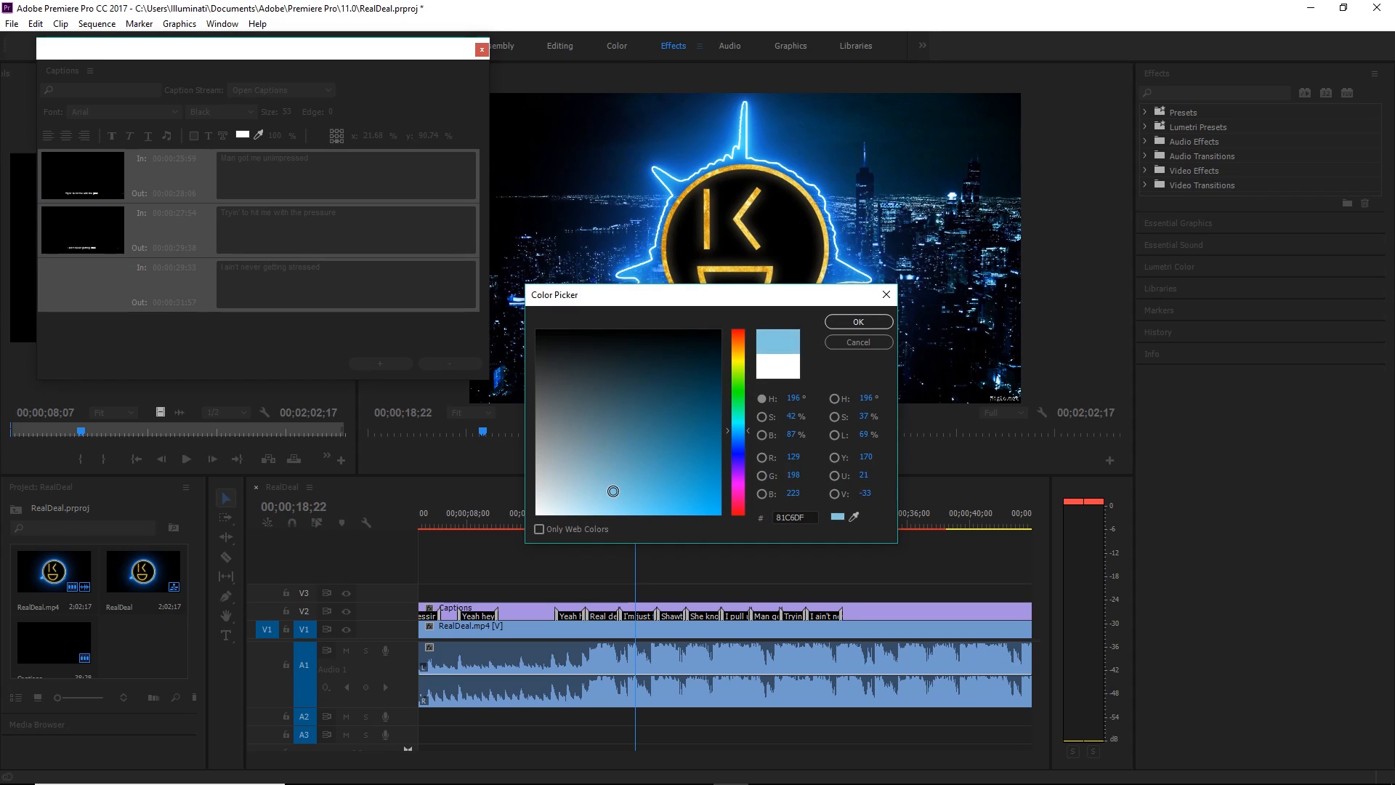
Step: Give the captions a dark-blue edge colour at edge size 5.3
left_click_drag(613, 491, 619, 492)
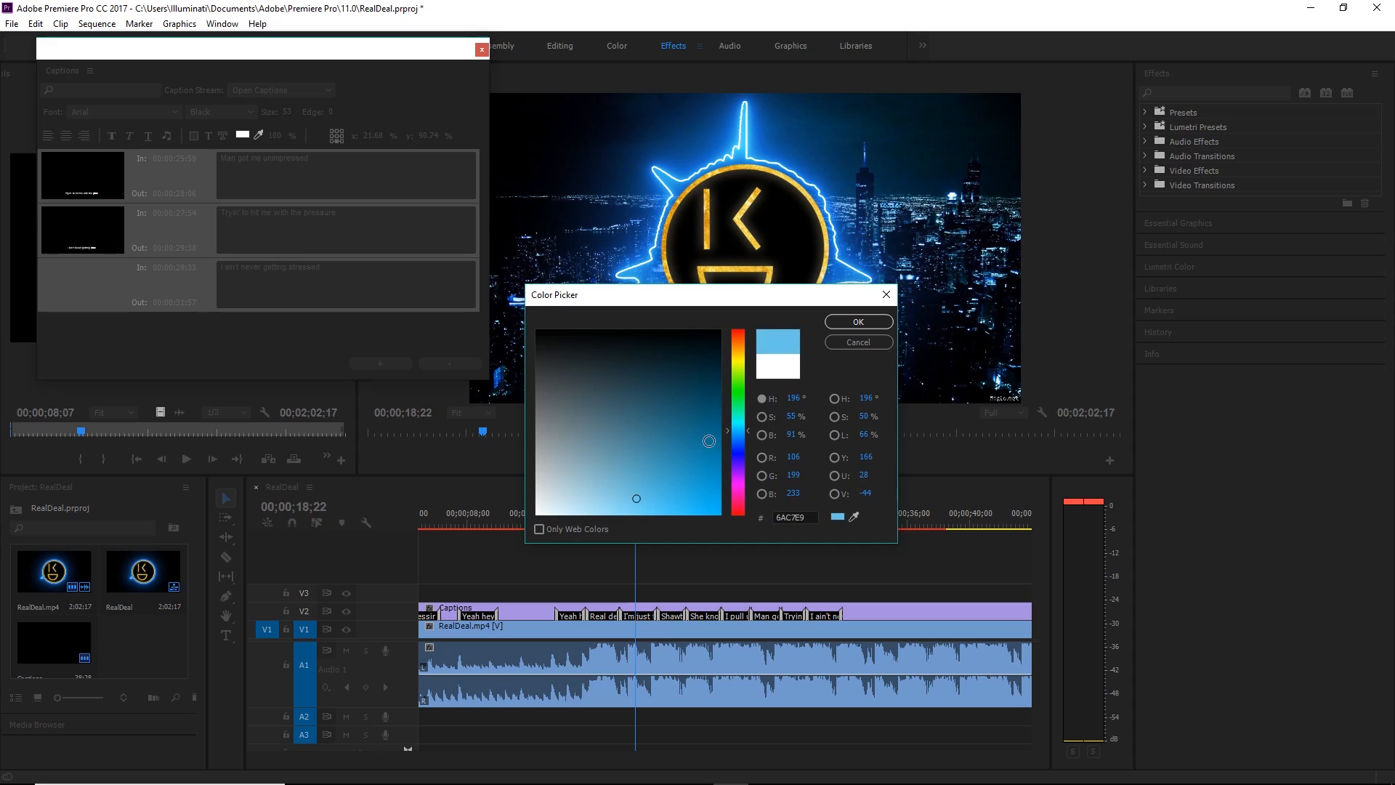
left_click(856, 321)
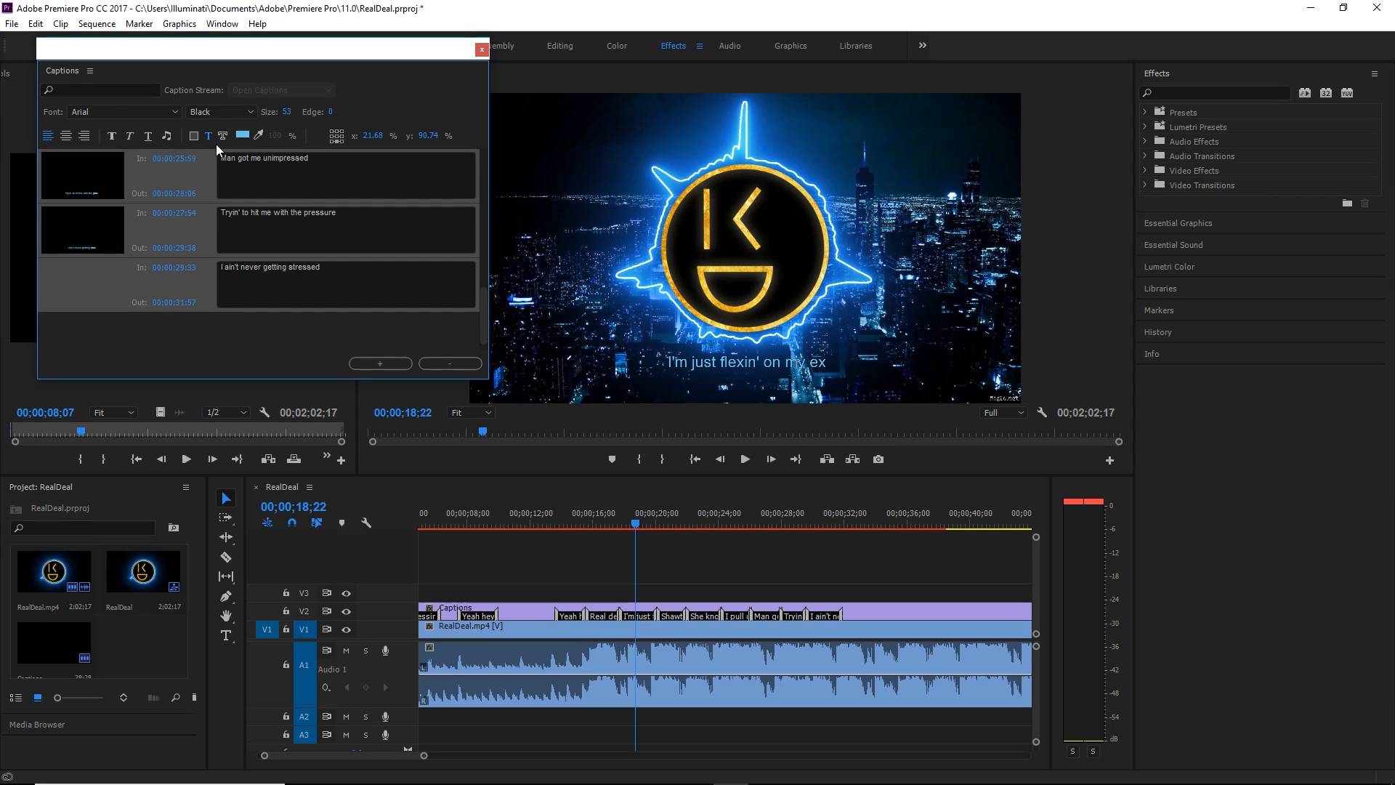
mouse_move(224, 135)
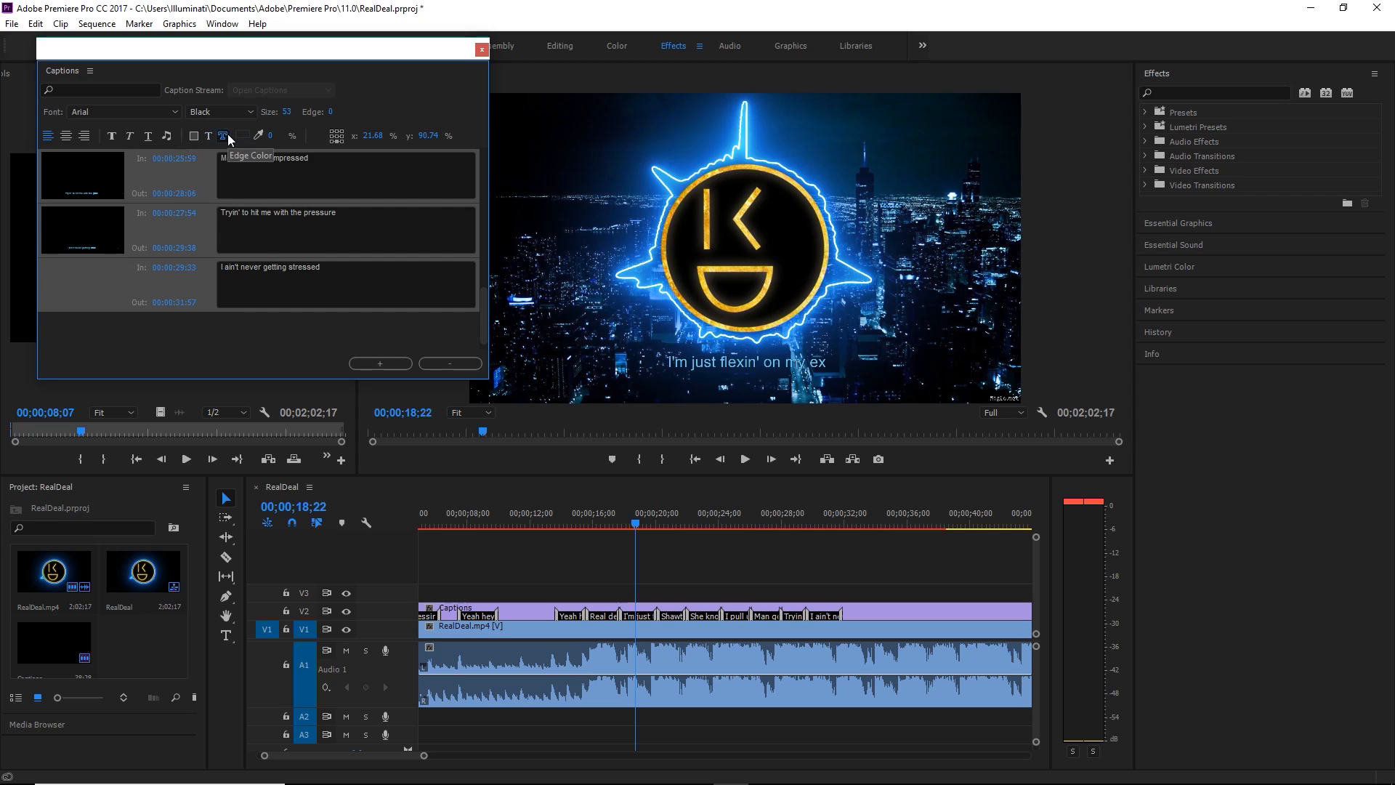
left_click(241, 135)
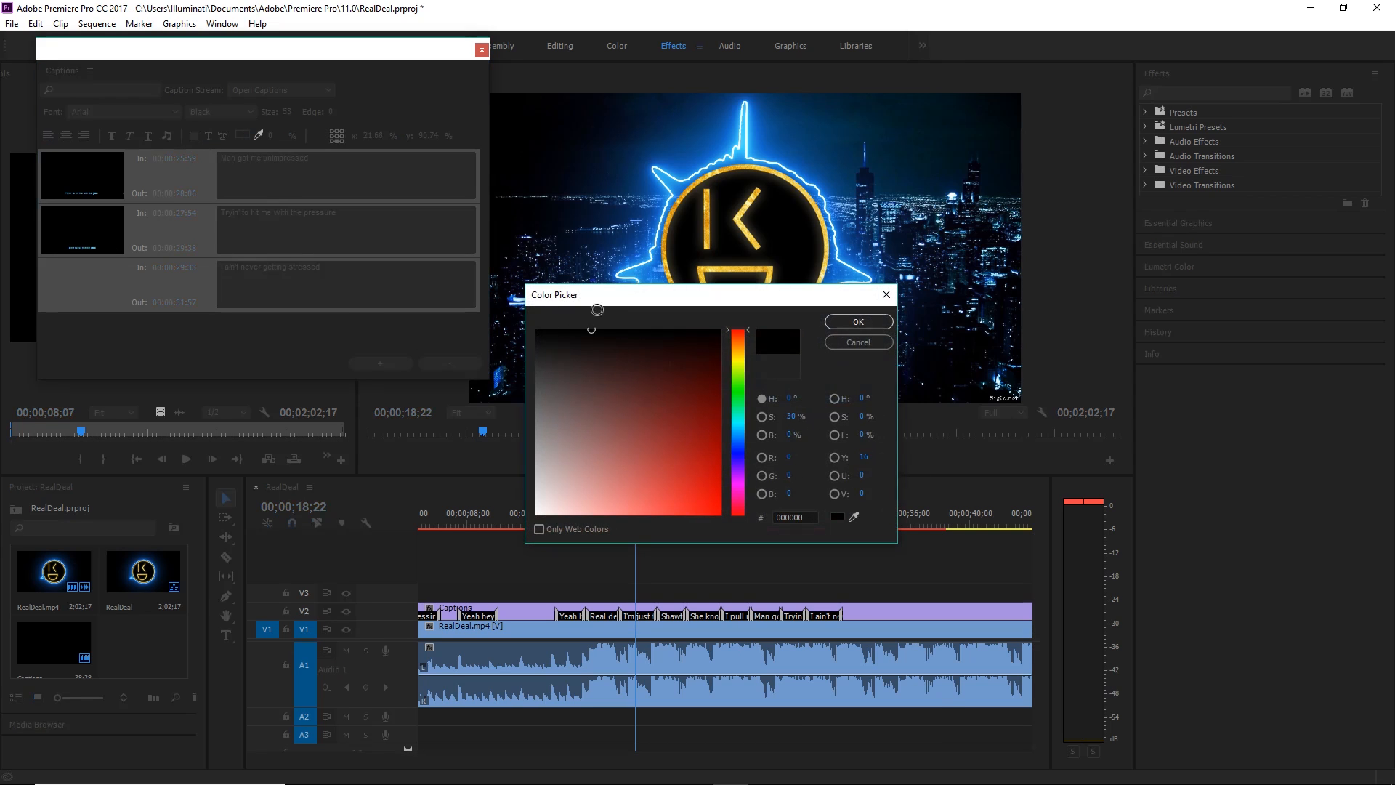
left_click(687, 435)
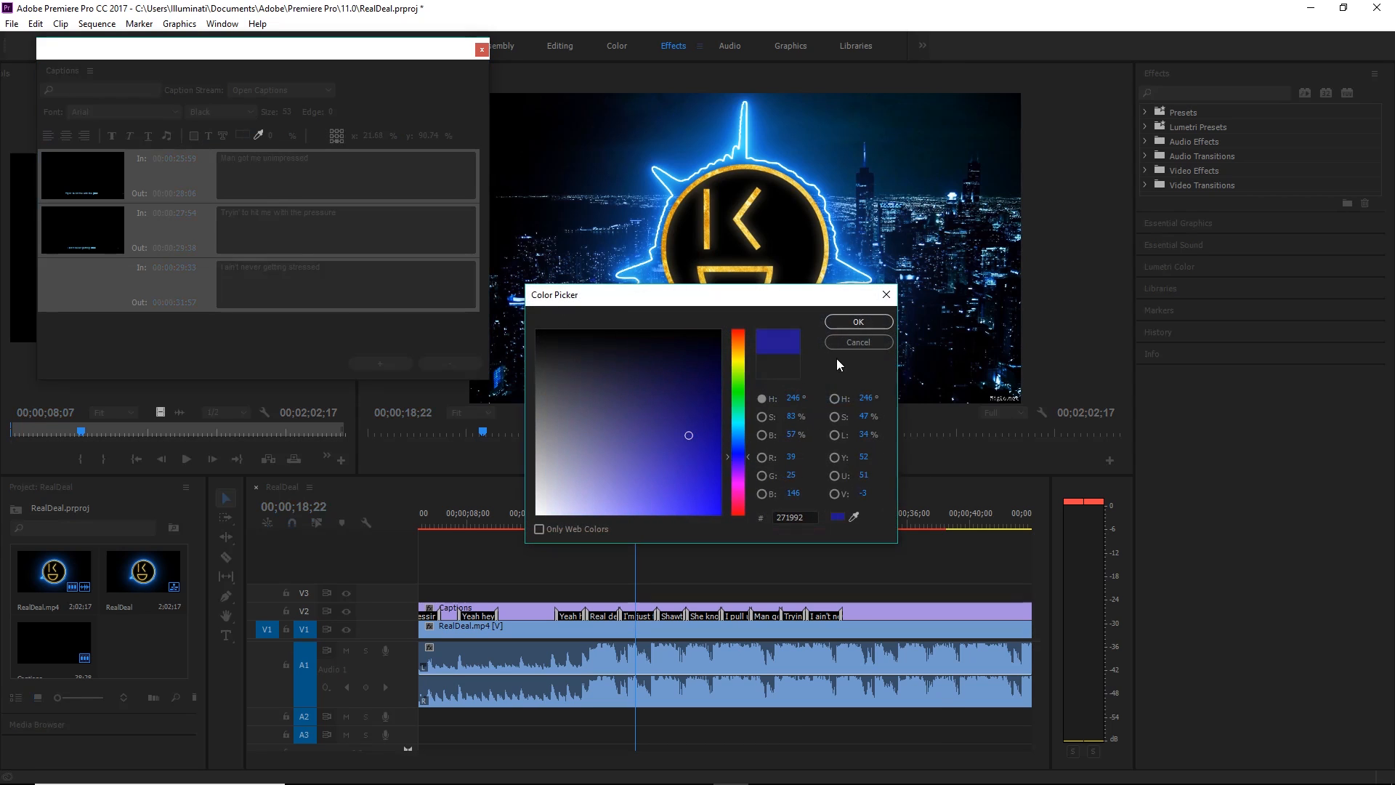
left_click(857, 321)
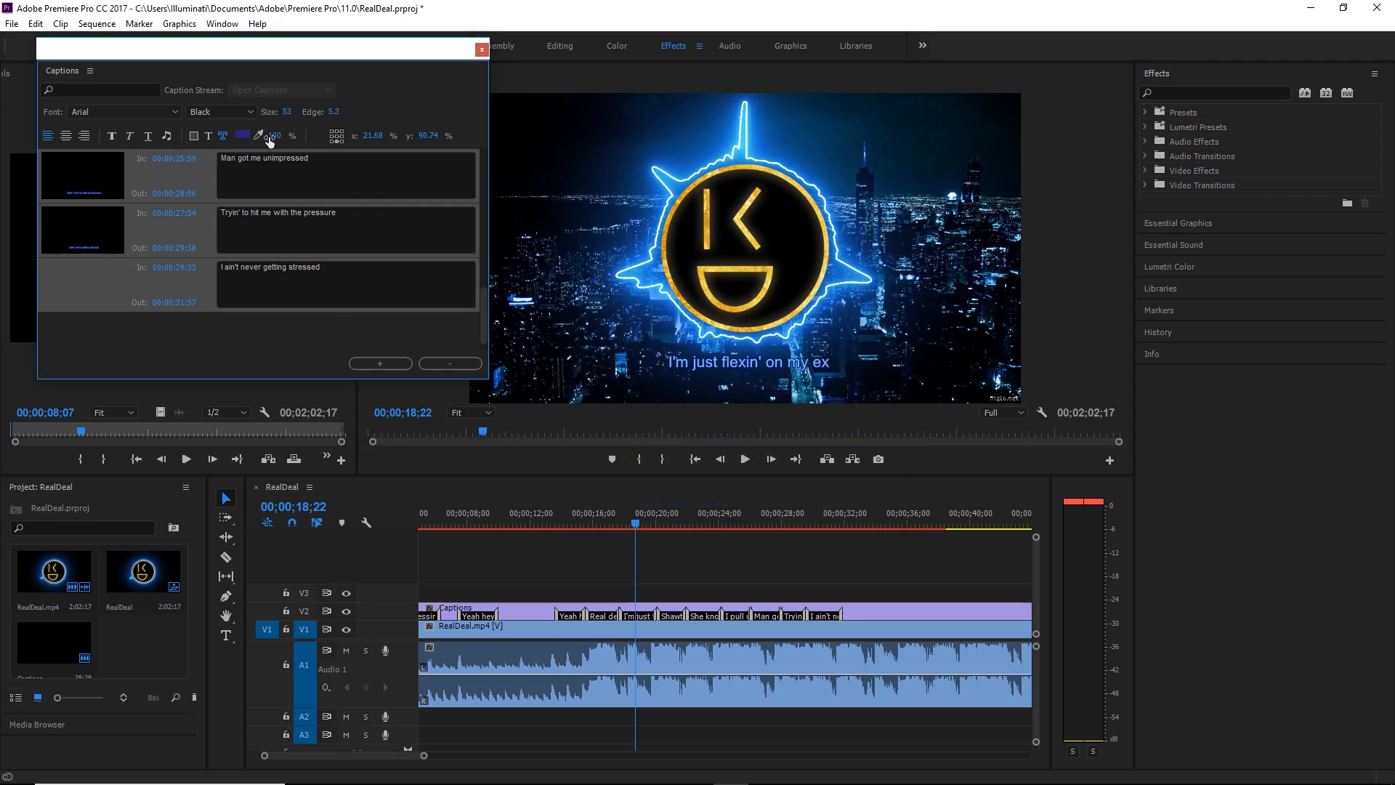
Step: Change the caption text colour to light cyan
left_click(242, 135)
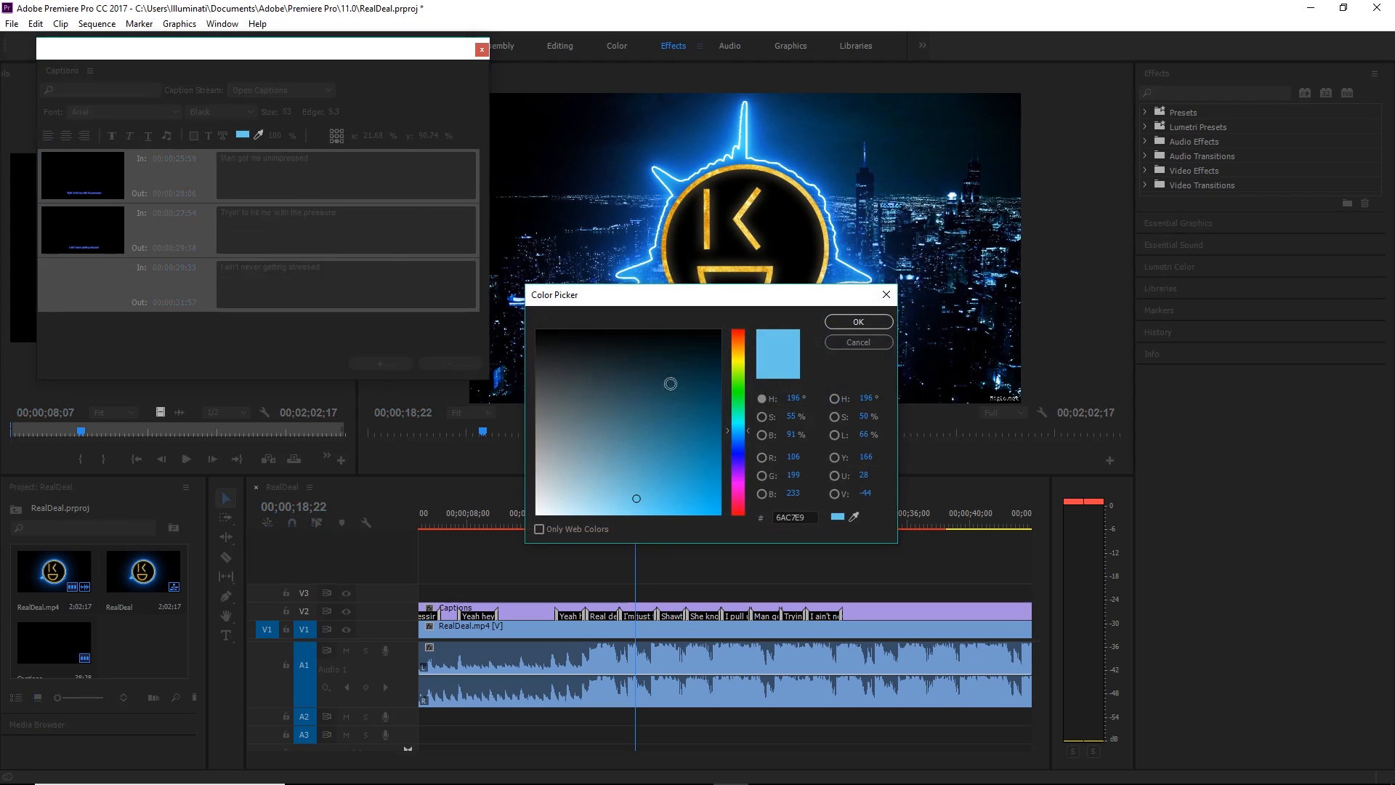
left_click(738, 427)
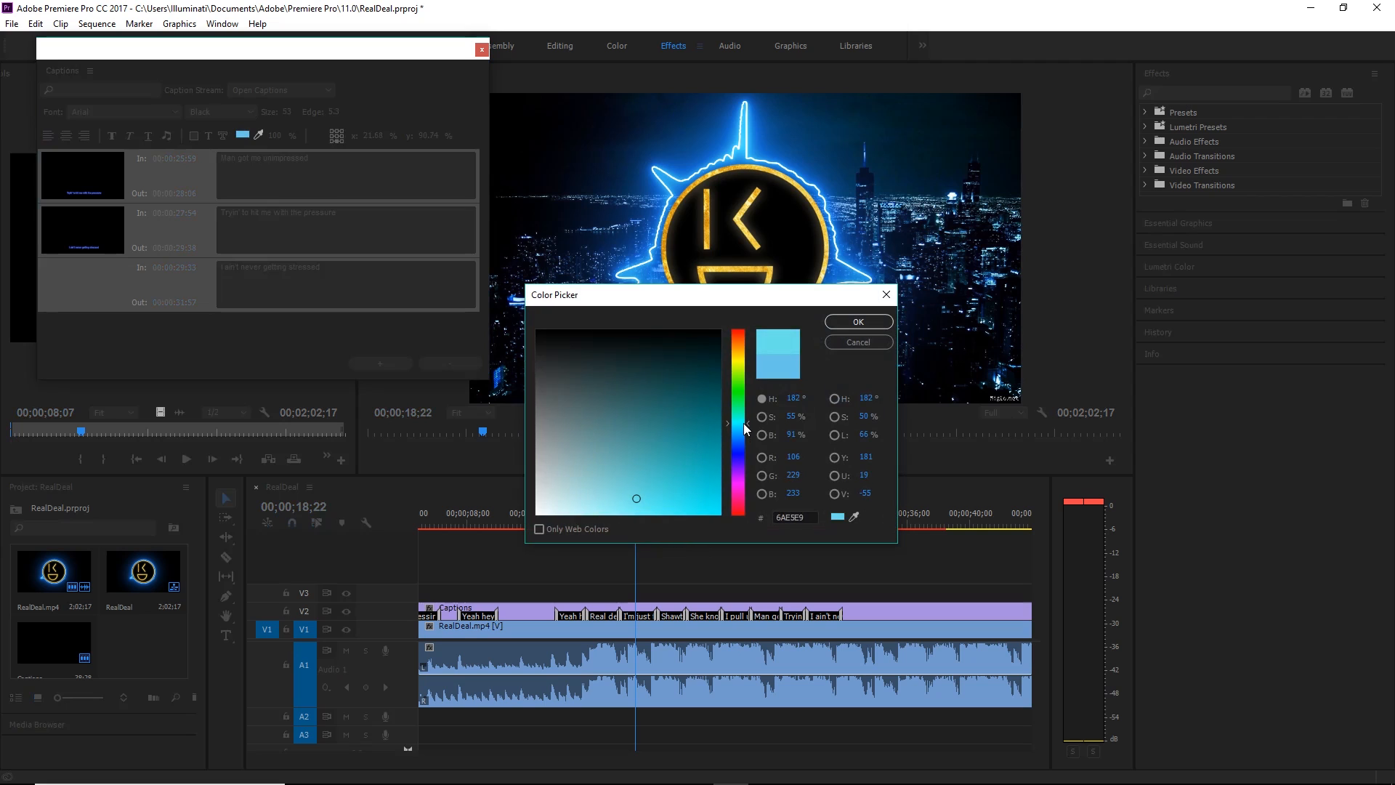
left_click(856, 321)
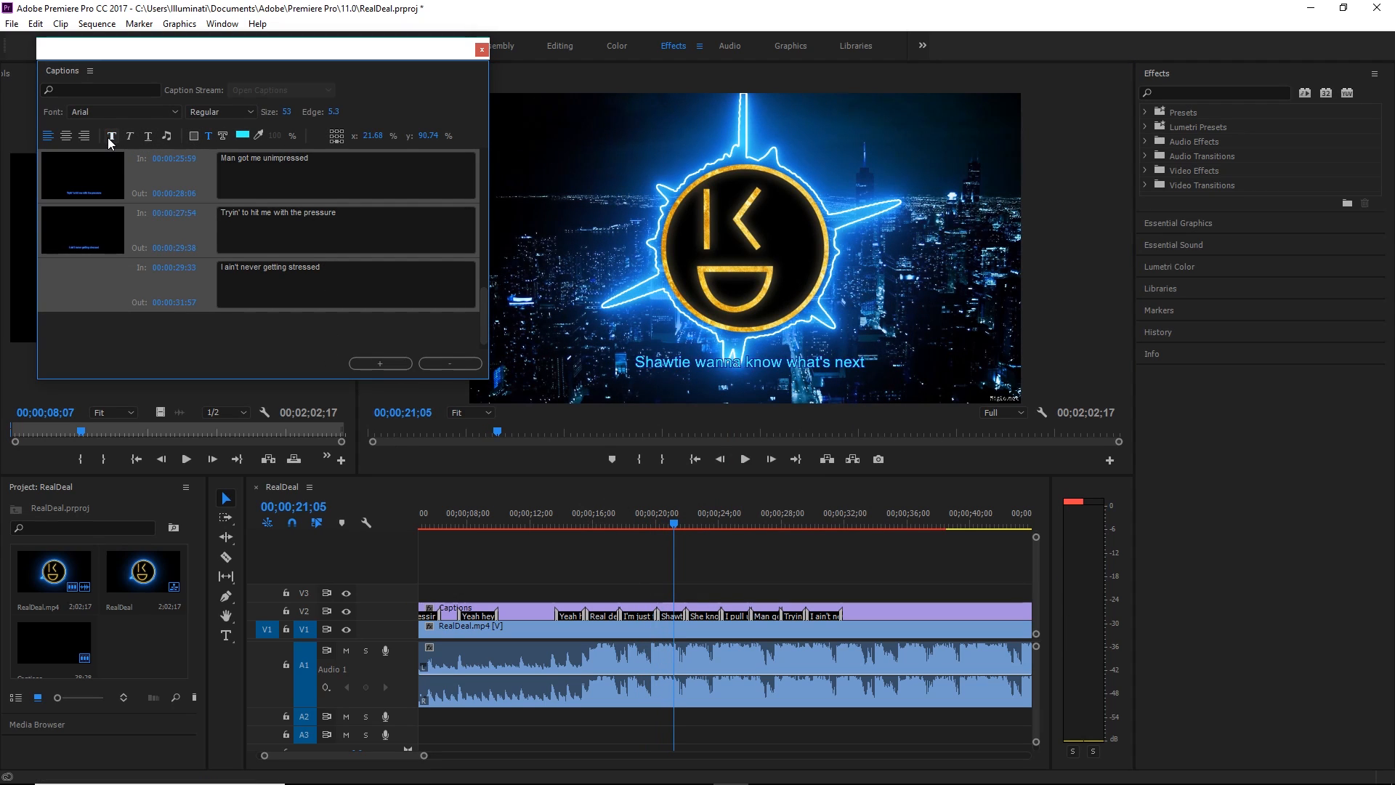
mouse_move(112, 135)
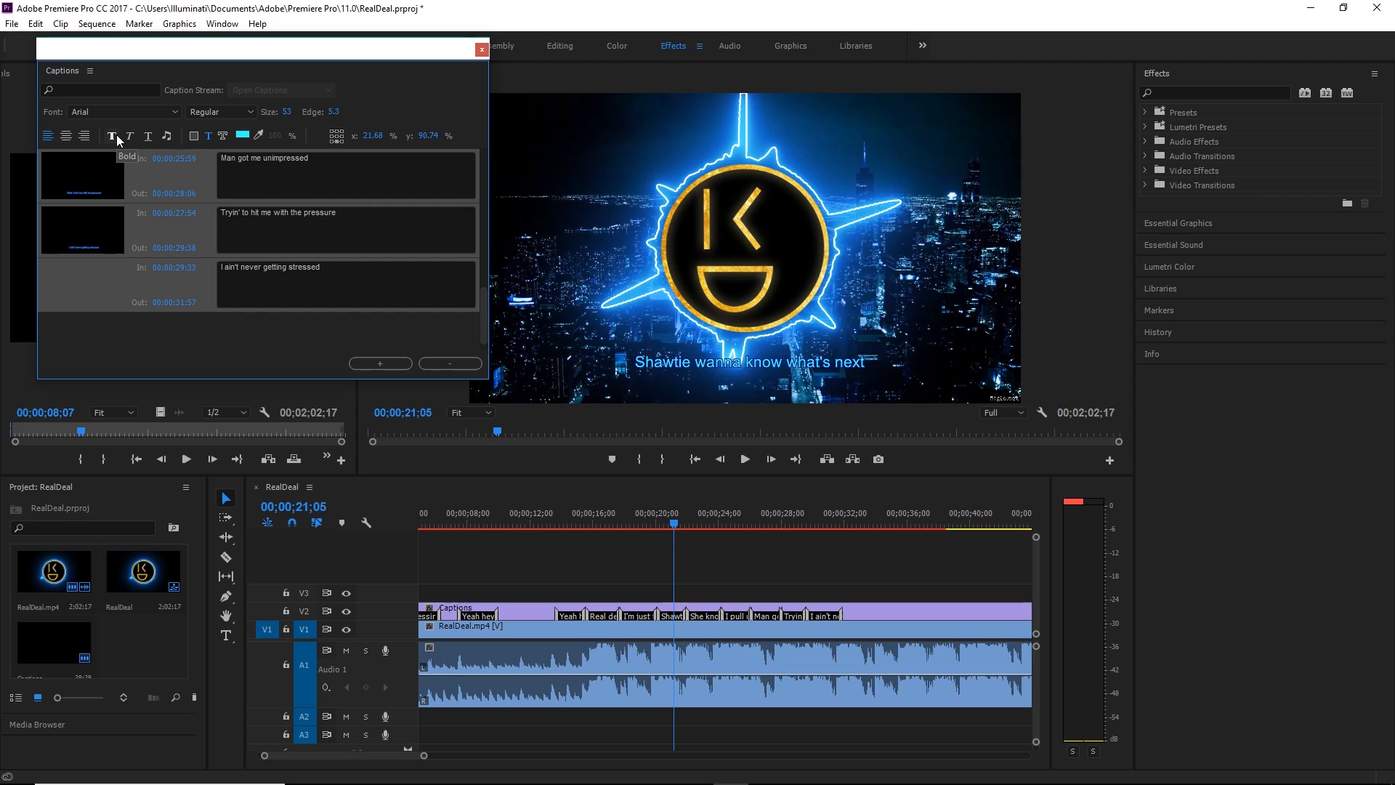
mouse_move(704, 343)
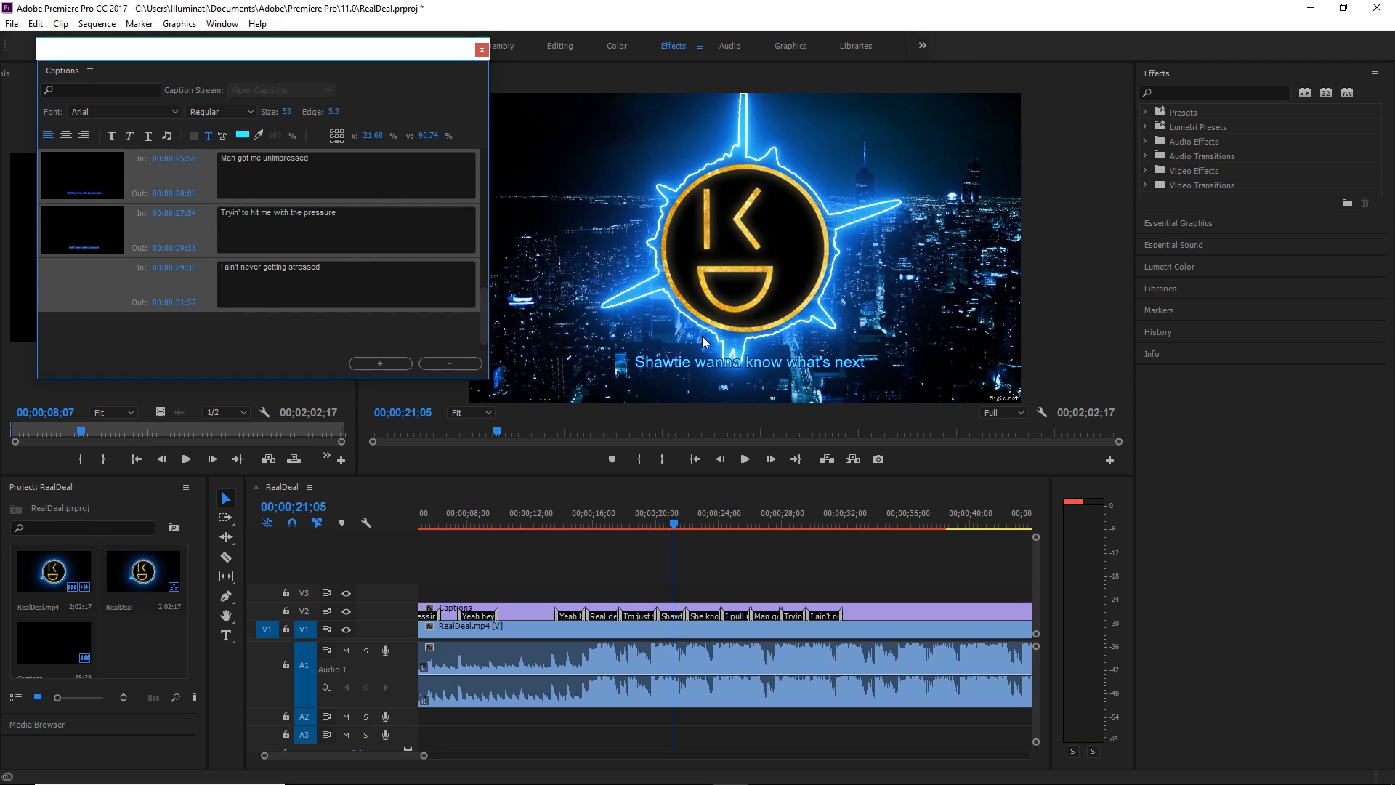
Step: Try Lato, Microsoft Sans Serif and other fonts on the captions before settling on MV Boli
left_click(219, 111)
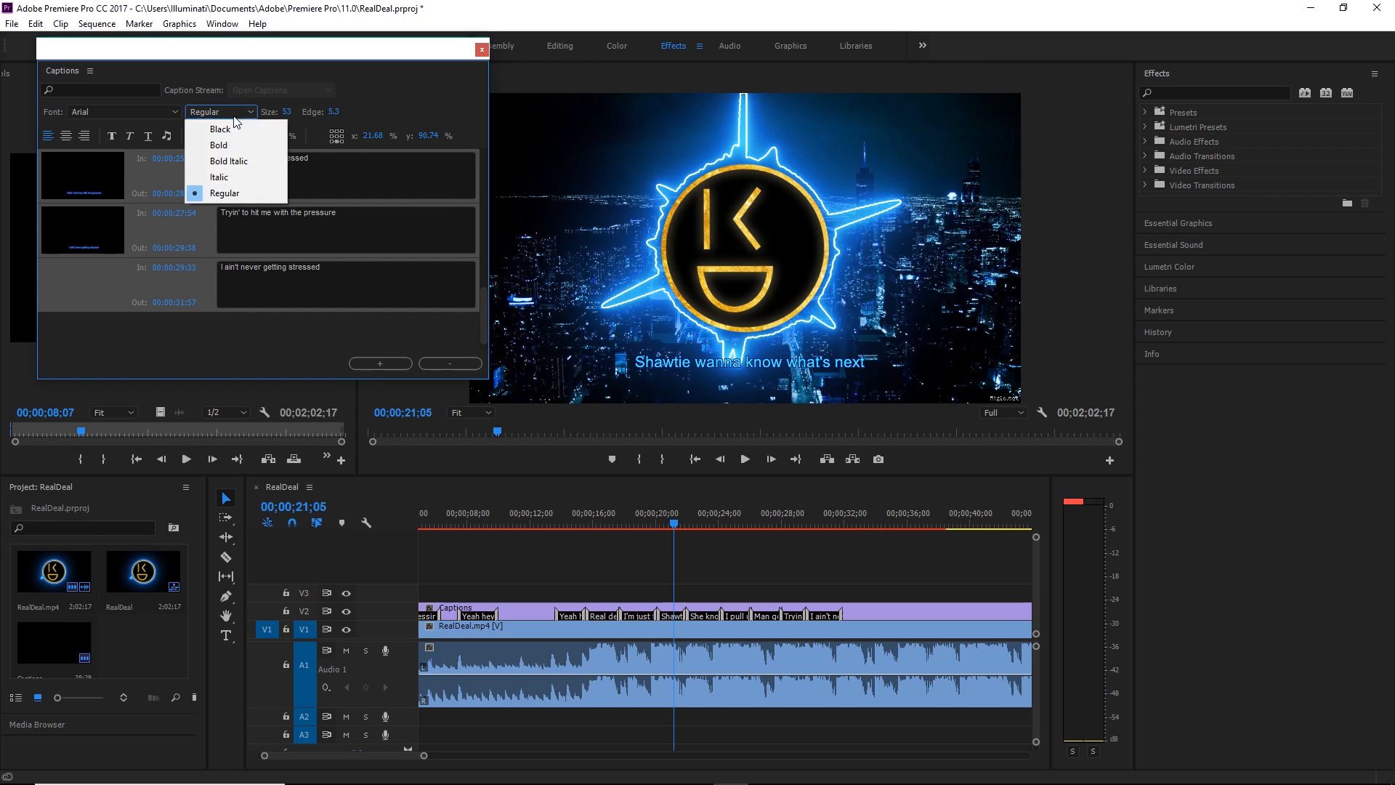
left_click(218, 144)
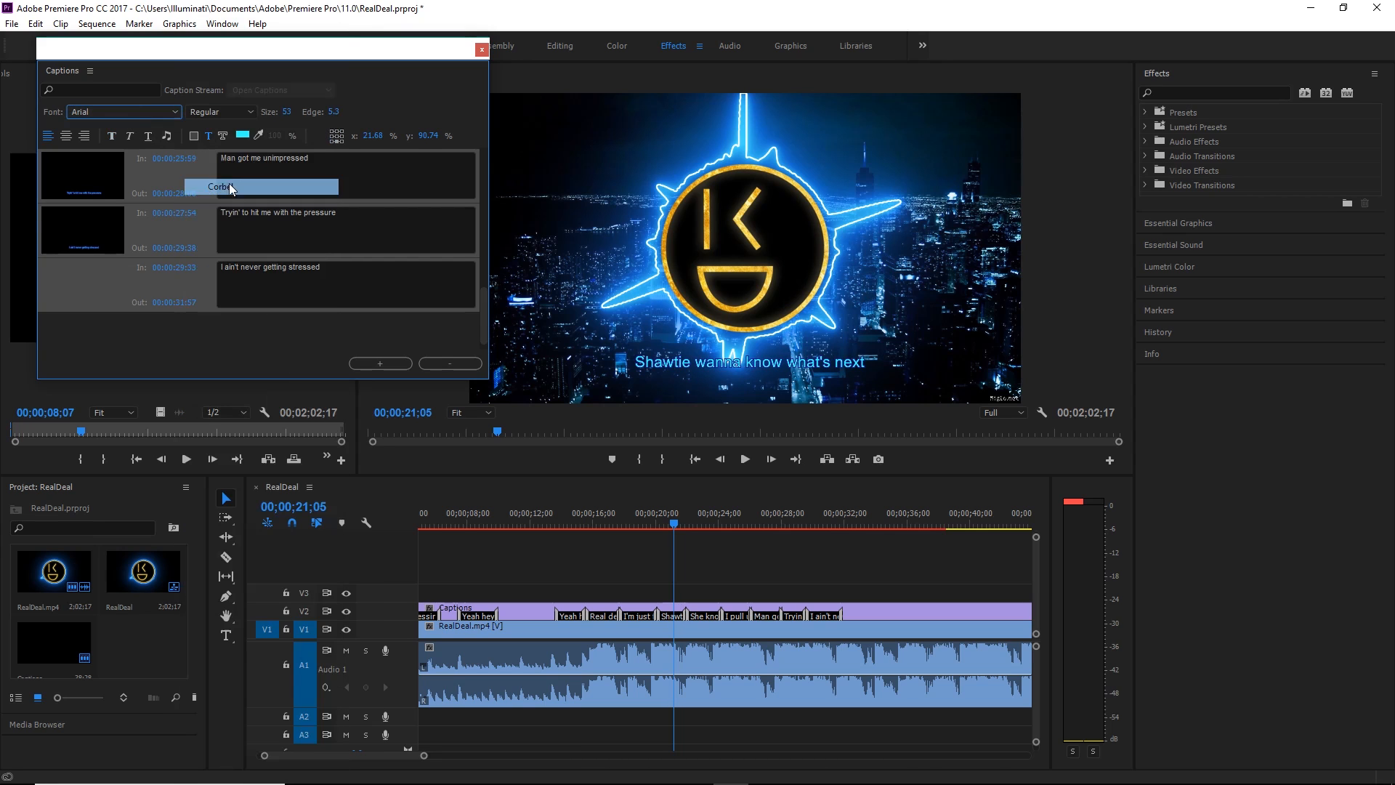
left_click(125, 112)
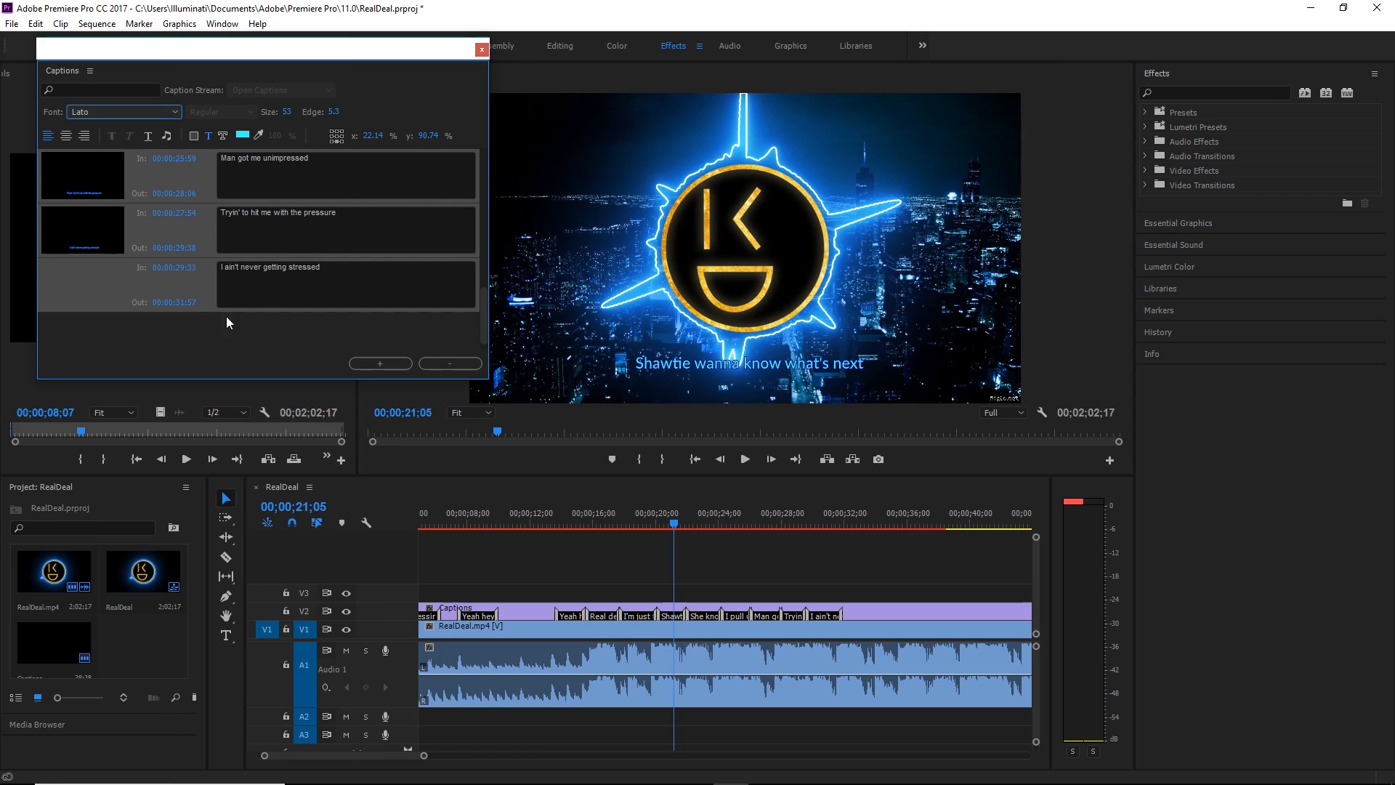
left_click(124, 112)
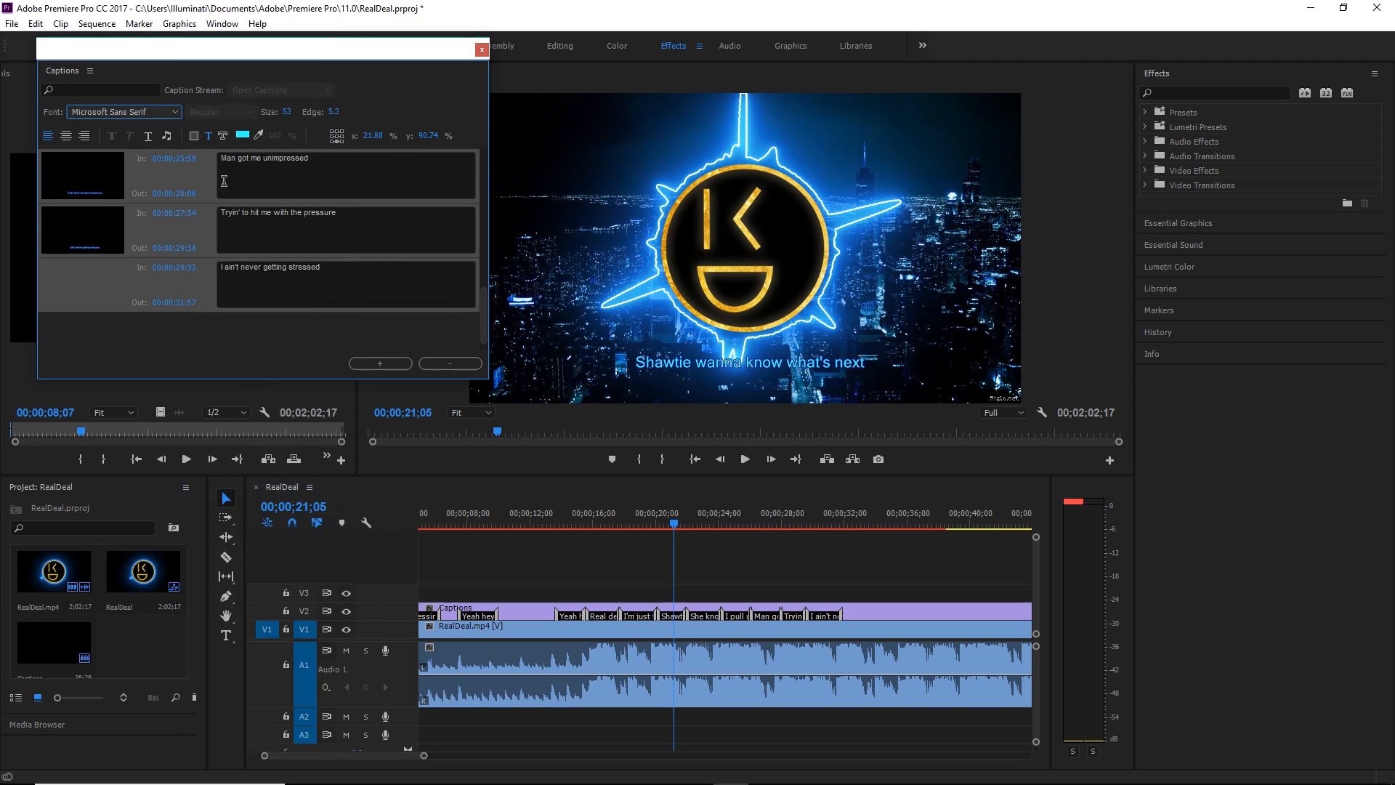
left_click(122, 111)
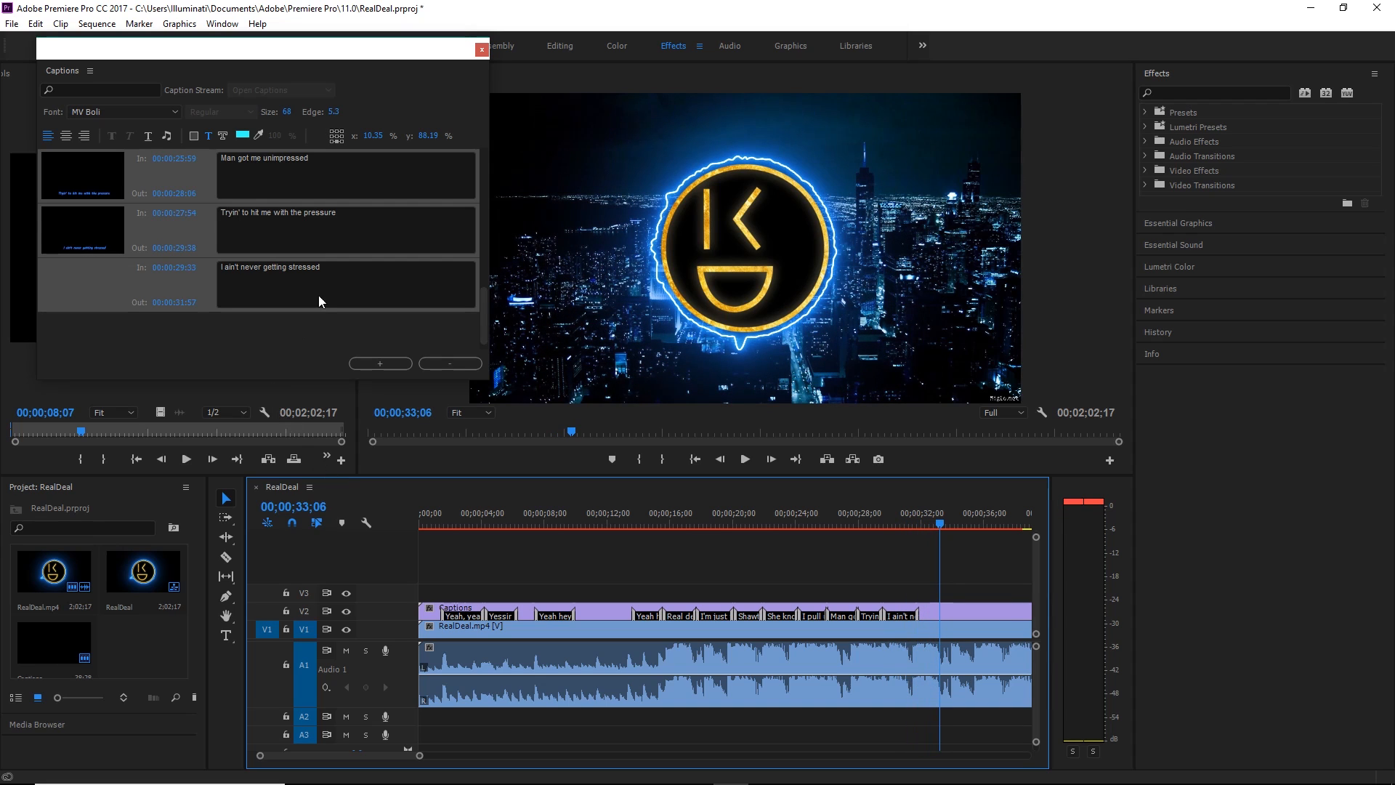
Step: Preview the restyled lyrics at a couple of points, then expand the Lumetri Presets effects category
left_click(722, 524)
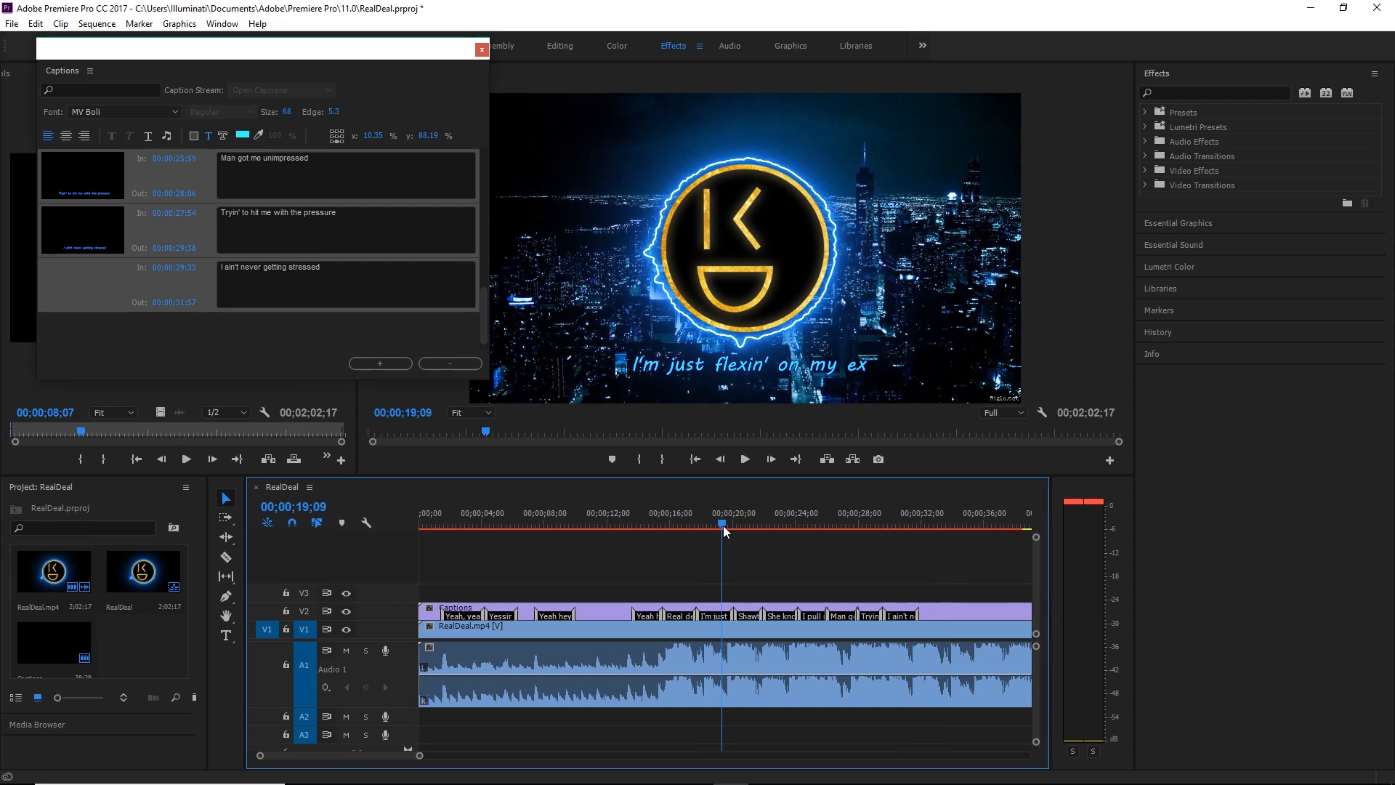
mouse_move(254, 333)
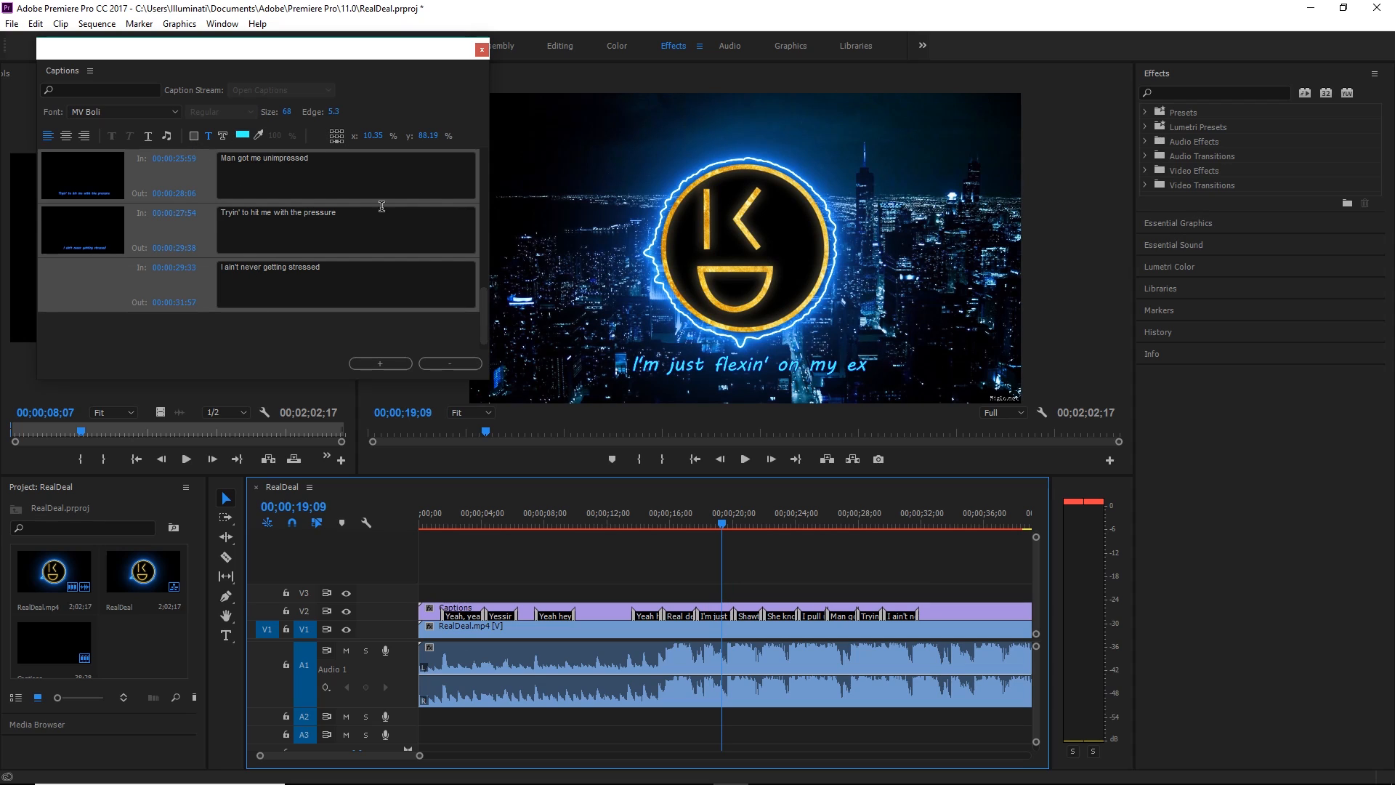
mouse_move(683, 242)
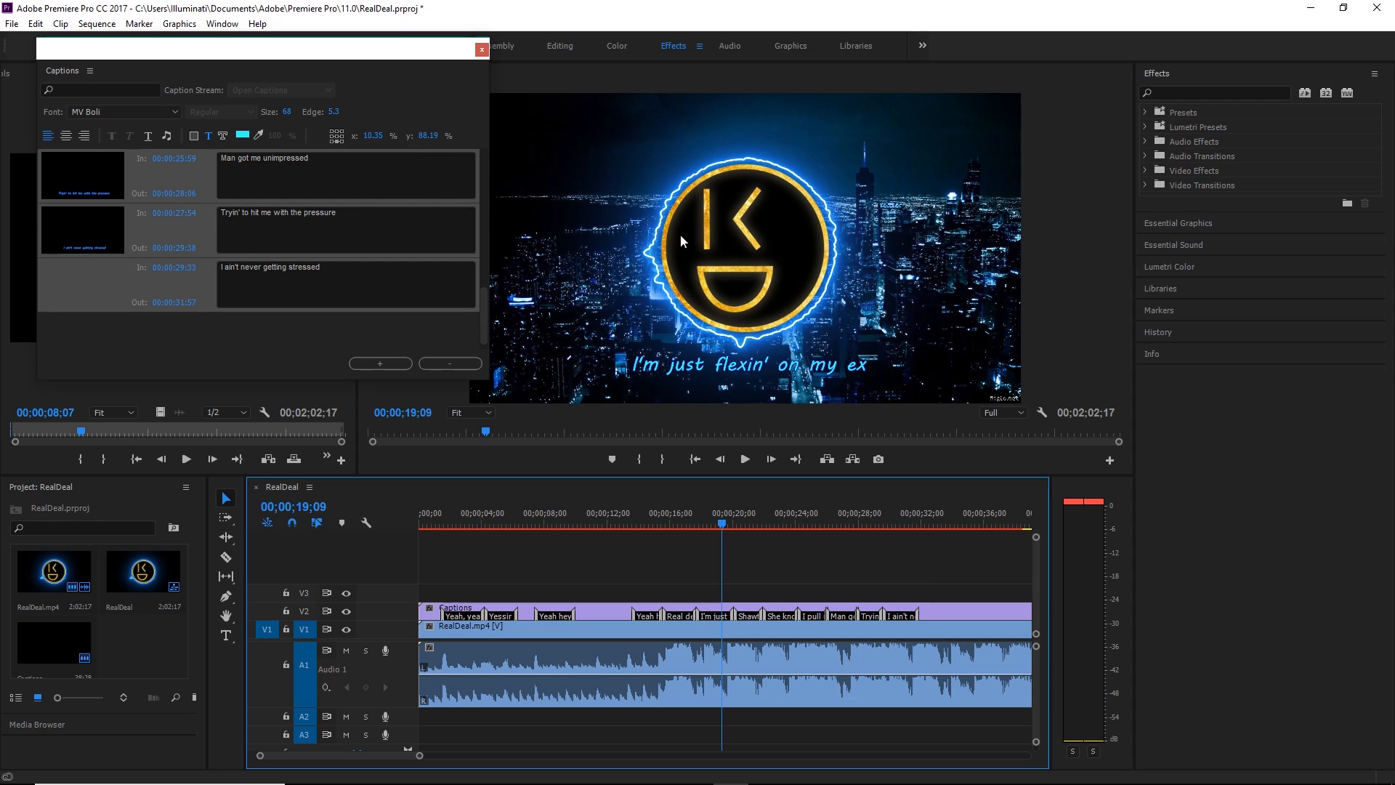
left_click(335, 135)
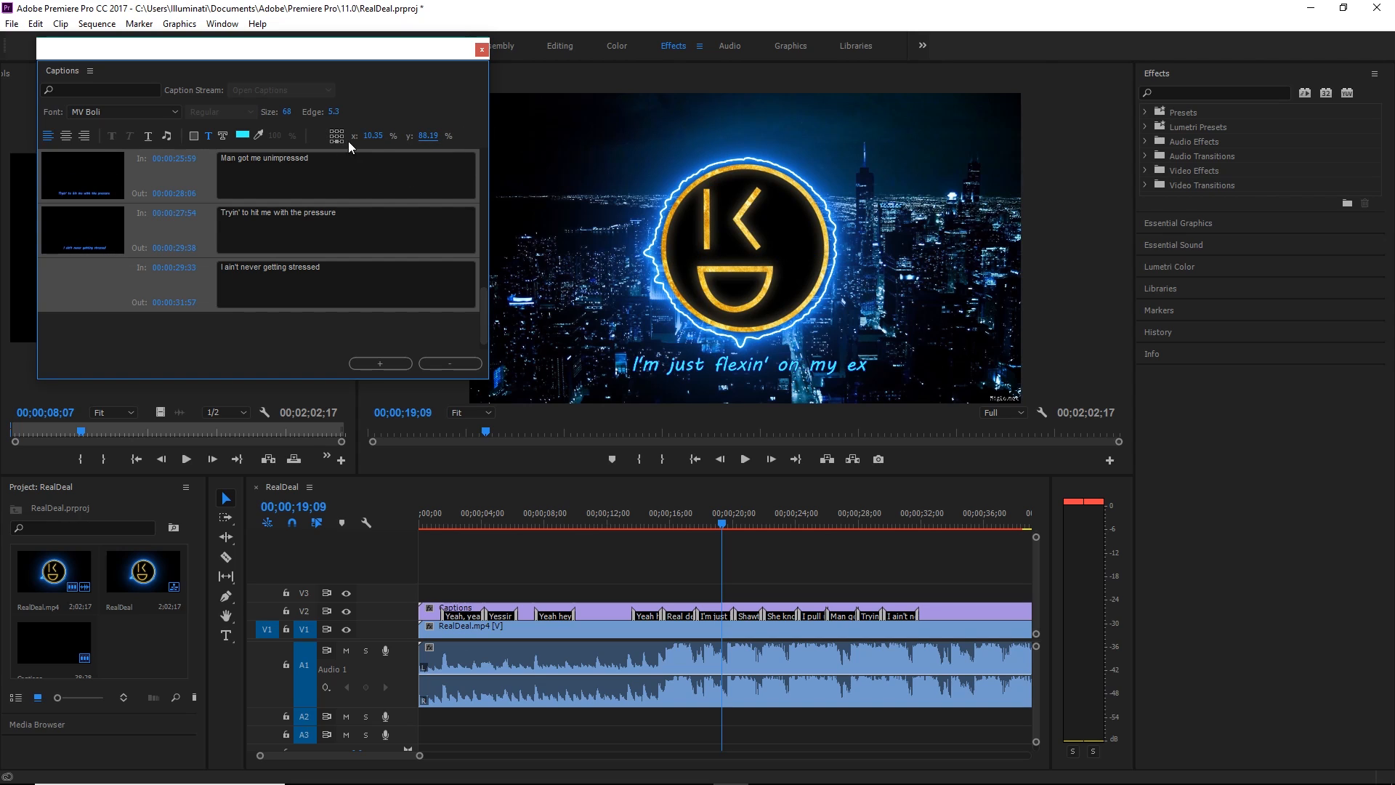
mouse_move(630, 437)
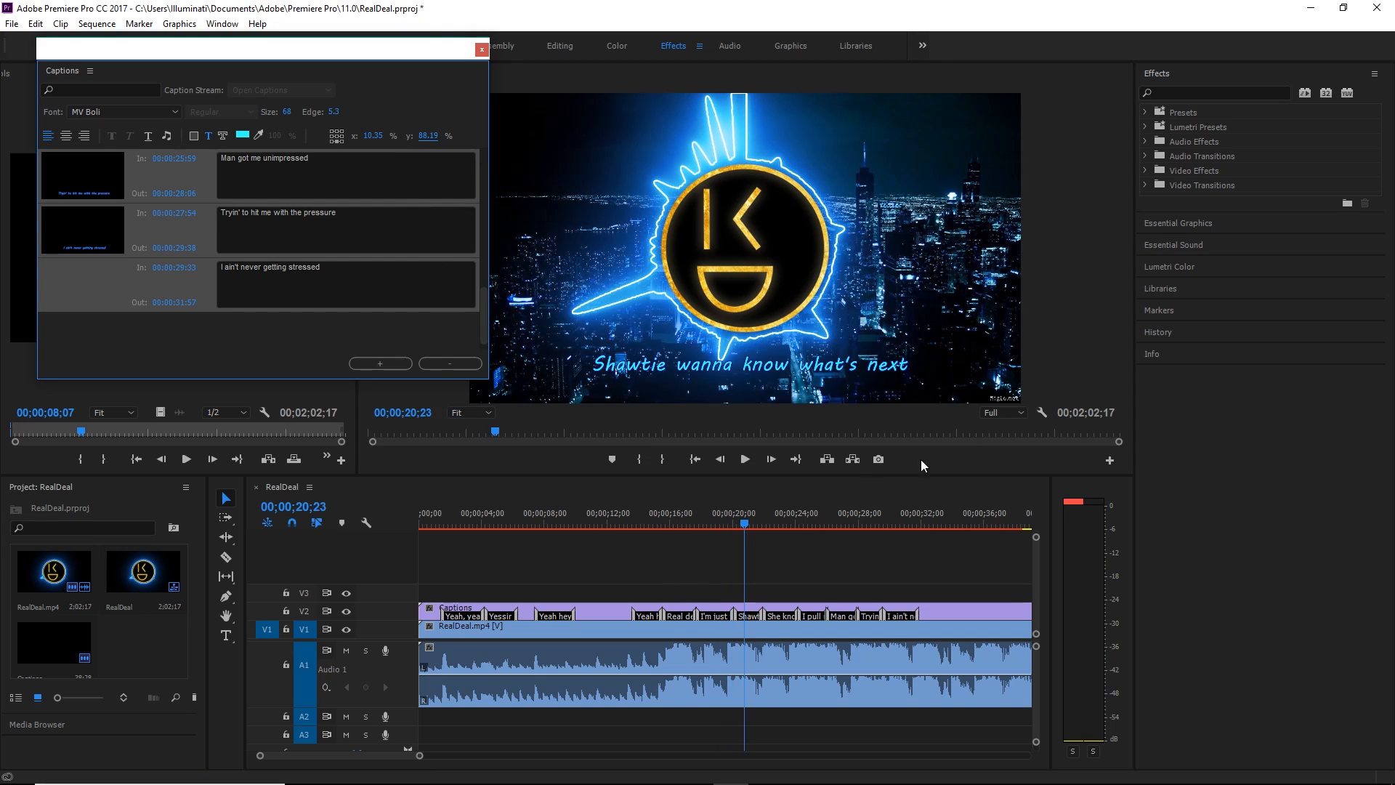
mouse_move(1165, 282)
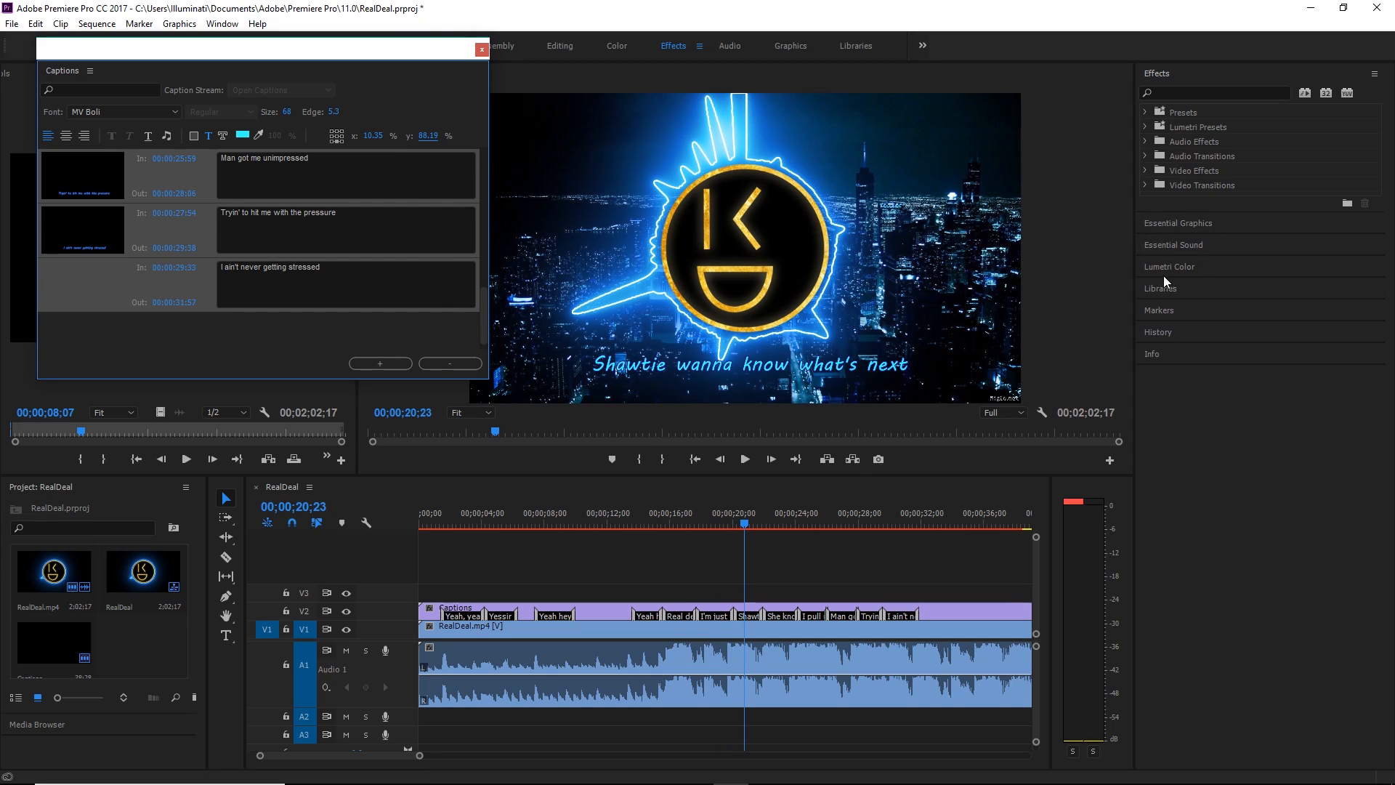
left_click(1214, 93)
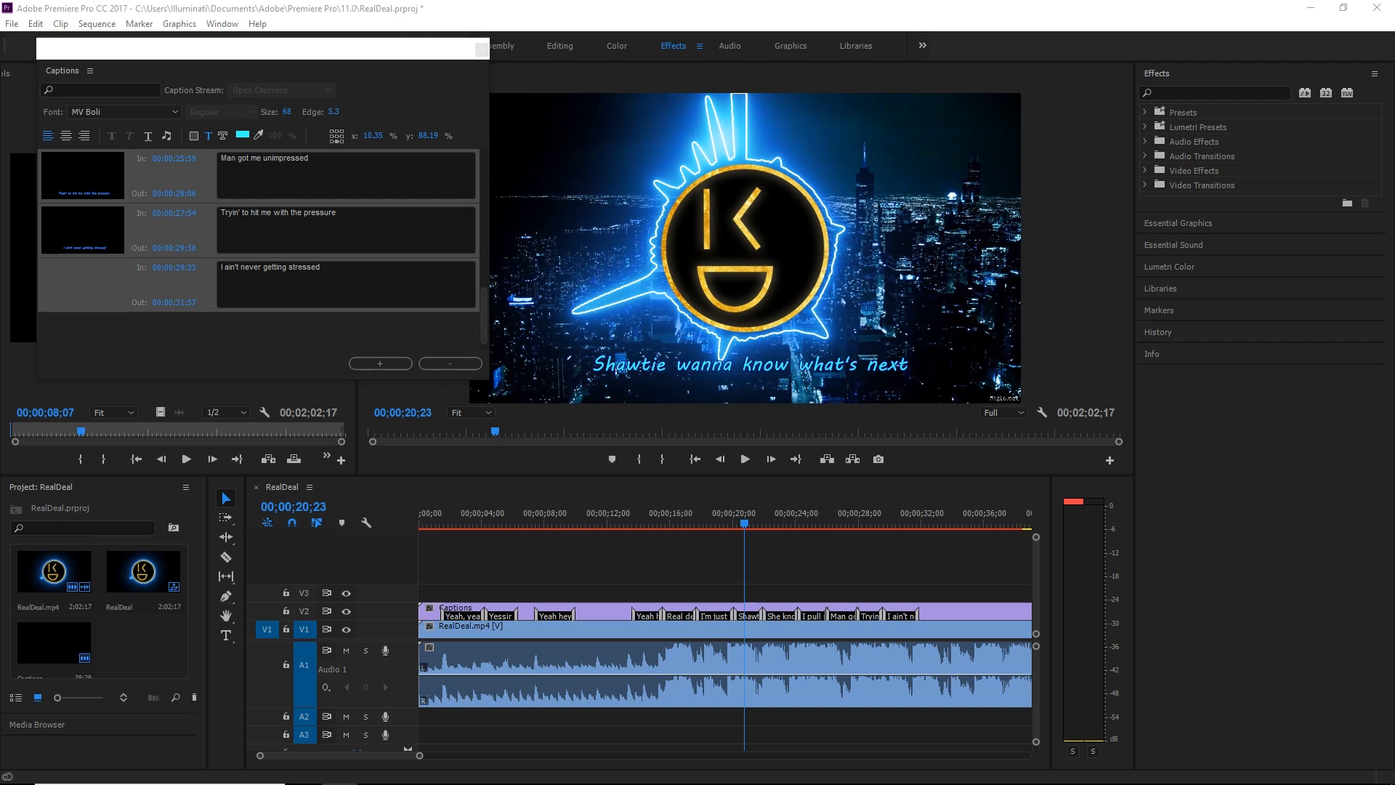
left_click(1147, 127)
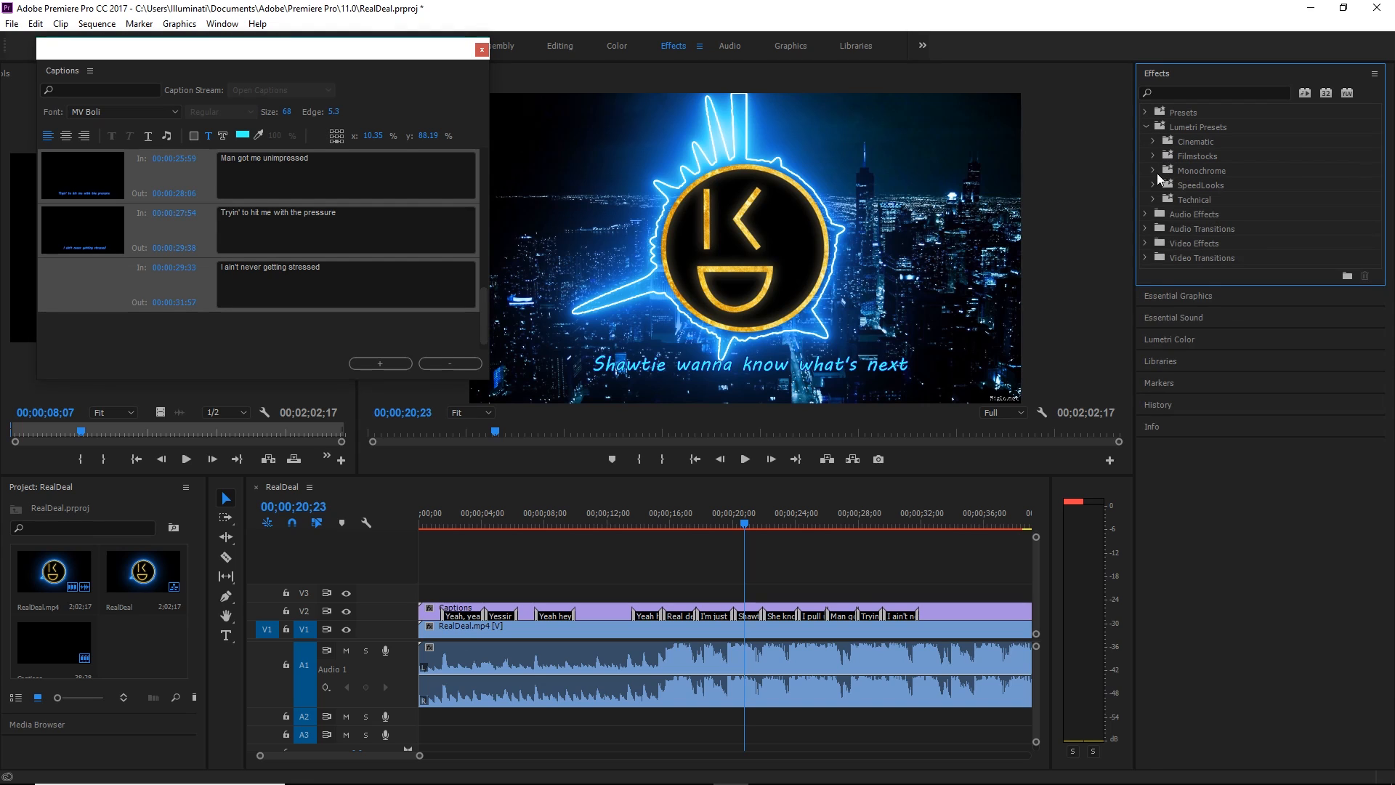
Step: Apply a Stylize effect (Alpha Glow / Color Emboss) to the Captions clip for a glowing raised look
left_click(1152, 242)
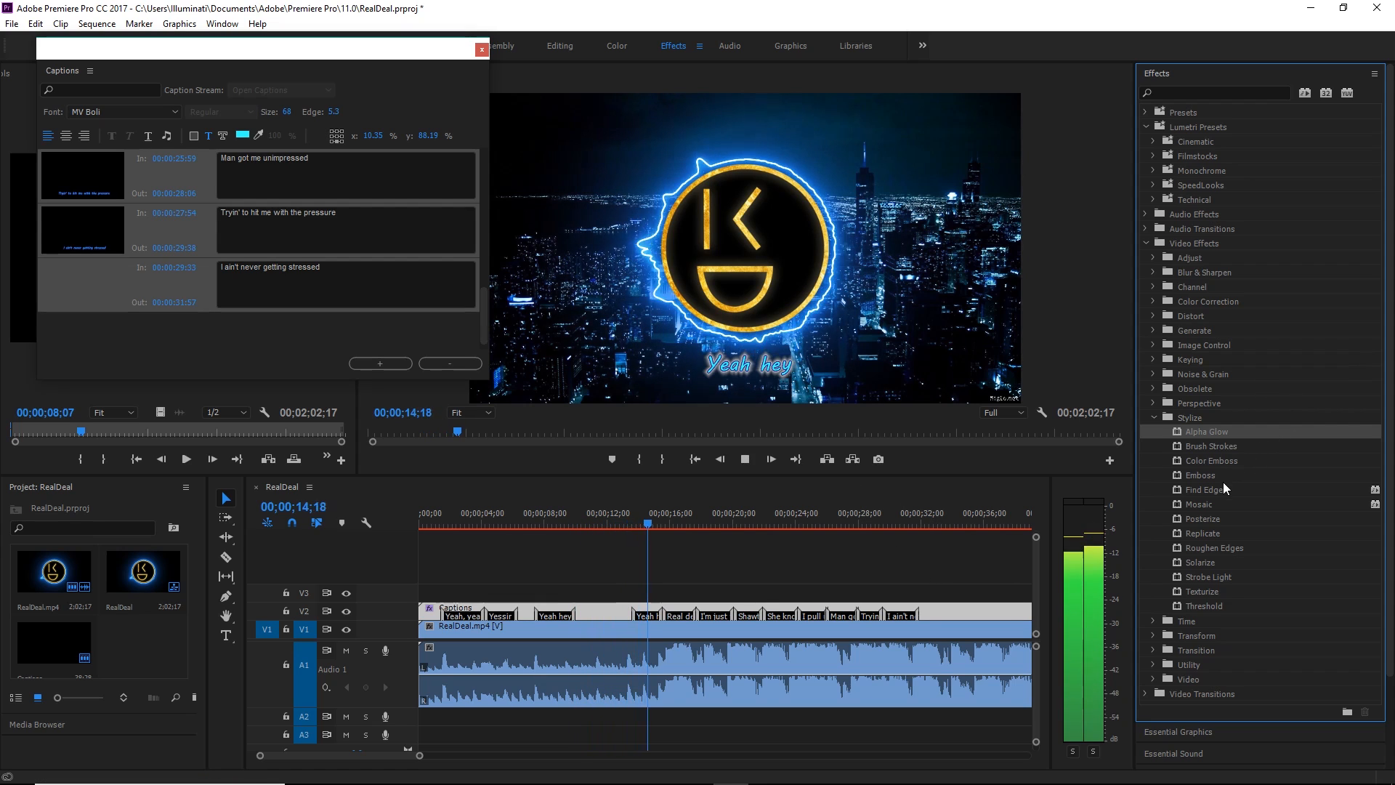
left_click(676, 524)
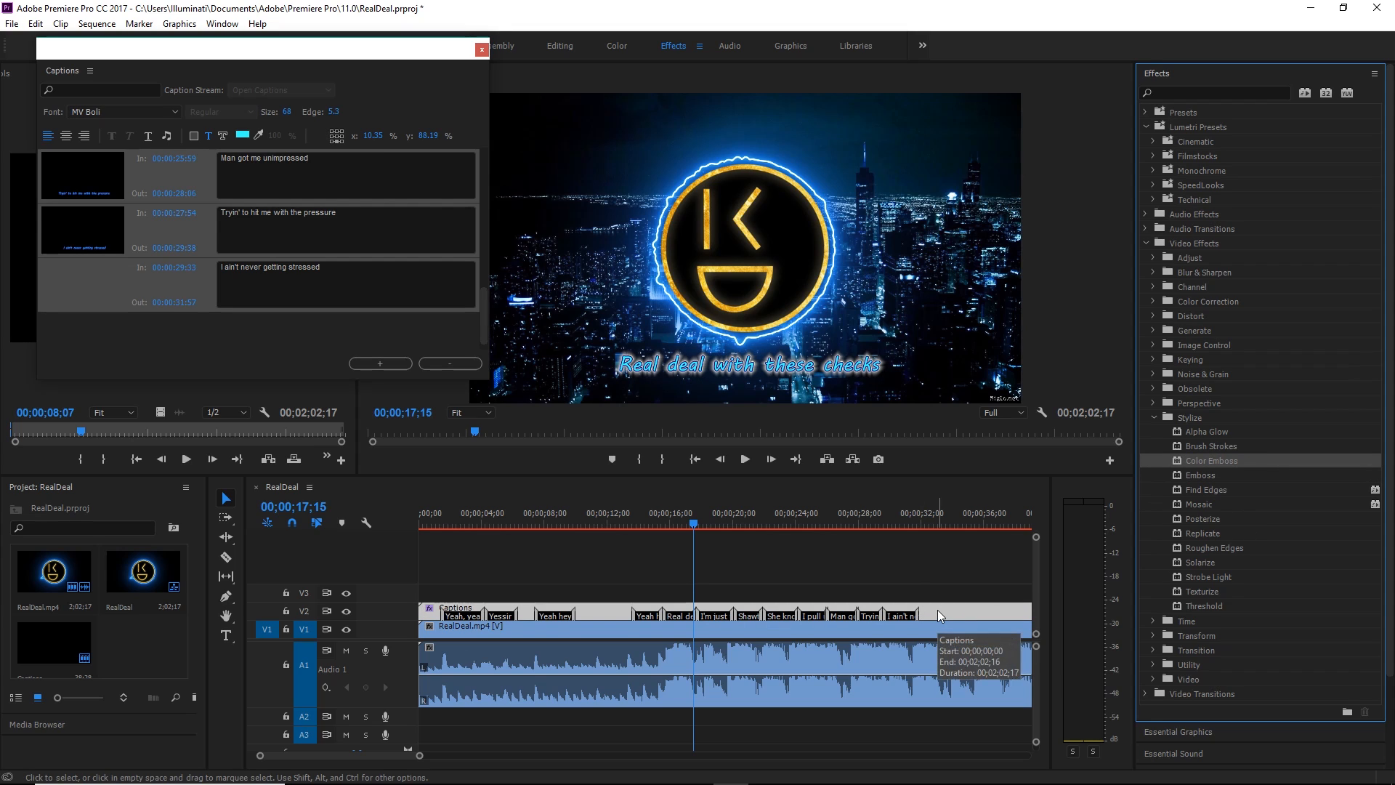
left_click(744, 458)
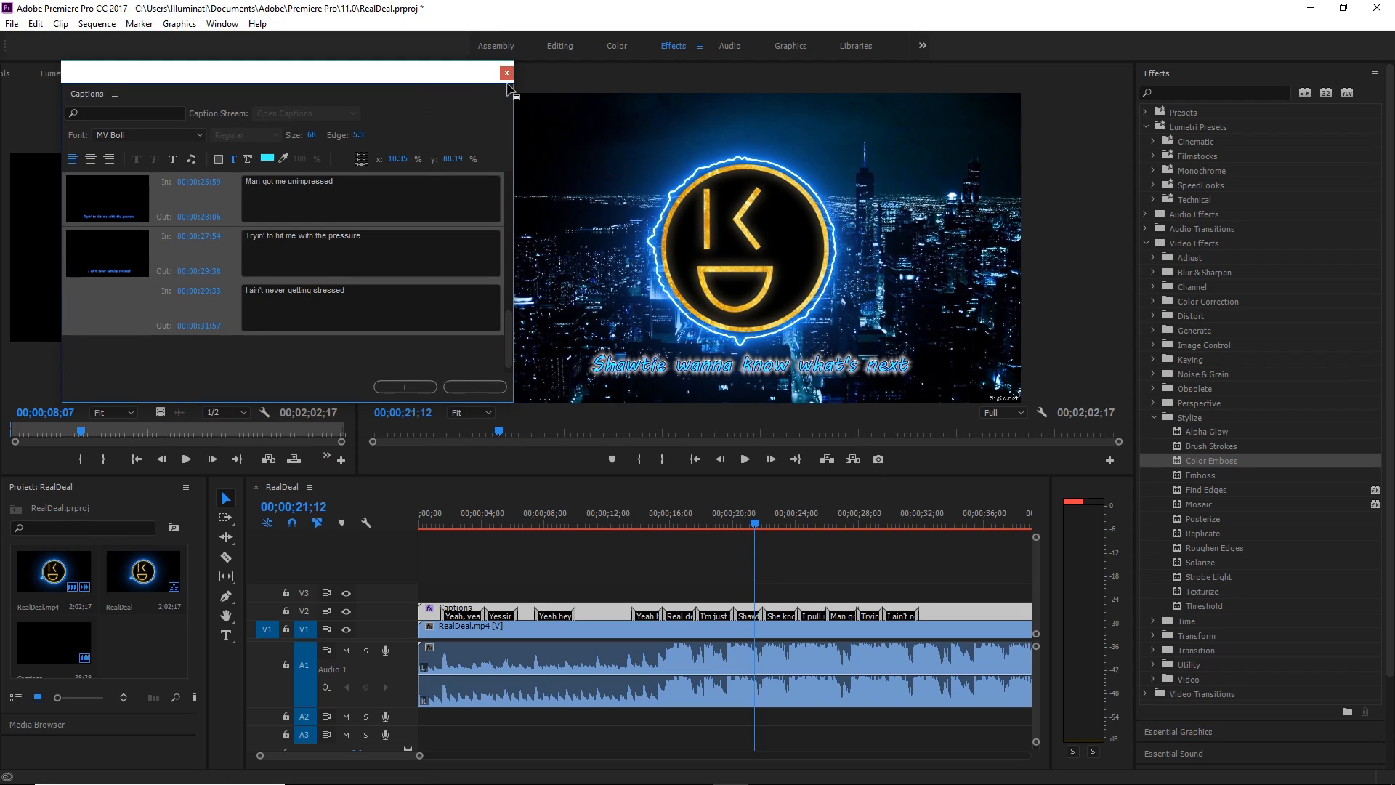
Step: Close the floating caption editor so the program preview is unobstructed
left_click(506, 73)
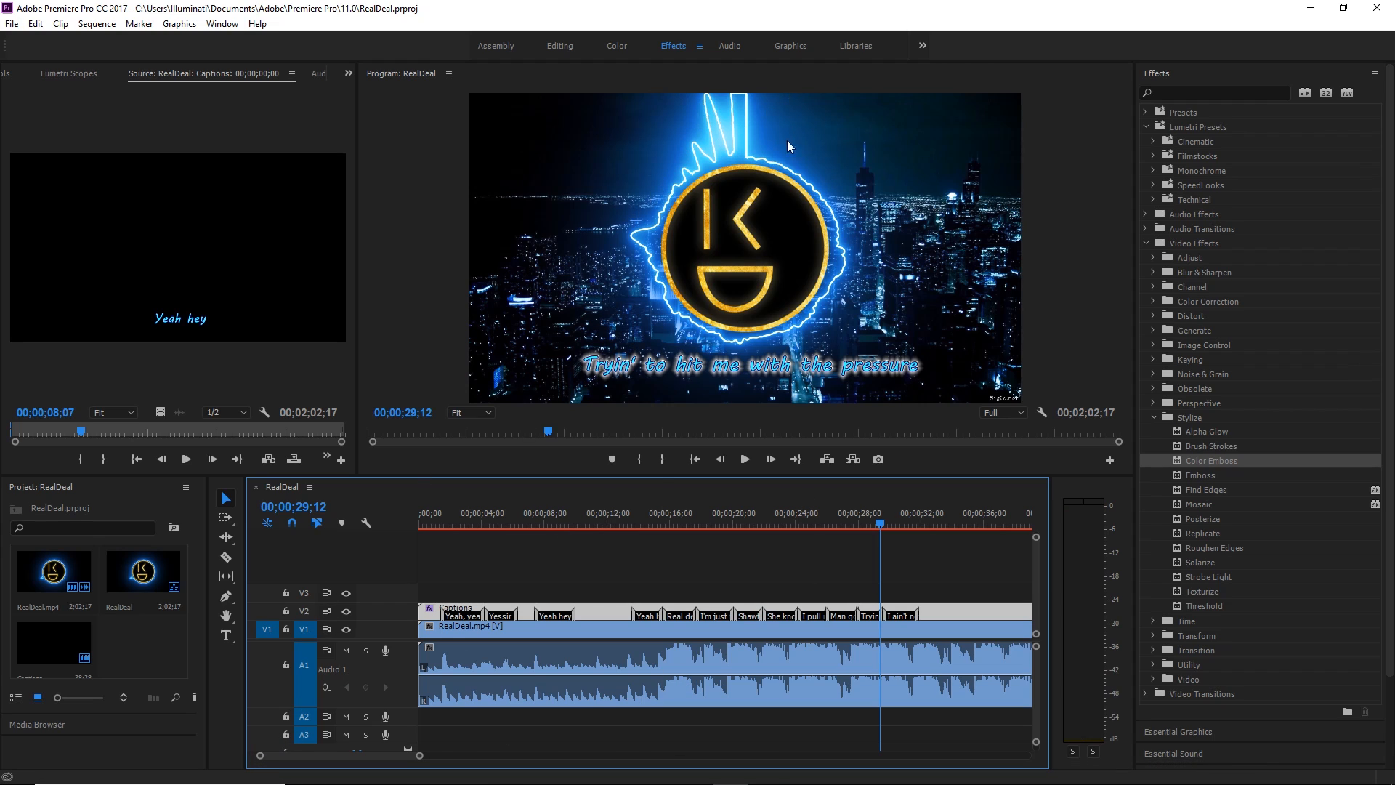
mouse_move(757, 132)
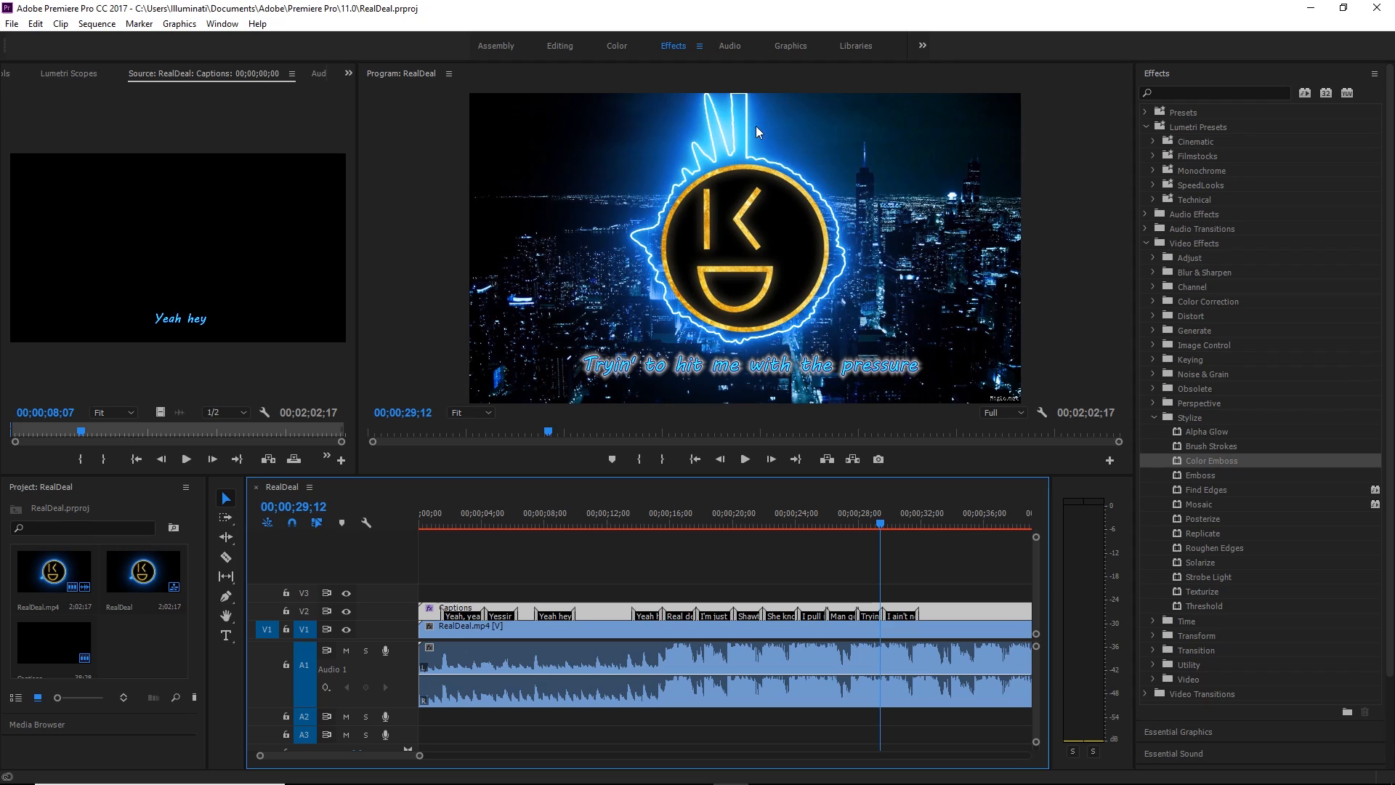